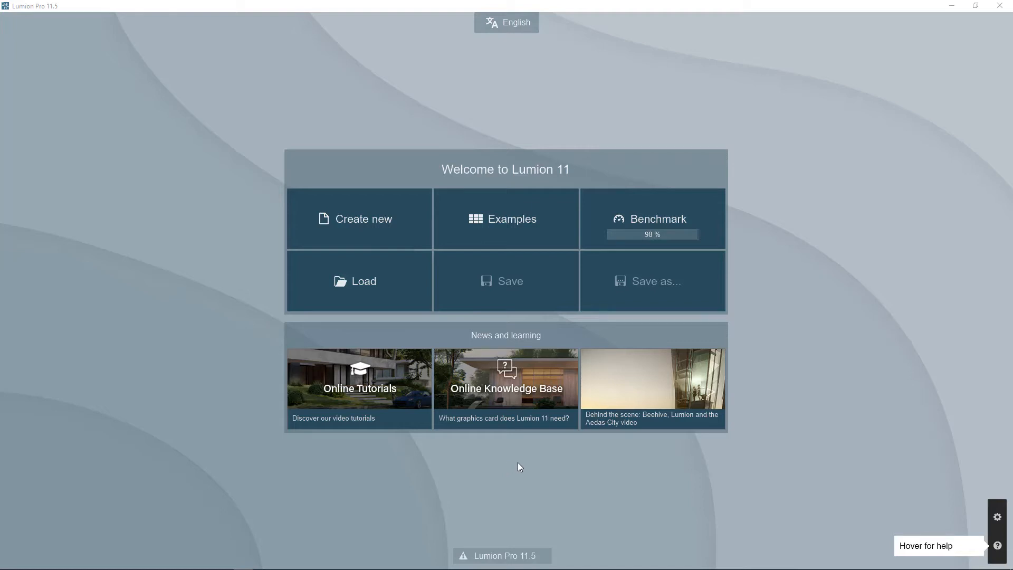
{"action": "mouse_move", "coordinate": [468, 465]}
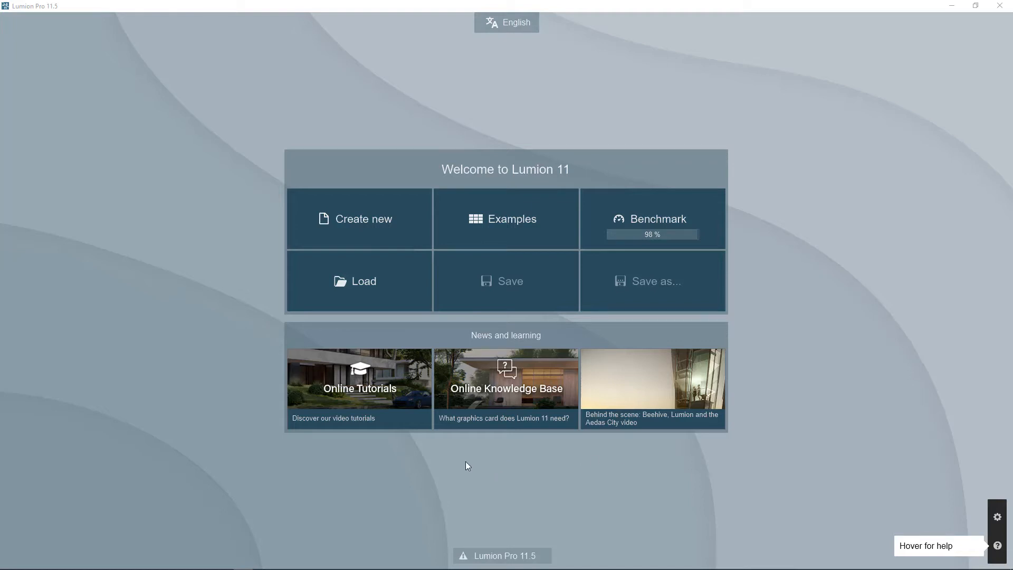
{"action": "mouse_move", "coordinate": [263, 454]}
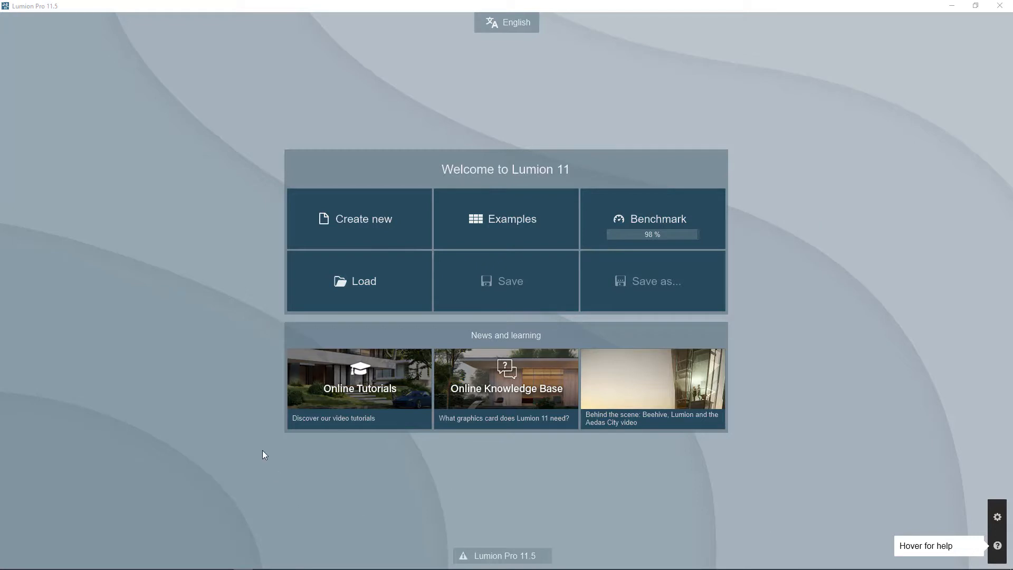
{"action": "mouse_move", "coordinate": [282, 436]}
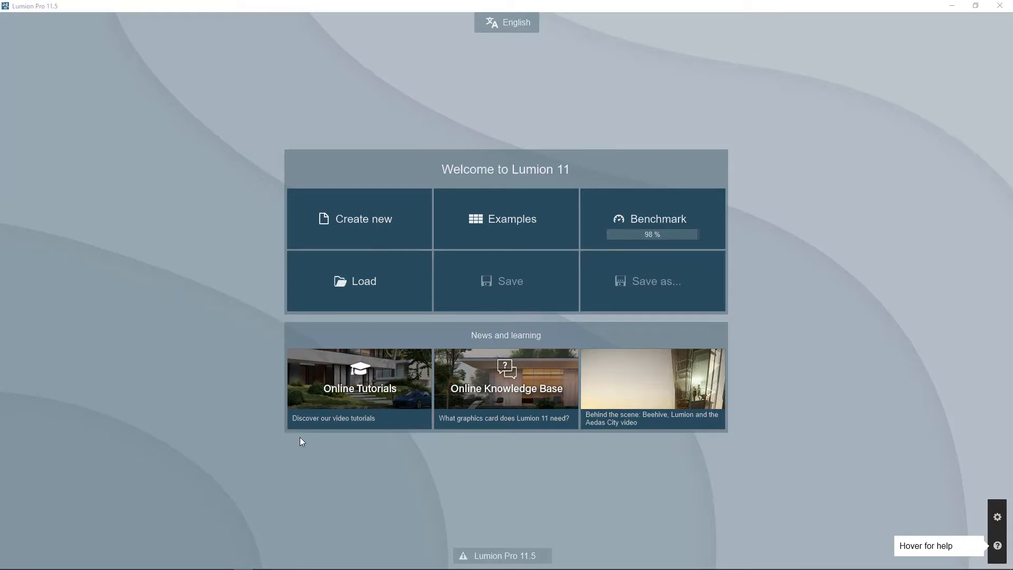
{"action": "mouse_move", "coordinate": [336, 430]}
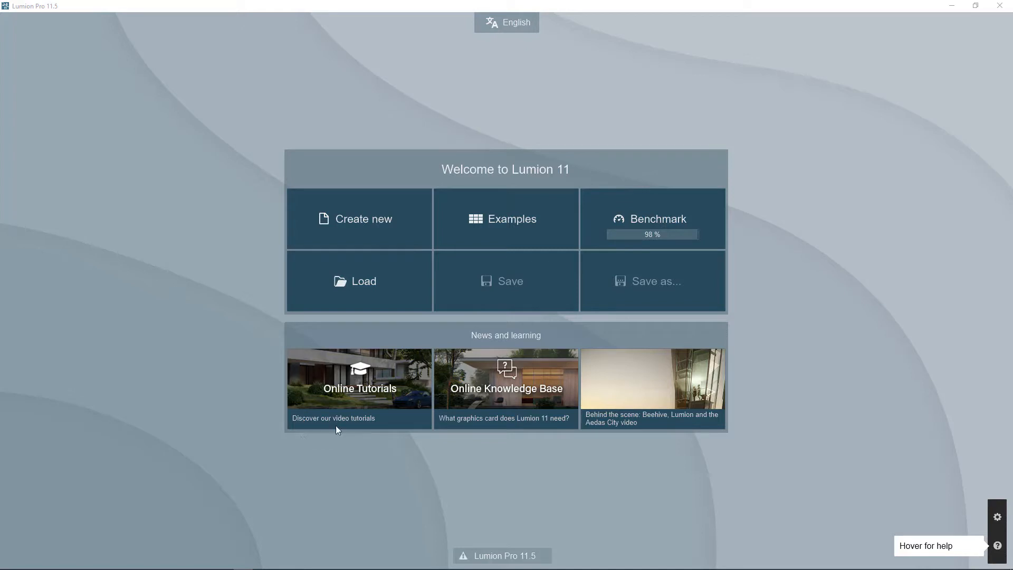
{"action": "mouse_move", "coordinate": [356, 218]}
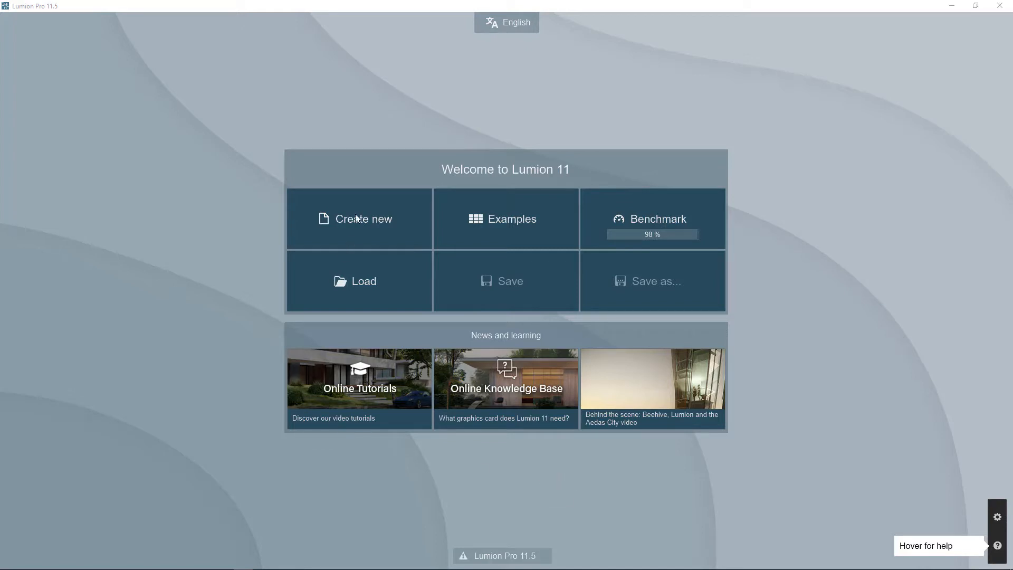
Step: Start a new Lumion project from the Create new screen
{"action": "left_click", "coordinate": [362, 219]}
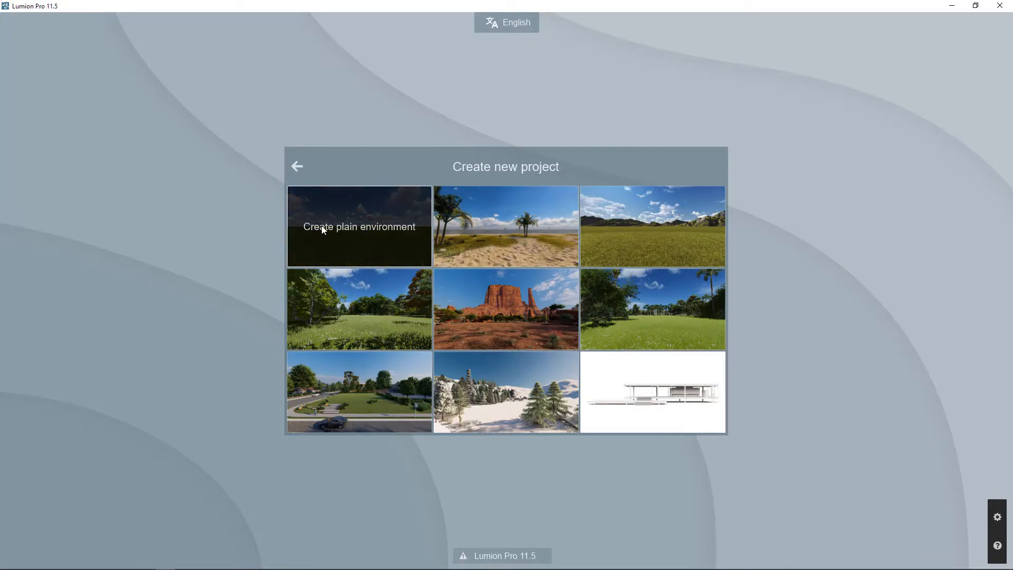
{"action": "mouse_move", "coordinate": [342, 210]}
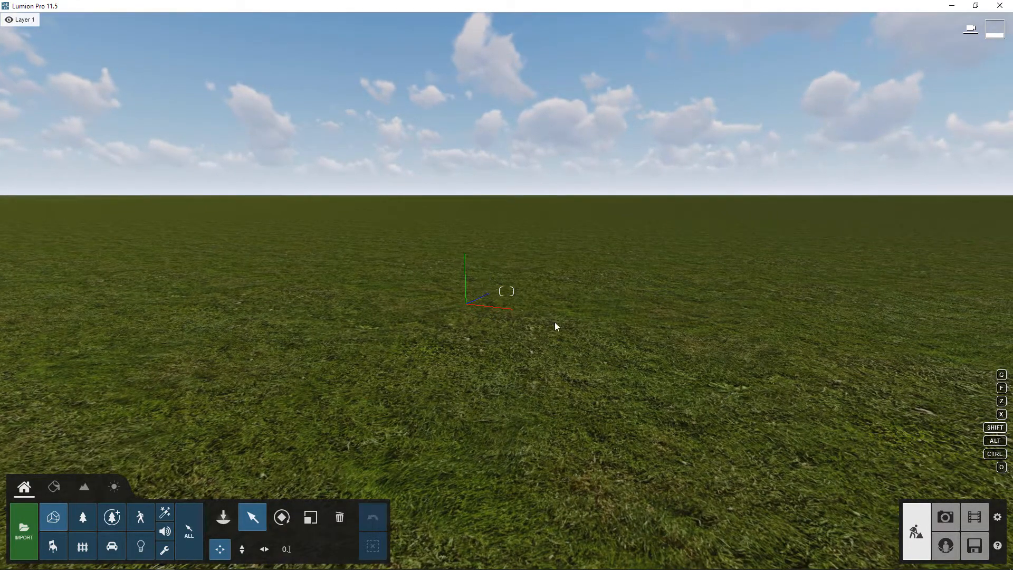
{"action": "mouse_move", "coordinate": [492, 303]}
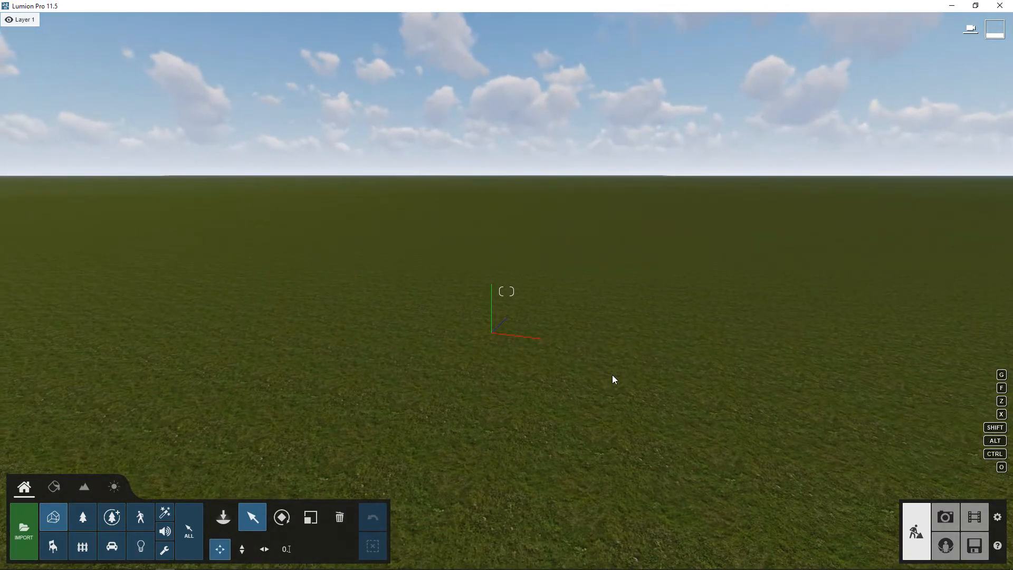
{"action": "mouse_move", "coordinate": [561, 322]}
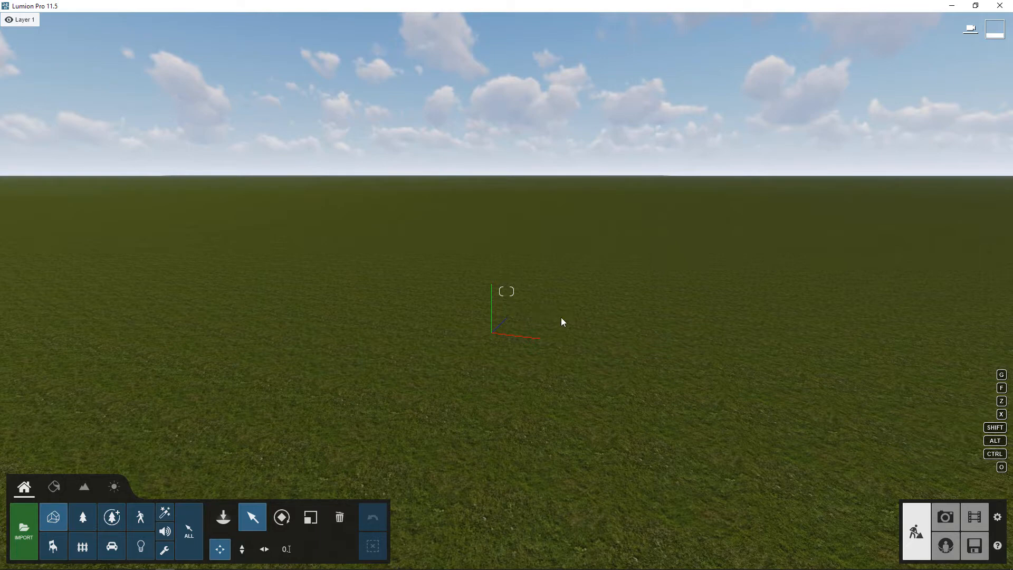
{"action": "mouse_move", "coordinate": [560, 306]}
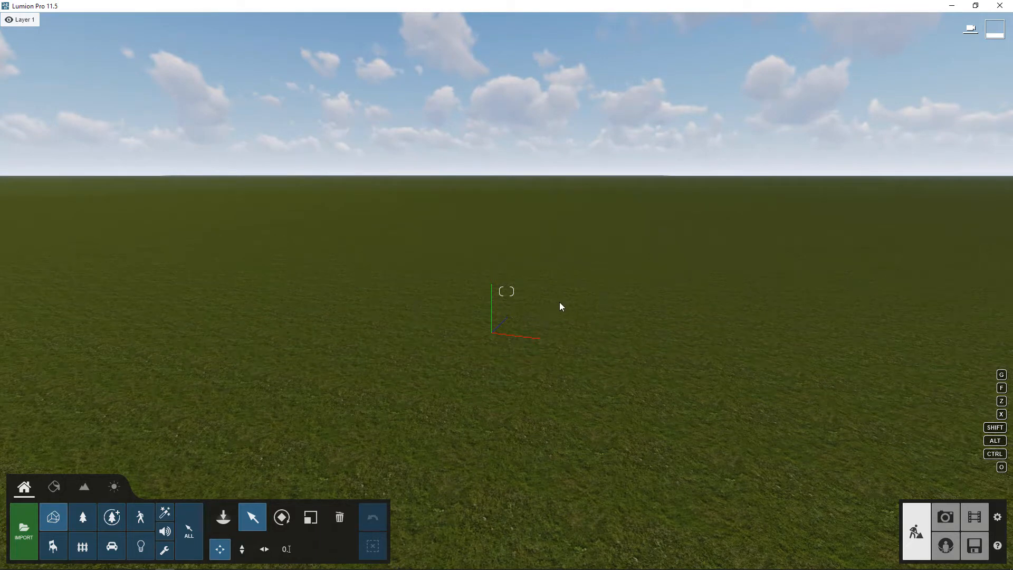
{"action": "mouse_move", "coordinate": [613, 365]}
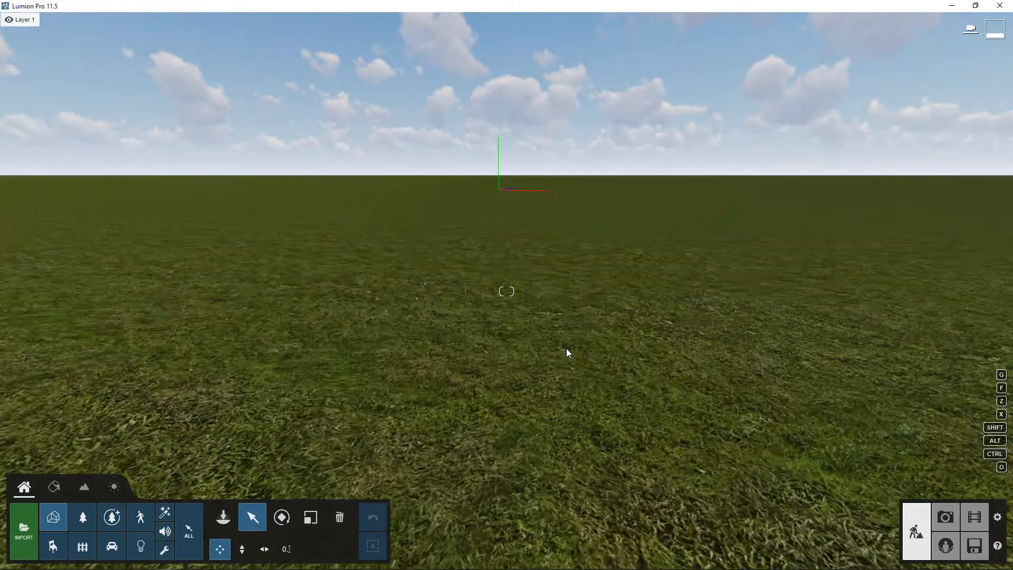
{"action": "mouse_move", "coordinate": [524, 211]}
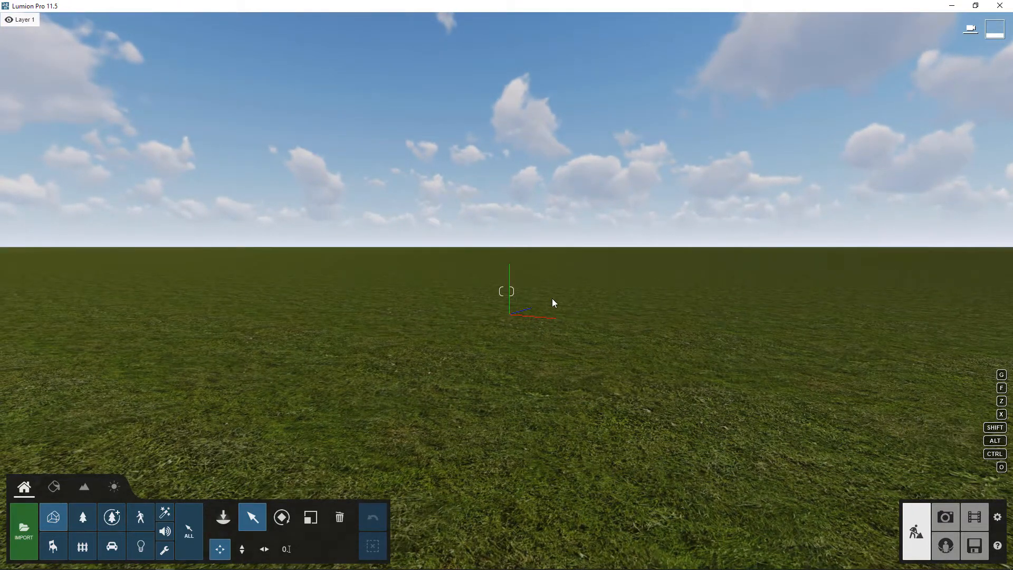
{"action": "mouse_move", "coordinate": [144, 27]}
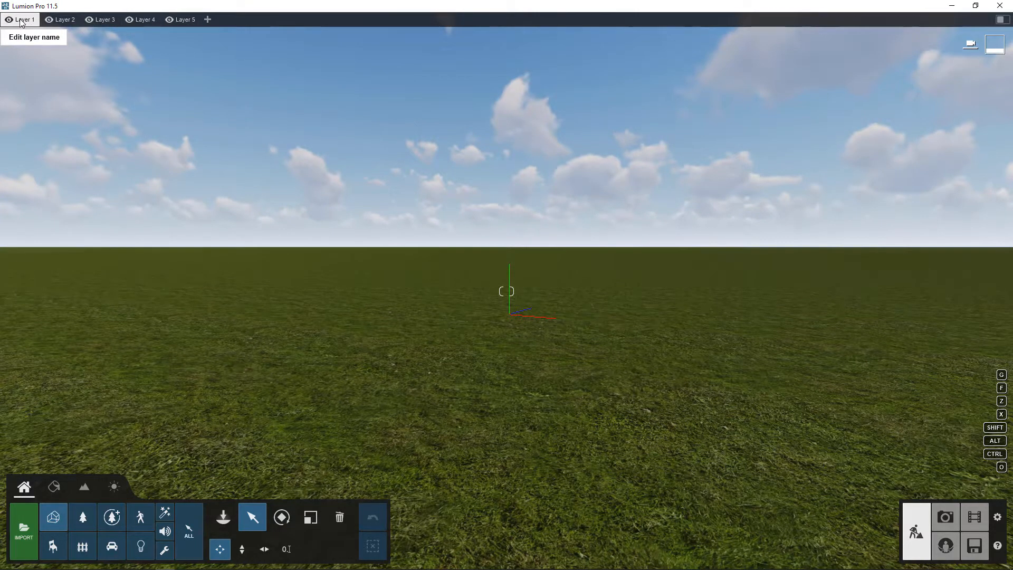
Step: Rename the Layer 1 tab to 'Rhino Model' and confirm
{"action": "left_click", "coordinate": [24, 20]}
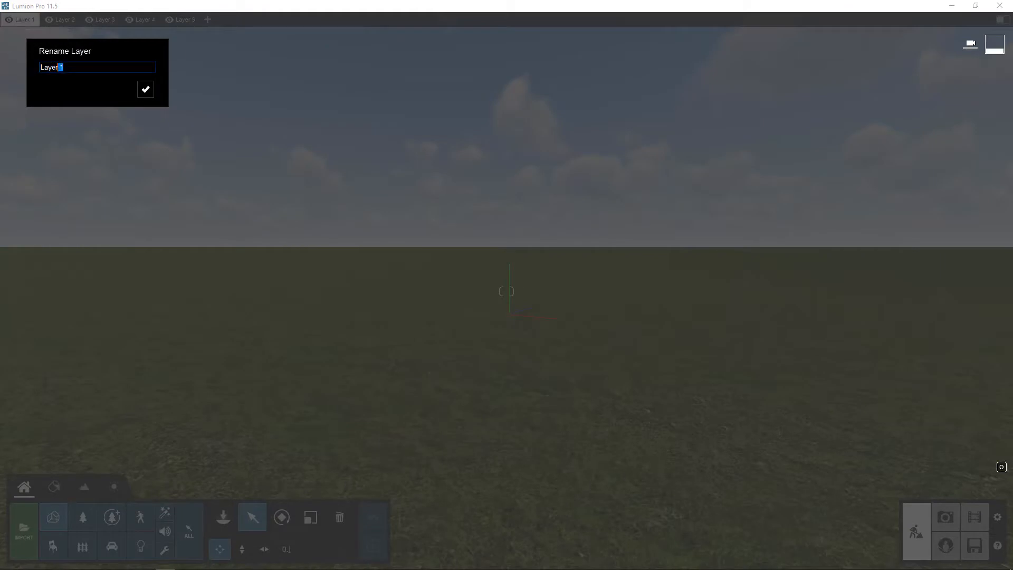
{"action": "type", "text": "Rhino Model"}
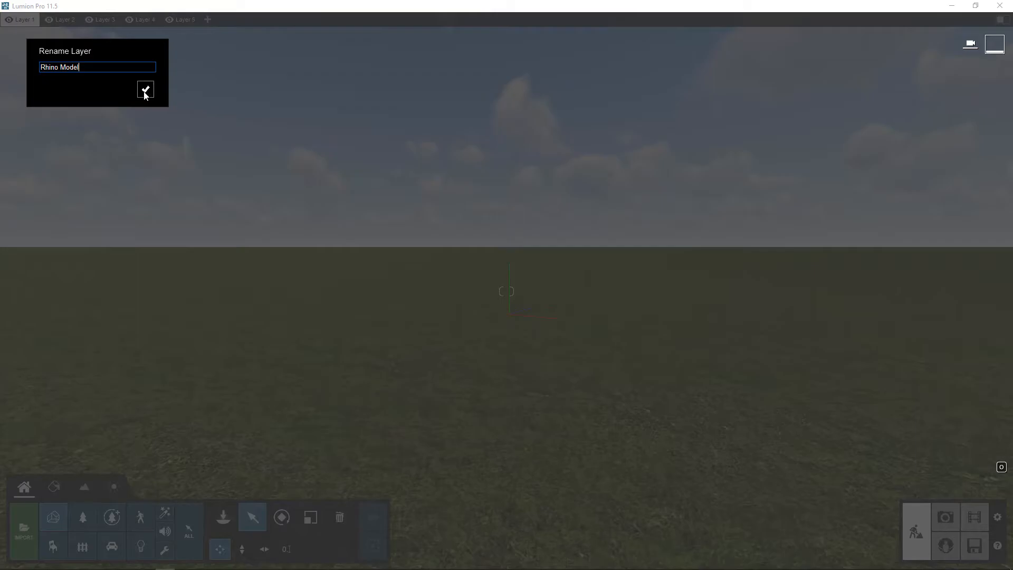
{"action": "left_click", "coordinate": [144, 89]}
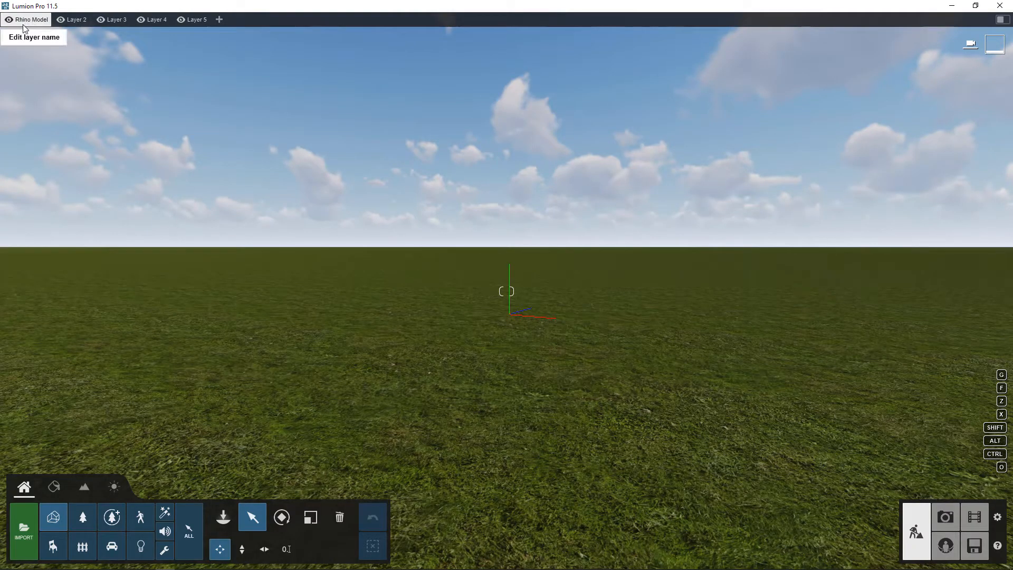
{"action": "mouse_move", "coordinate": [6, 25]}
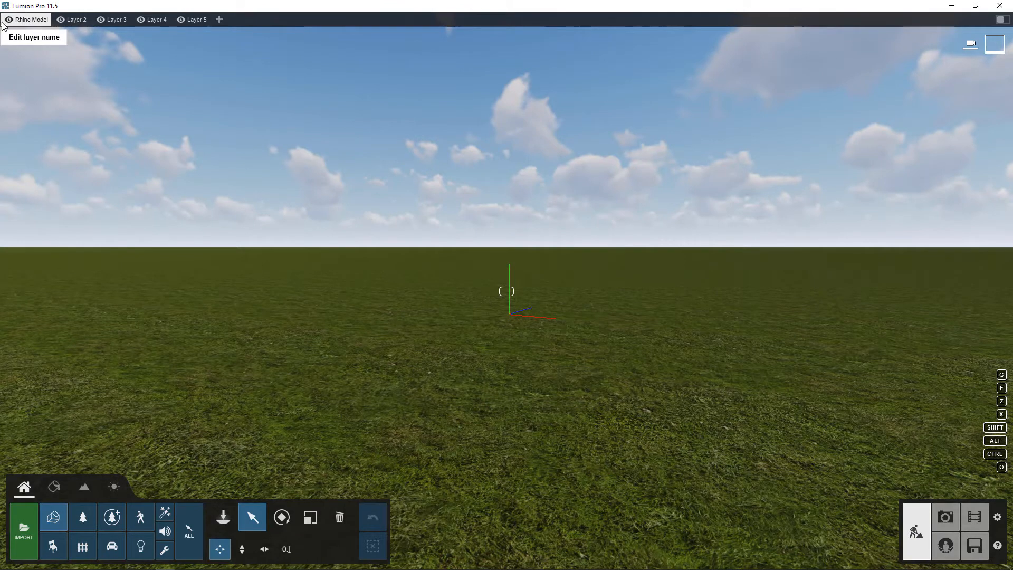
{"action": "mouse_move", "coordinate": [55, 51]}
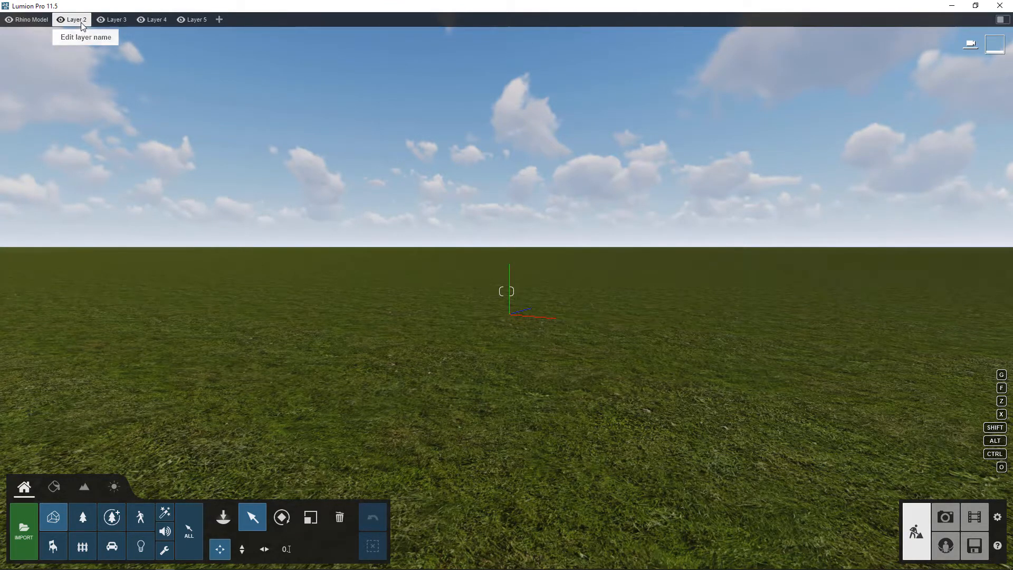
{"action": "mouse_move", "coordinate": [111, 20]}
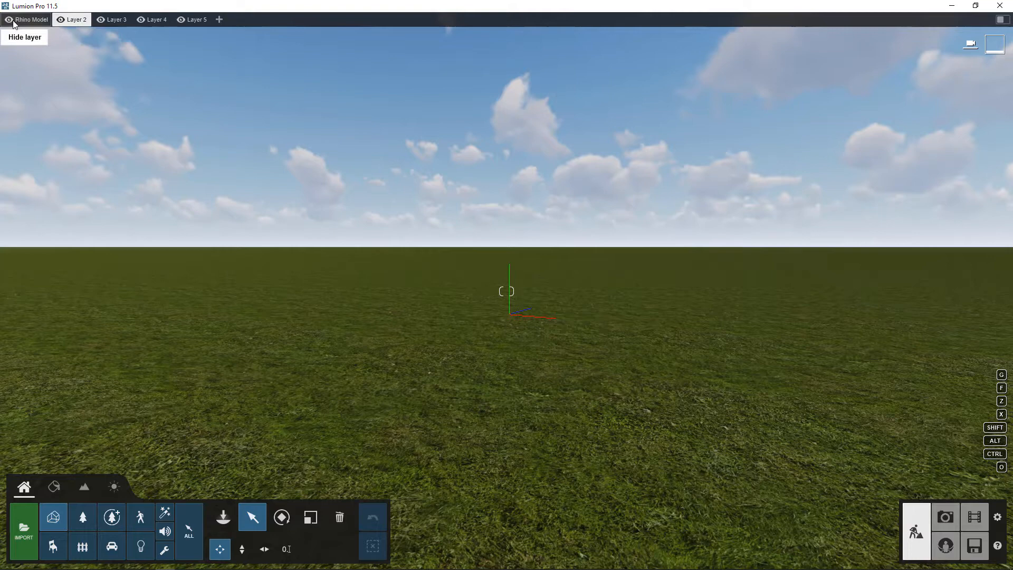
{"action": "mouse_move", "coordinate": [31, 20]}
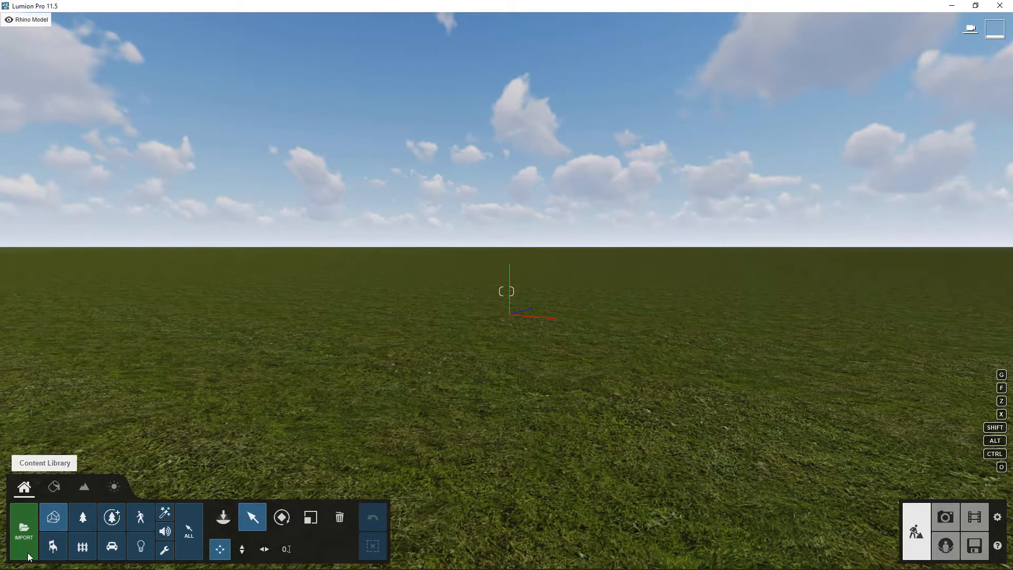
{"action": "mouse_move", "coordinate": [24, 529]}
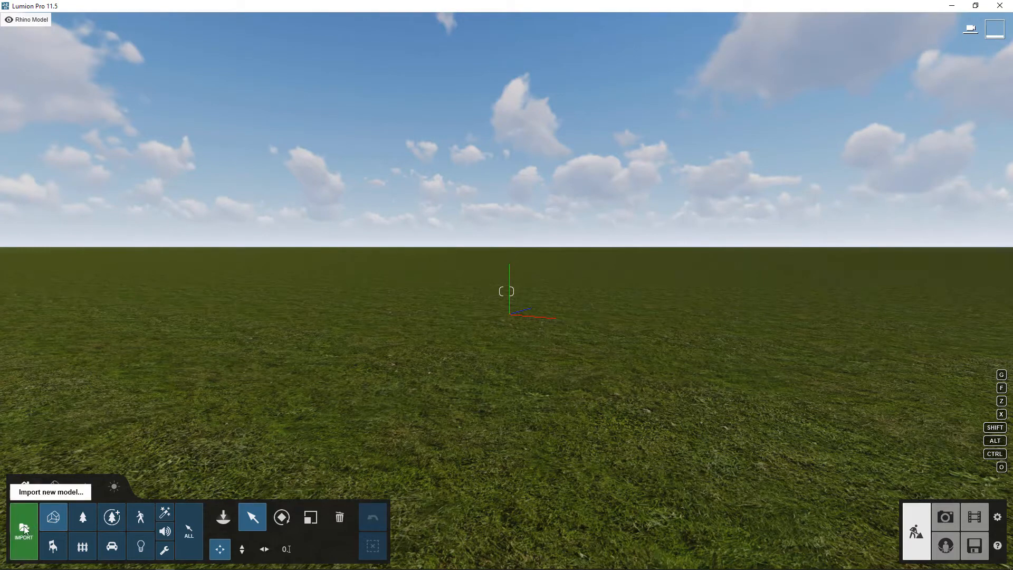
{"action": "left_click", "coordinate": [23, 527]}
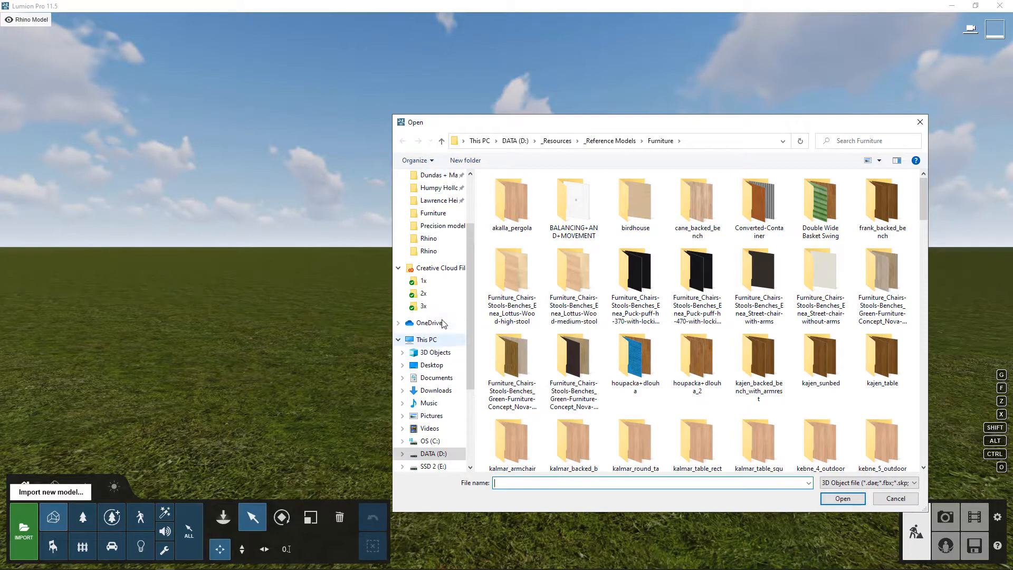
{"action": "scroll", "scroll_direction": "up", "scroll_amount": 3}
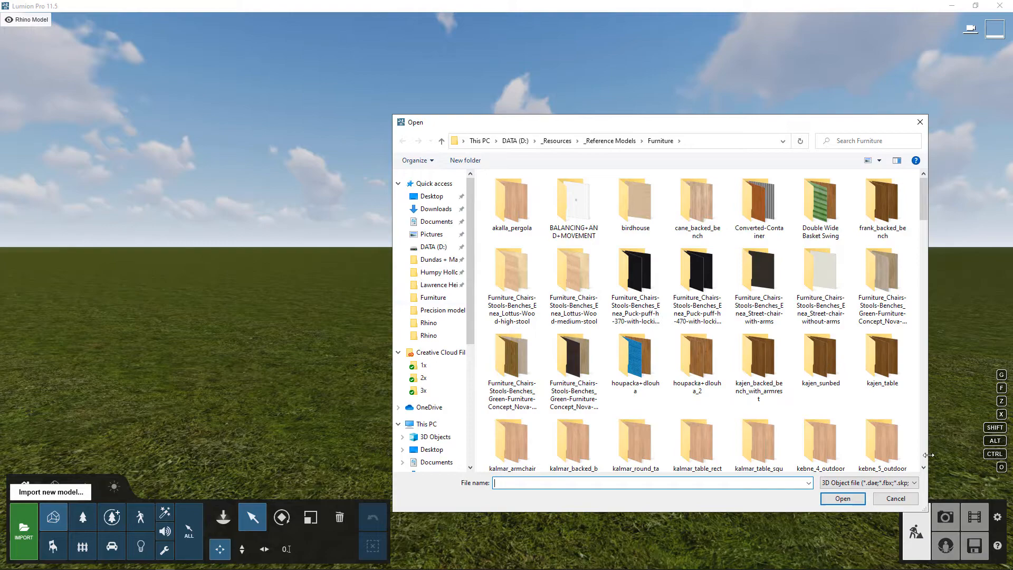
{"action": "left_click", "coordinate": [894, 498]}
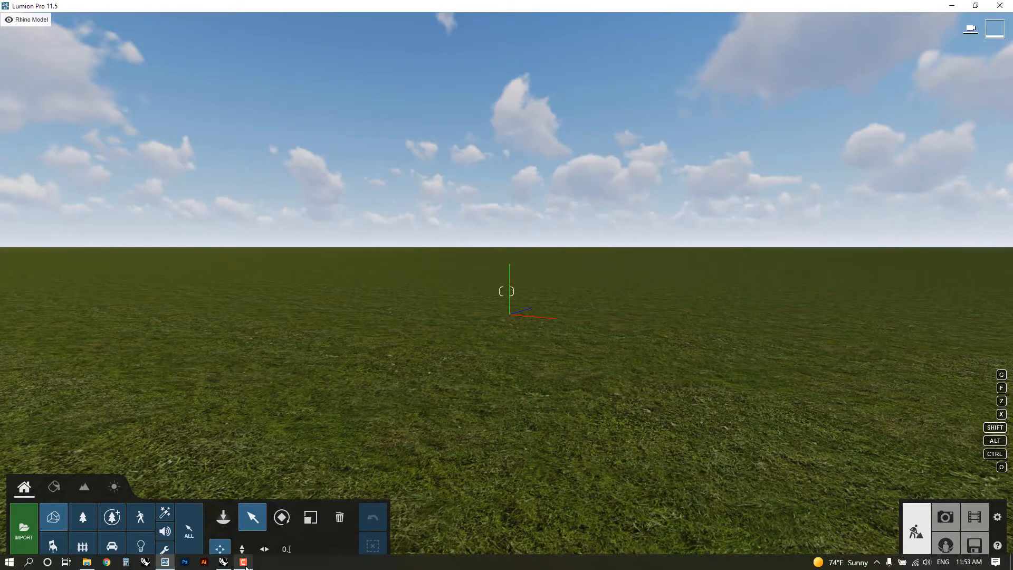
Step: In Rhino, switch the viewport to Ghosted, make POINT current and pick the lawn surface
{"action": "left_click", "coordinate": [244, 561]}
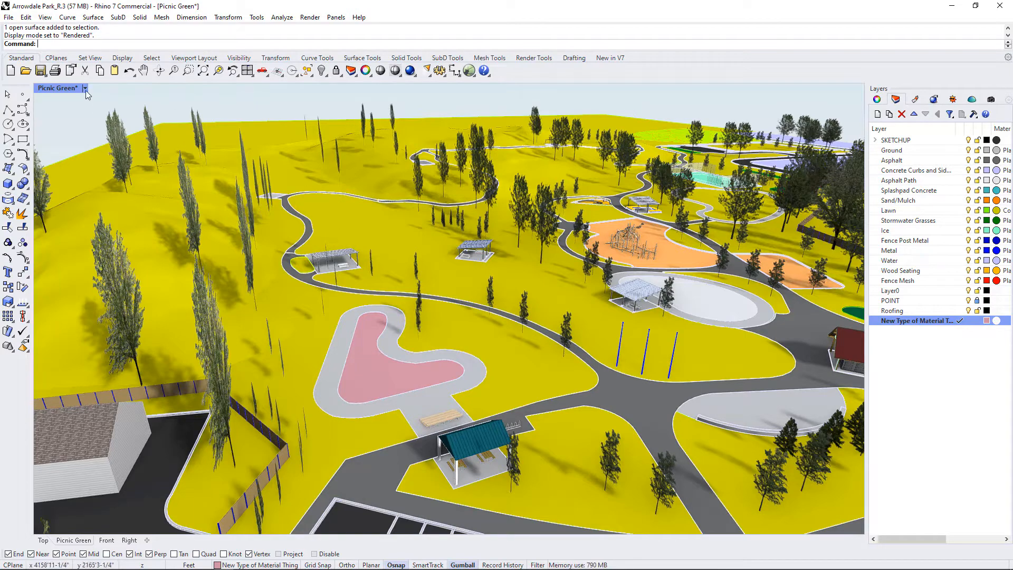
{"action": "left_click", "coordinate": [84, 89]}
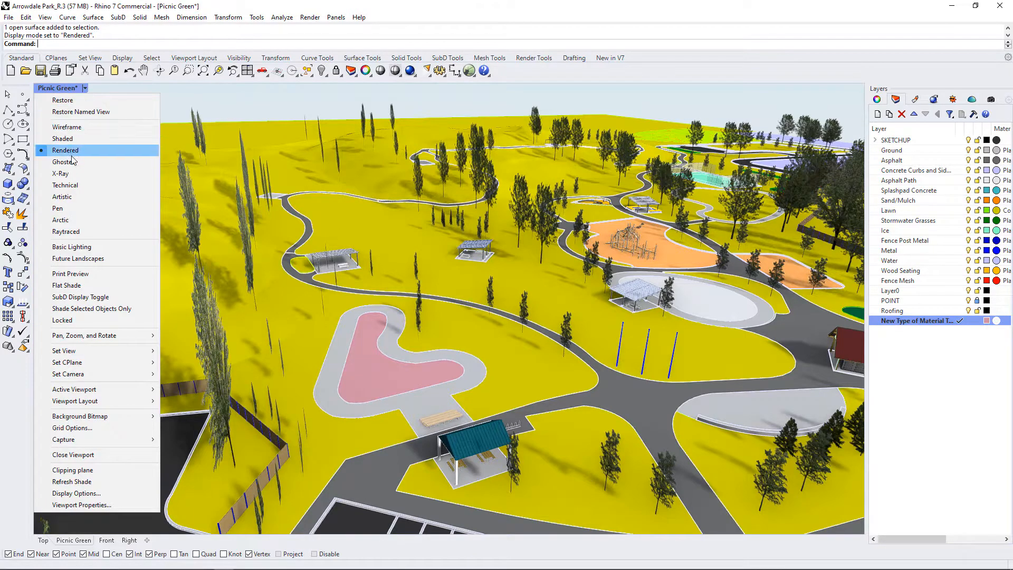
{"action": "left_click", "coordinate": [64, 161]}
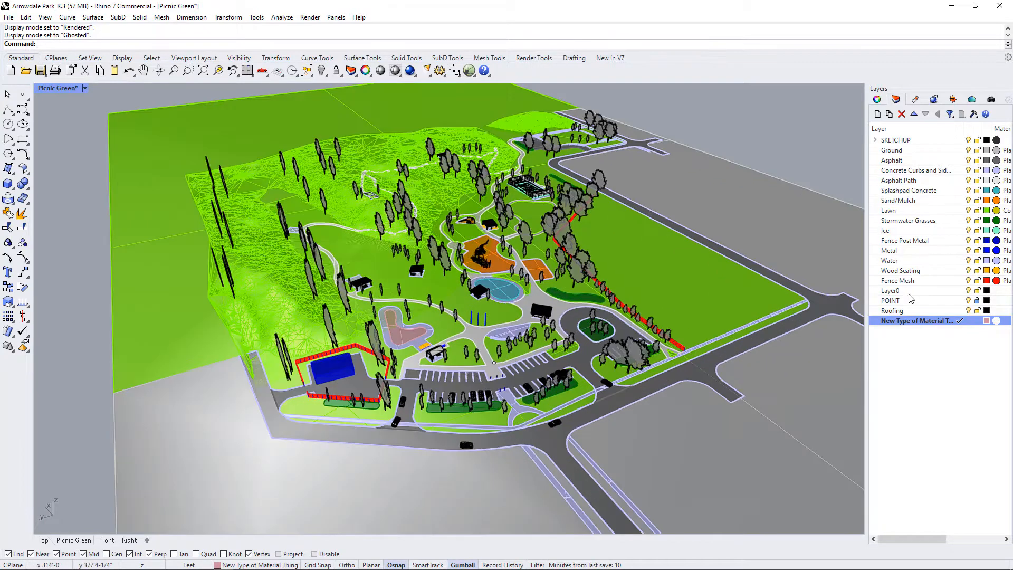
{"action": "left_click", "coordinate": [890, 300]}
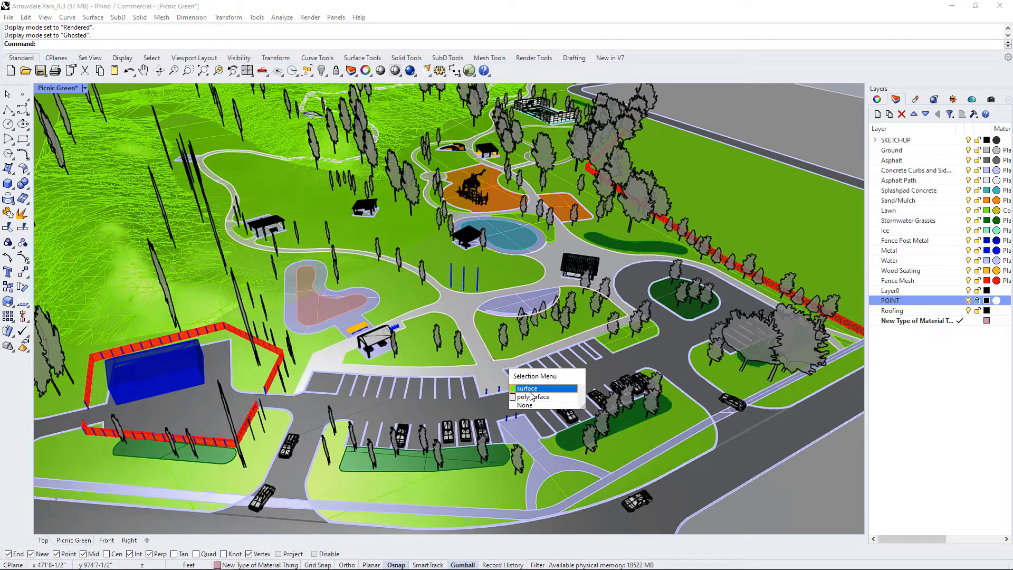
{"action": "left_click", "coordinate": [527, 388]}
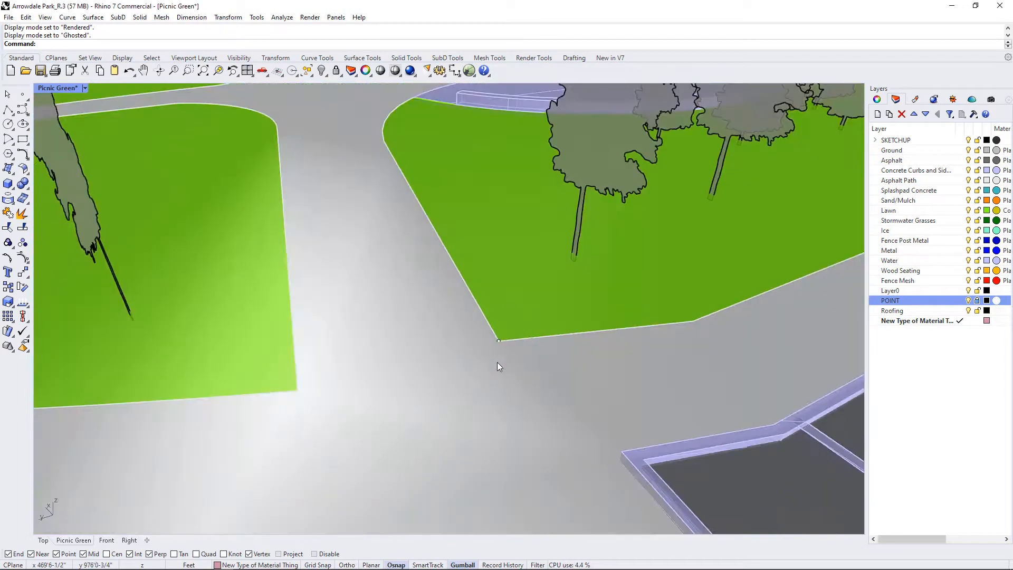
{"action": "mouse_move", "coordinate": [489, 349]}
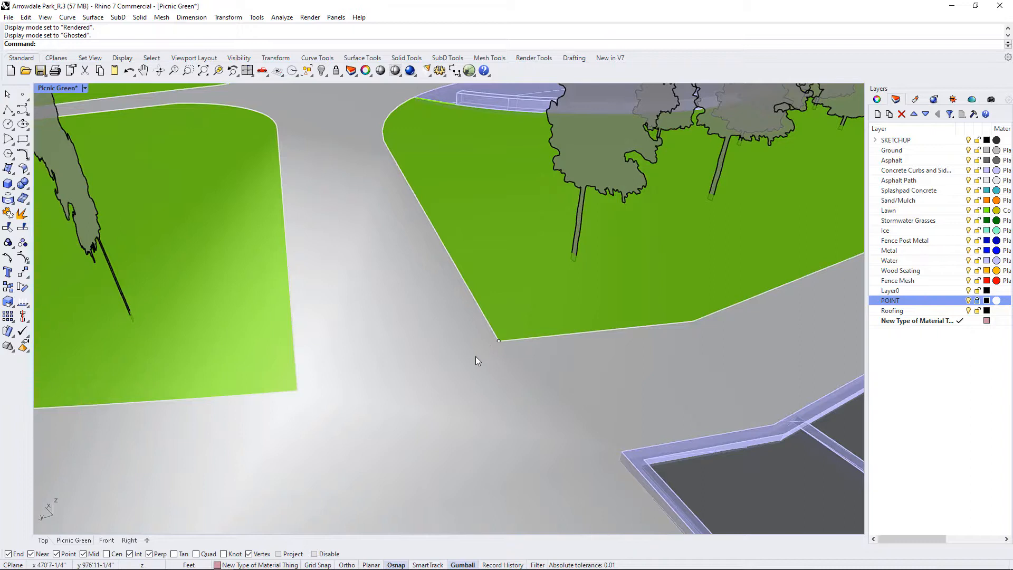
{"action": "mouse_move", "coordinate": [487, 355]}
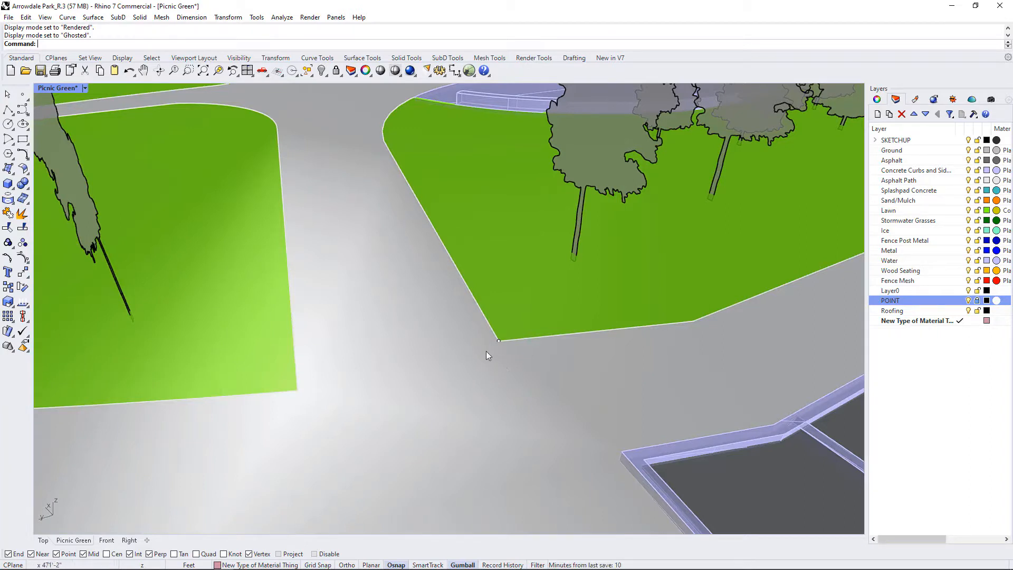
{"action": "mouse_move", "coordinate": [365, 360]}
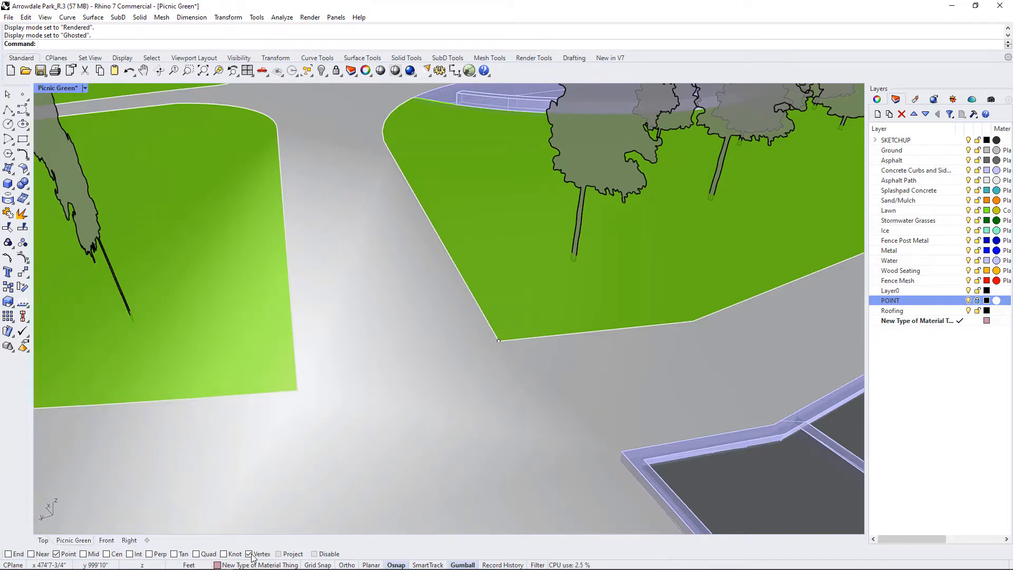
Step: Run File > Export with Origin on the park model and confirm the base point
{"action": "scroll", "scroll_direction": "down", "scroll_amount": 3}
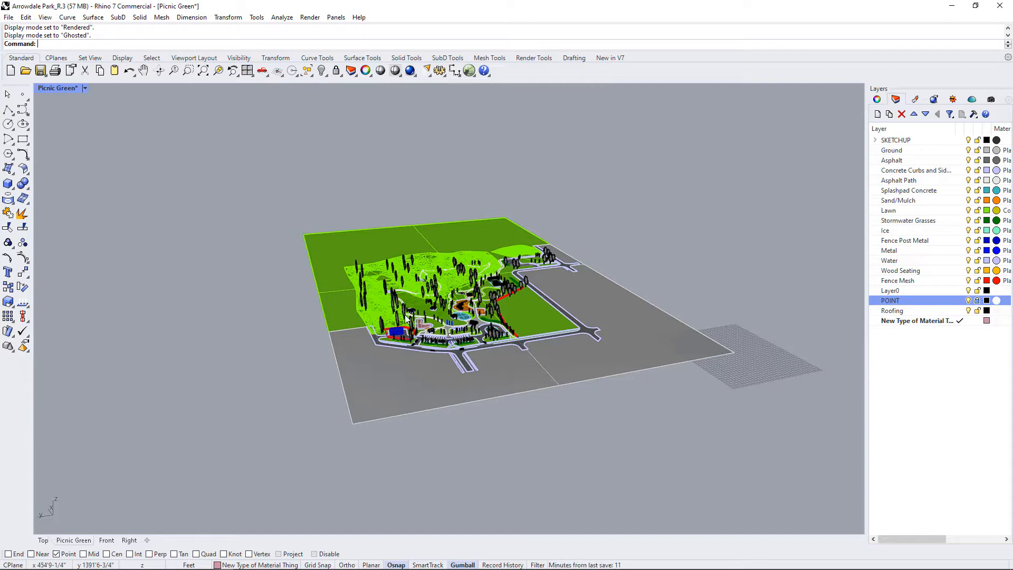
{"action": "mouse_move", "coordinate": [251, 159]}
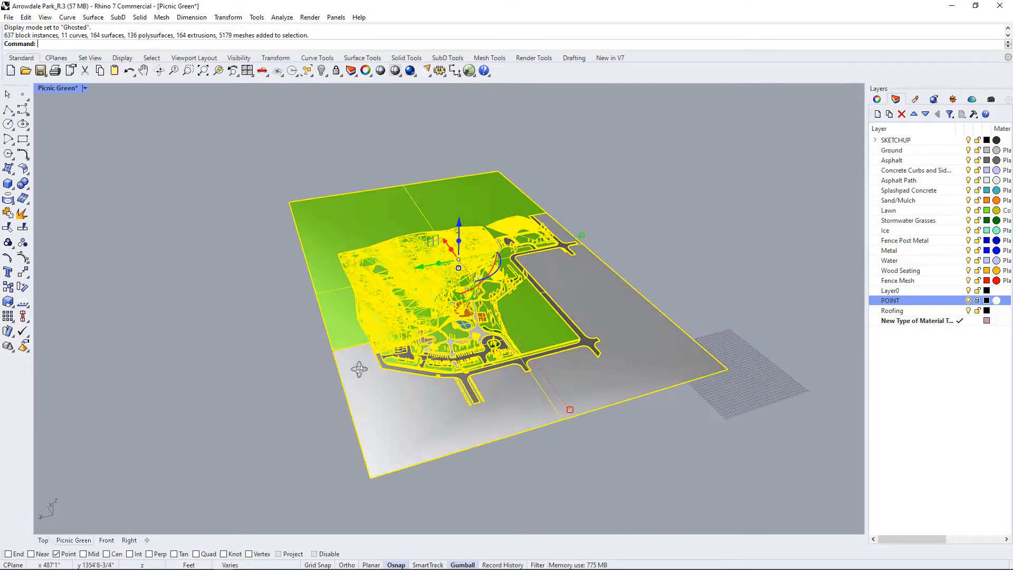
{"action": "left_click", "coordinate": [9, 17]}
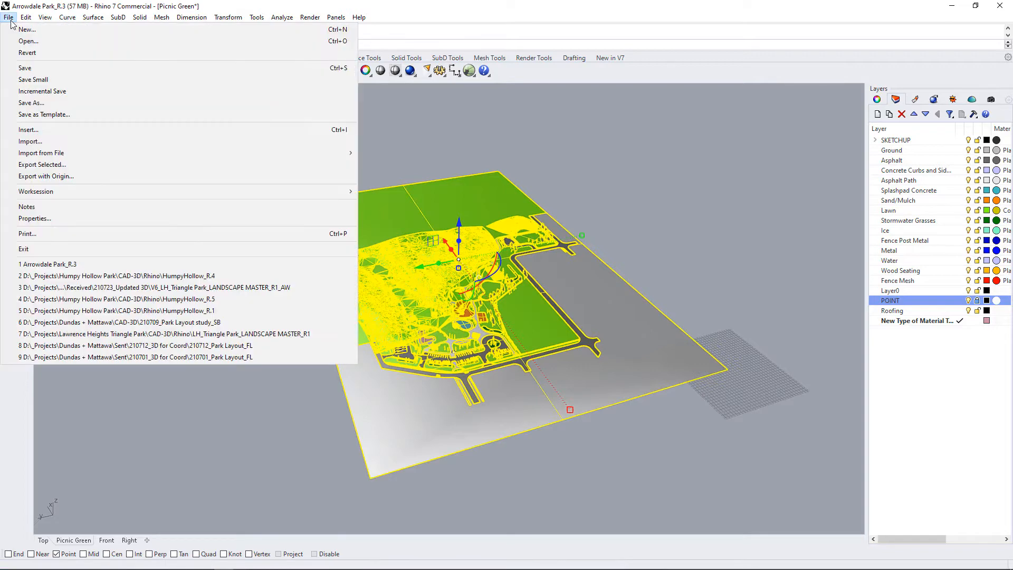
{"action": "mouse_move", "coordinate": [46, 175]}
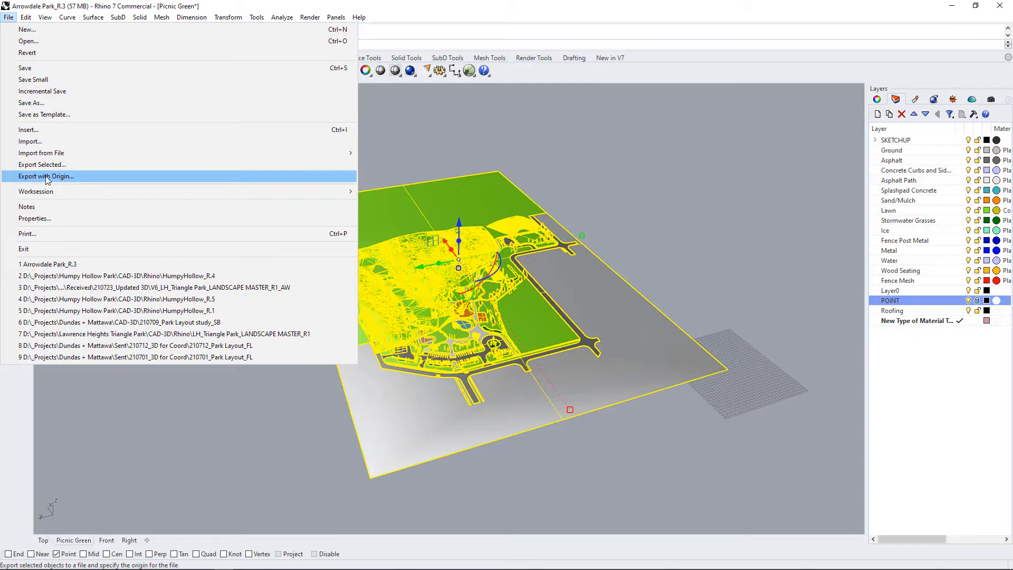
{"action": "mouse_move", "coordinate": [35, 177]}
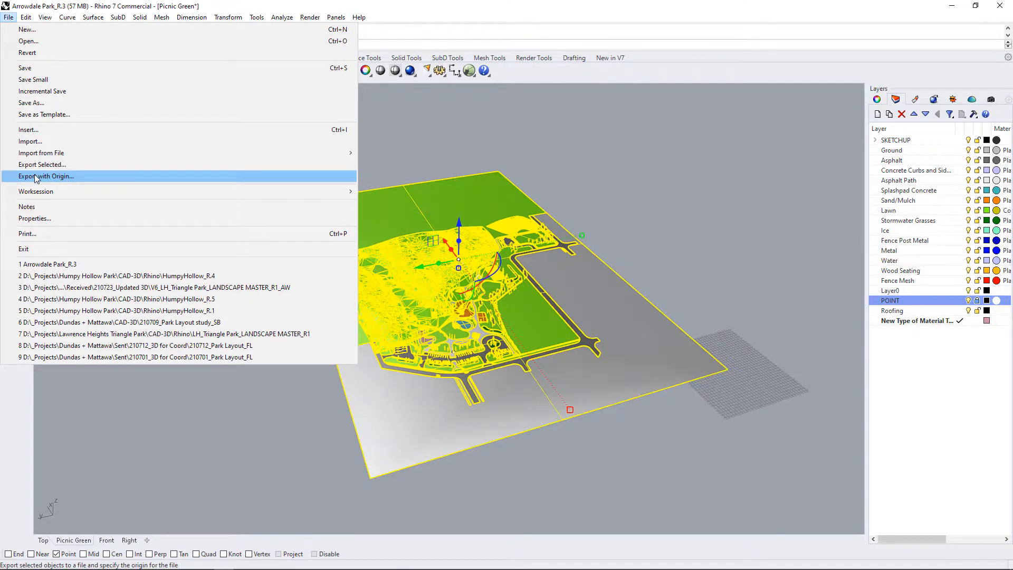
{"action": "left_click", "coordinate": [46, 176]}
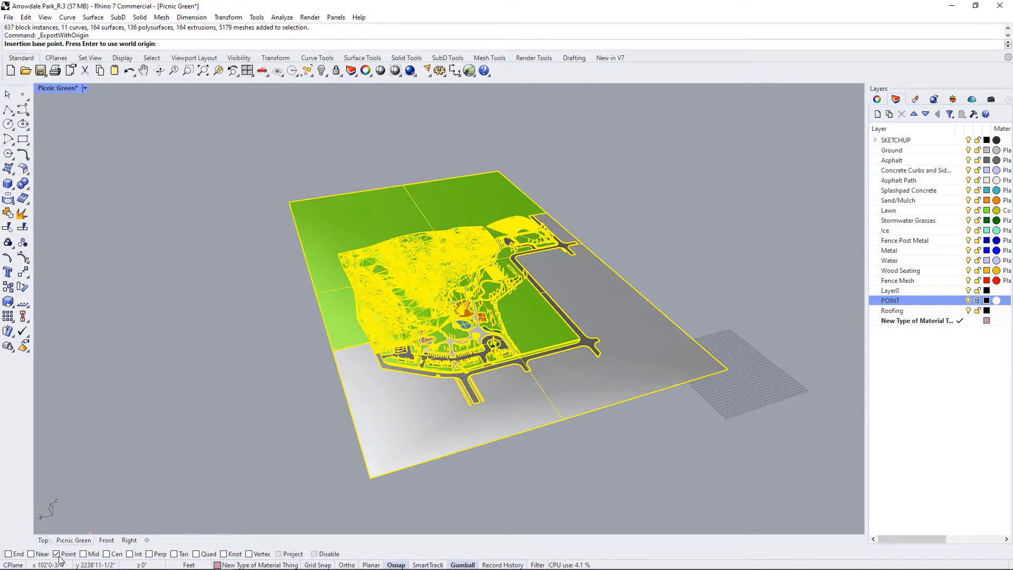
{"action": "mouse_move", "coordinate": [66, 553]}
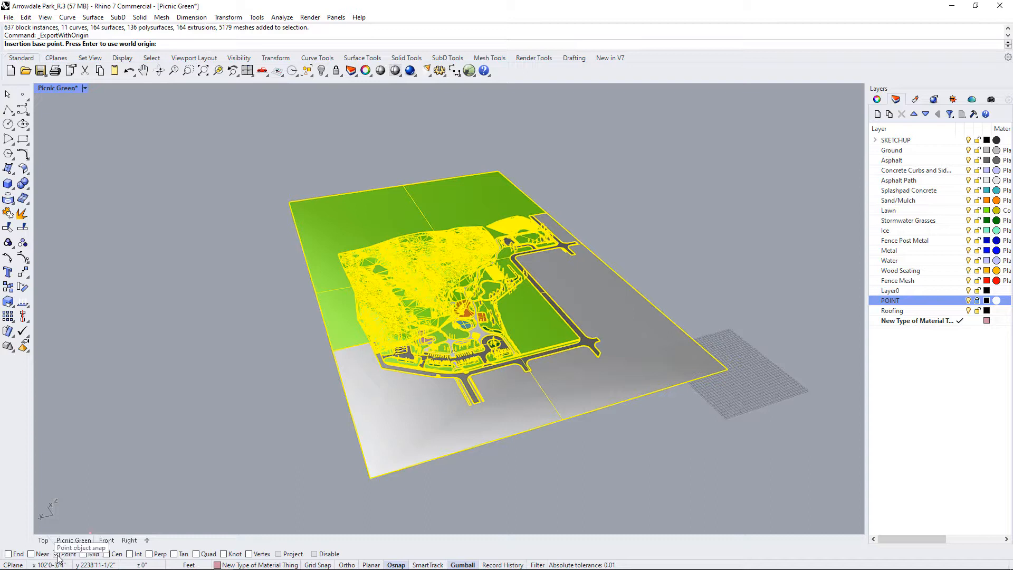
{"action": "mouse_move", "coordinate": [462, 375]}
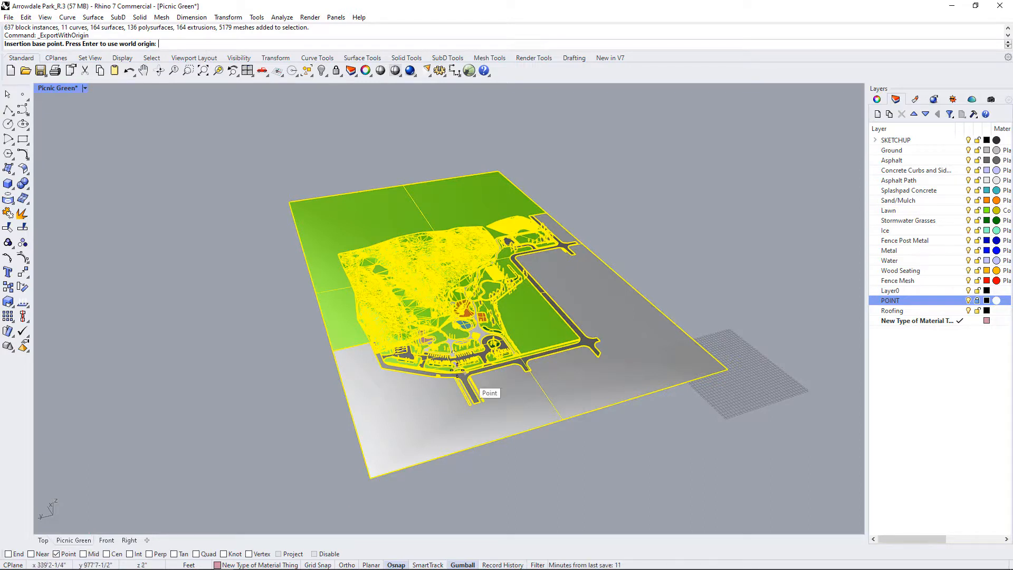
{"action": "key", "text": "Return"}
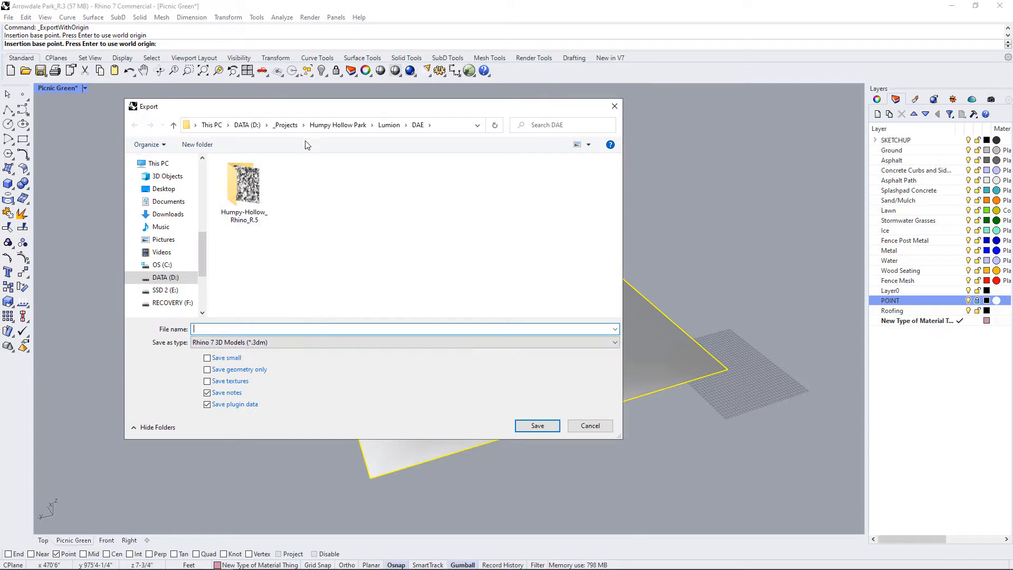
Step: Browse the save dialog to _Projects > Arrowdale Park > CAD-3D > DAE
{"action": "left_click", "coordinate": [285, 124]}
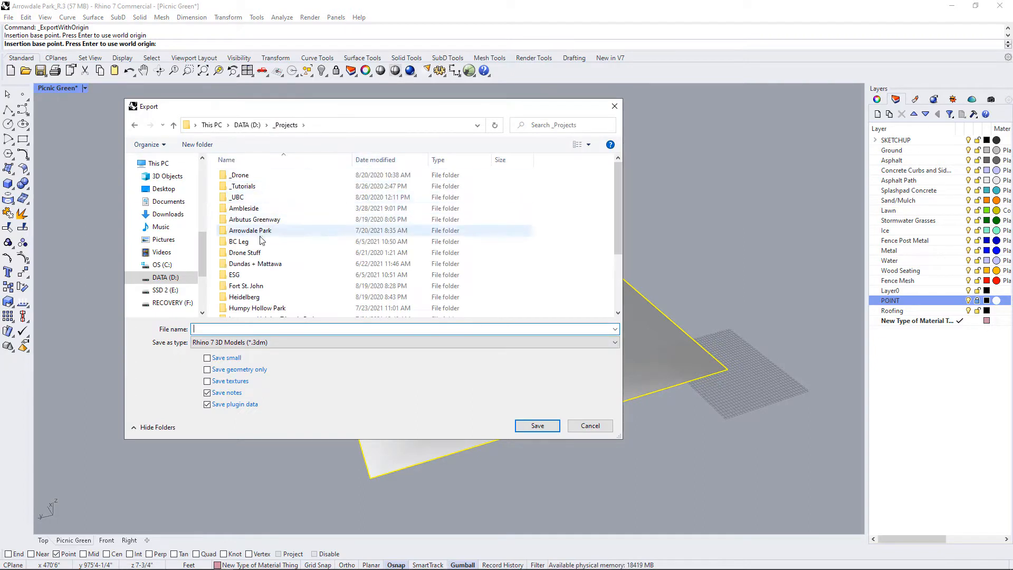
{"action": "double_click", "coordinate": [250, 230]}
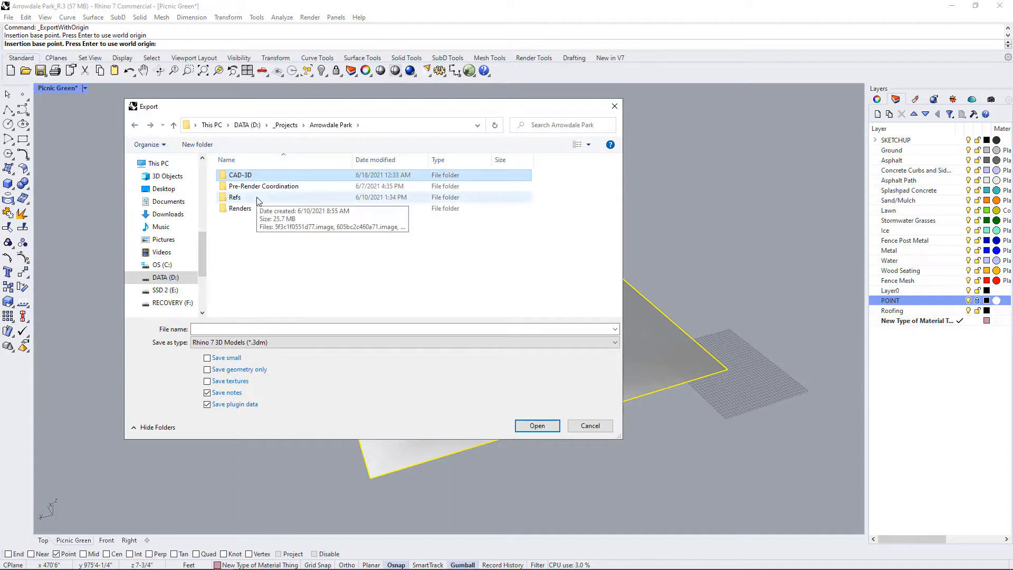
{"action": "mouse_move", "coordinate": [255, 175]}
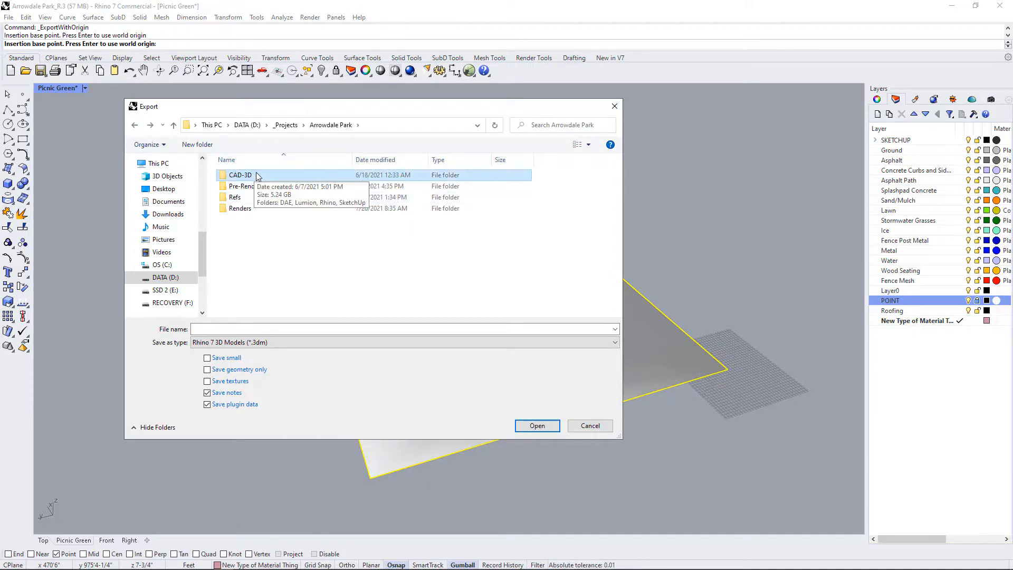
{"action": "double_click", "coordinate": [240, 175]}
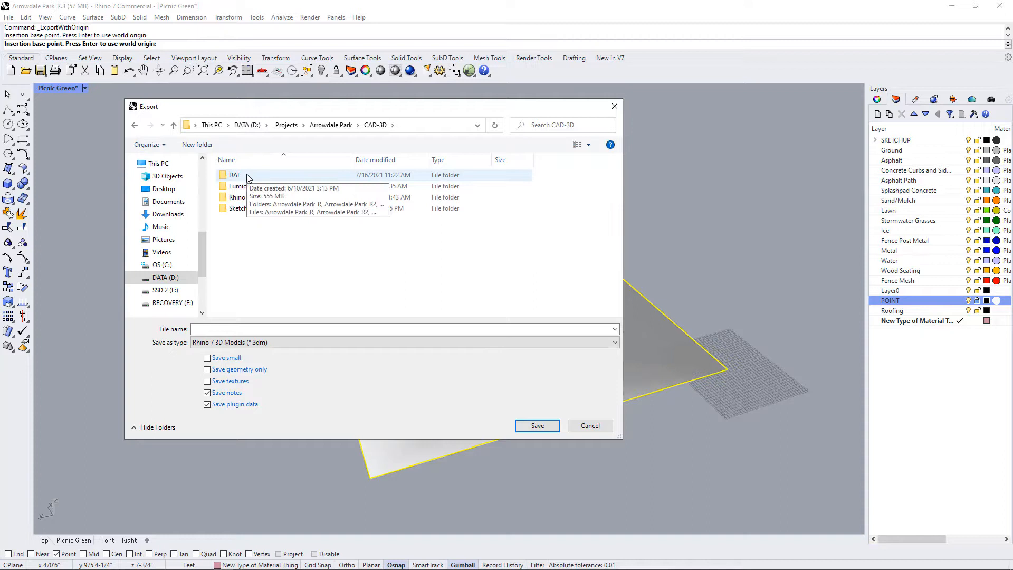
{"action": "mouse_move", "coordinate": [288, 304]}
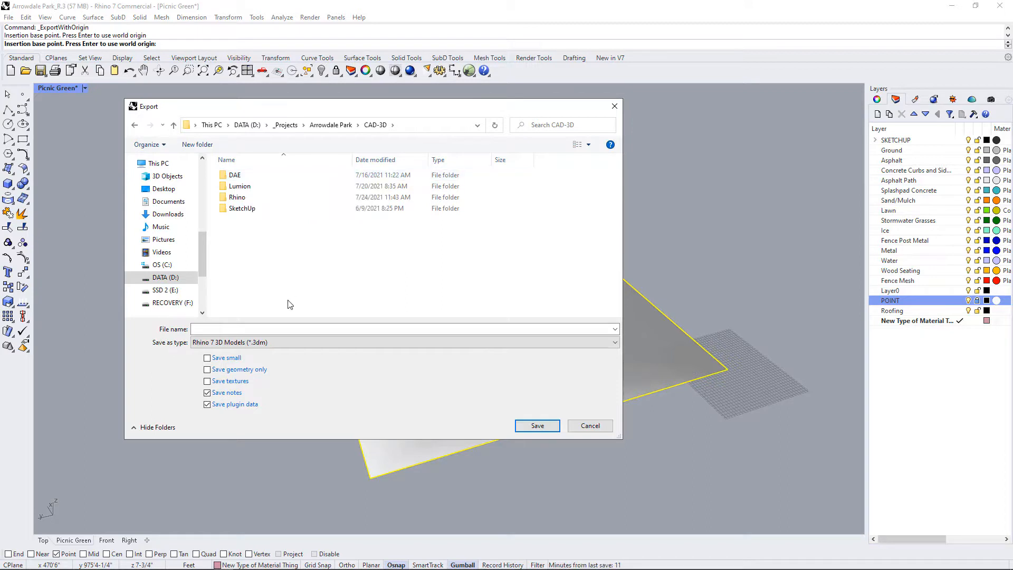
{"action": "left_click", "coordinate": [234, 174]}
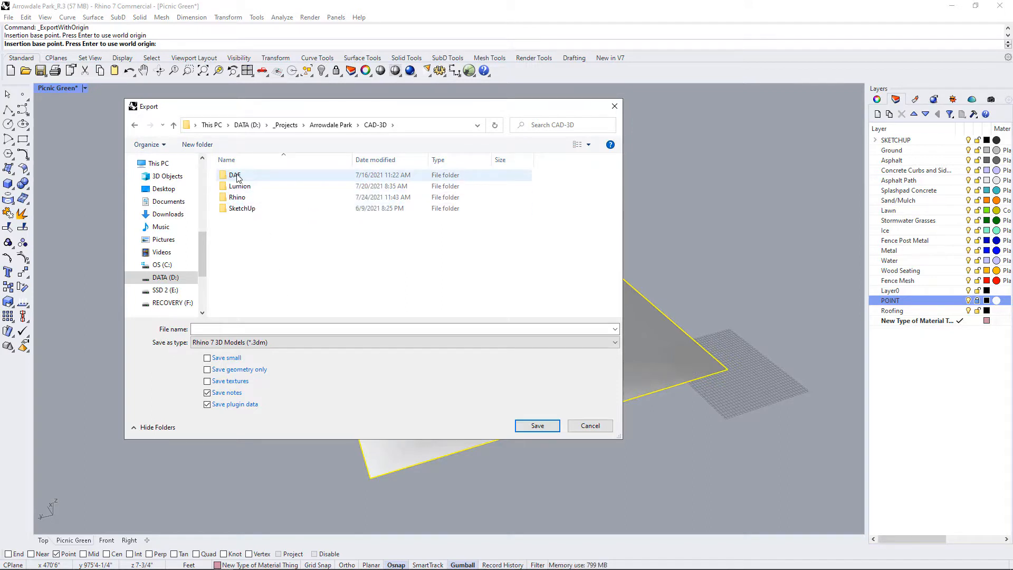
{"action": "double_click", "coordinate": [234, 174]}
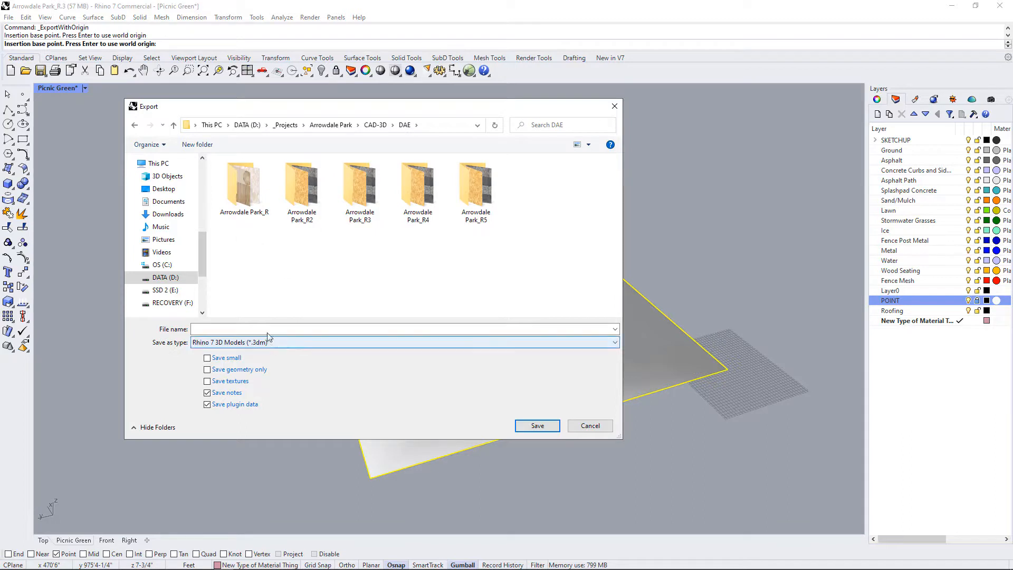
Step: Save the export as COLLADA (*.dae) named Arrowdale Park_R6
{"action": "left_click", "coordinate": [403, 342]}
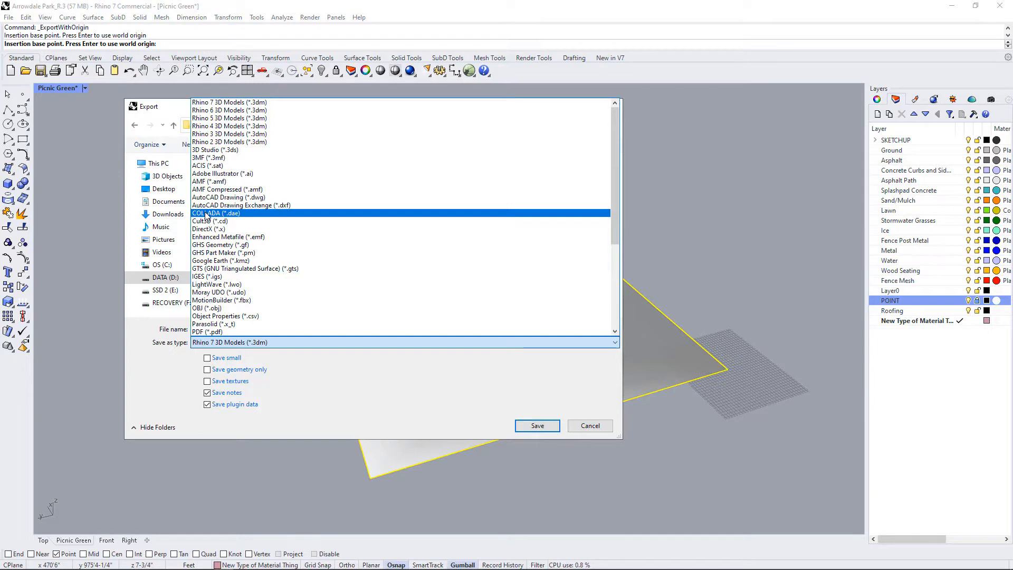
{"action": "left_click", "coordinate": [215, 213]}
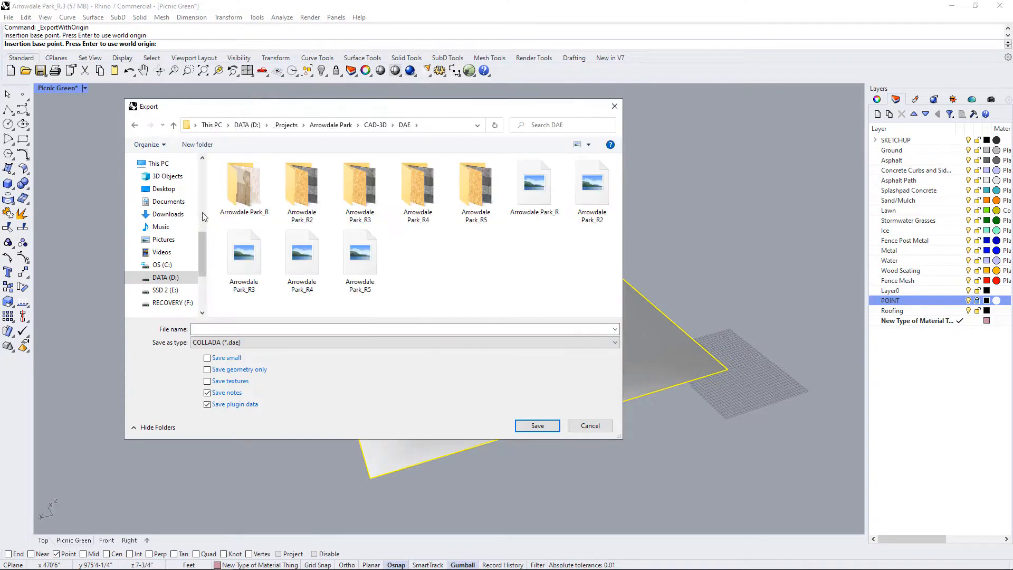
{"action": "left_click", "coordinate": [359, 252]}
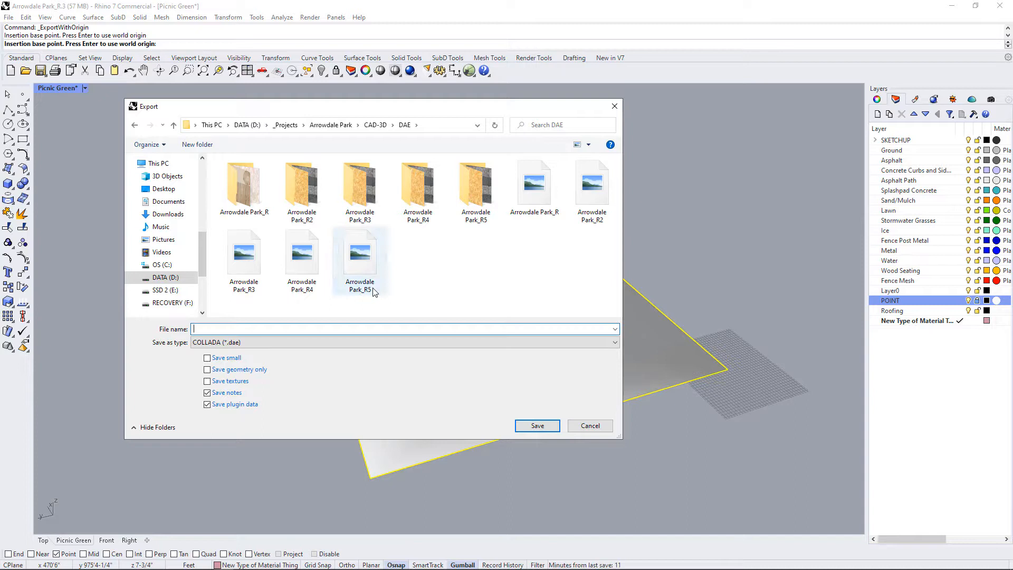
{"action": "left_click", "coordinate": [359, 246]}
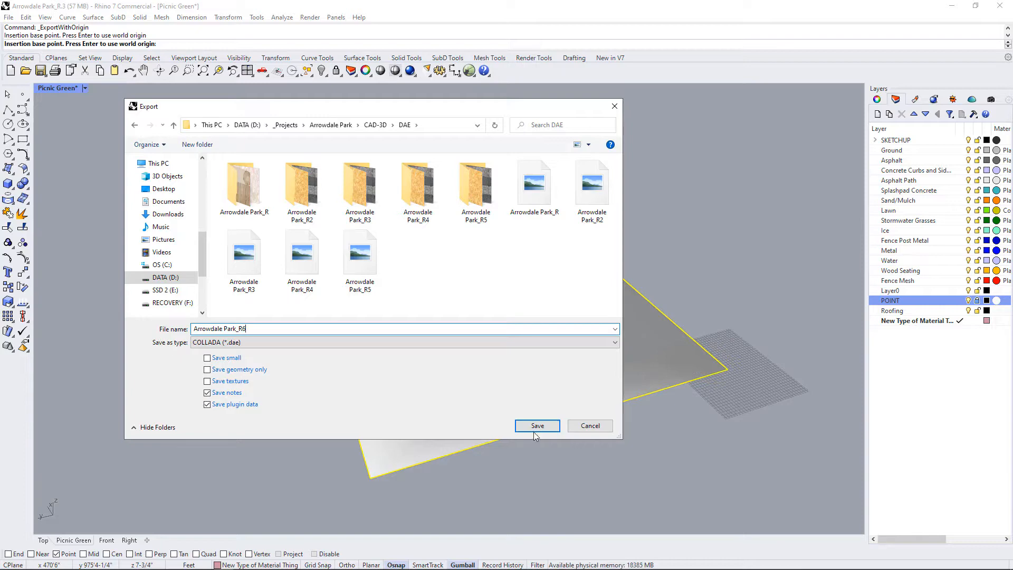
{"action": "left_click", "coordinate": [537, 425]}
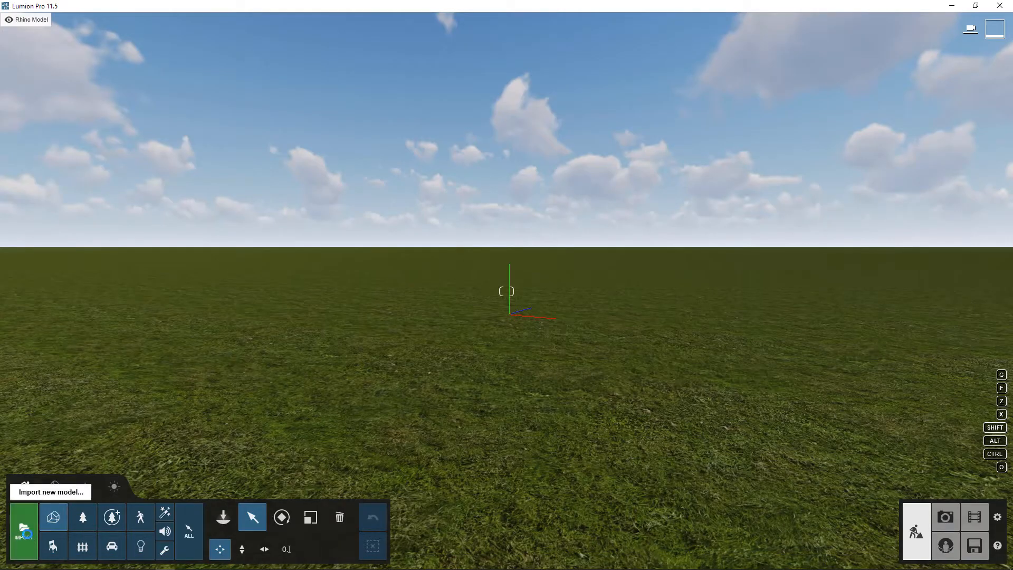
Step: Open Arrowdale Park_R6 from D:\_Projects\Arrowdale Park\CAD-3D\DAE for import
{"action": "left_click", "coordinate": [24, 520]}
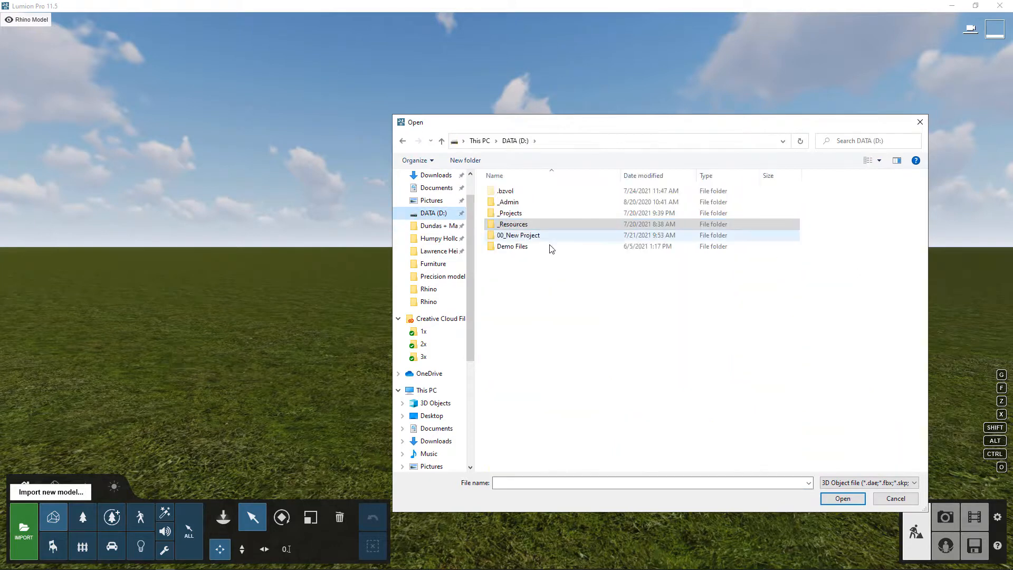
{"action": "double_click", "coordinate": [509, 213]}
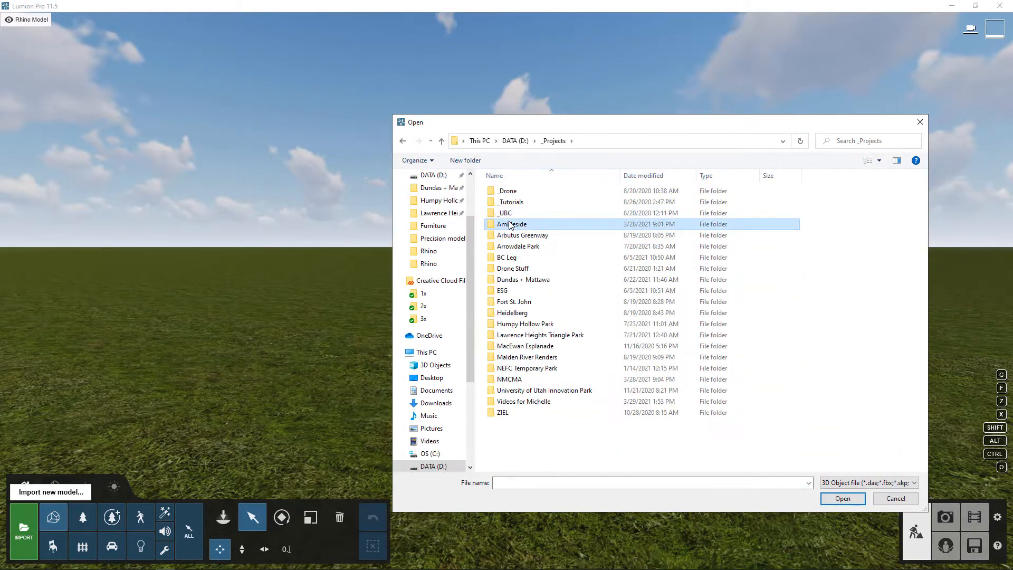
{"action": "double_click", "coordinate": [518, 246]}
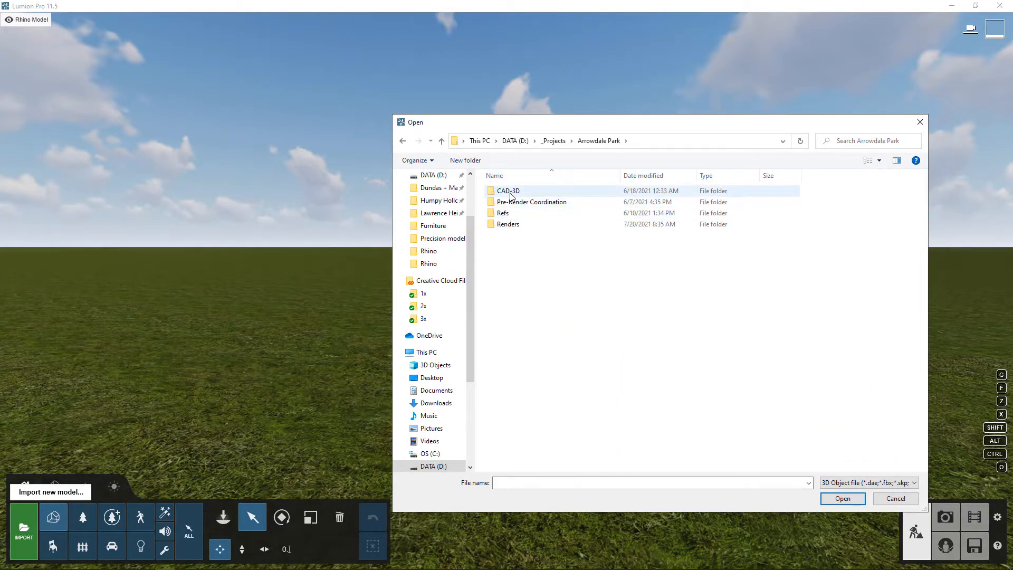
{"action": "double_click", "coordinate": [506, 191]}
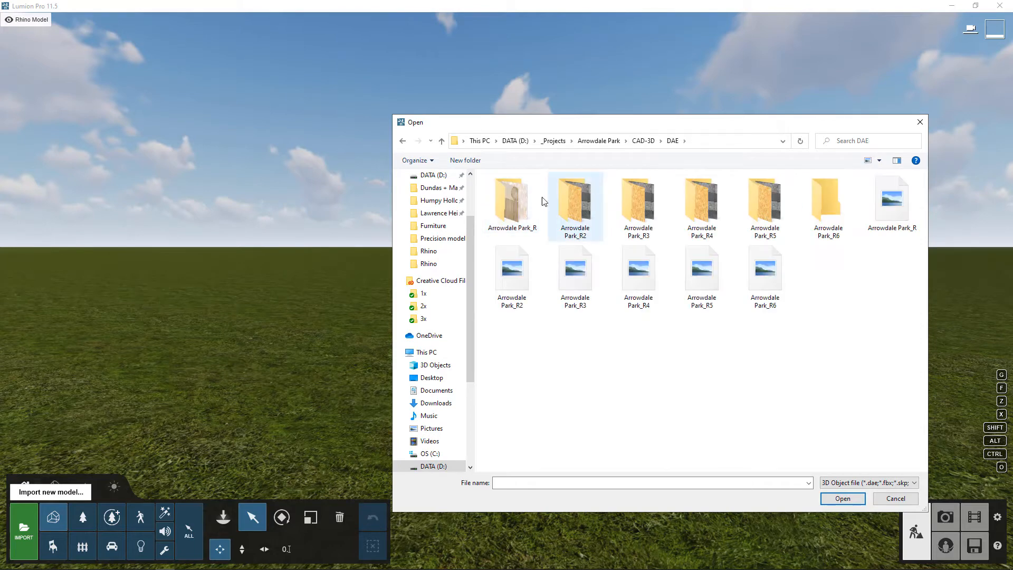
{"action": "left_click", "coordinate": [764, 272]}
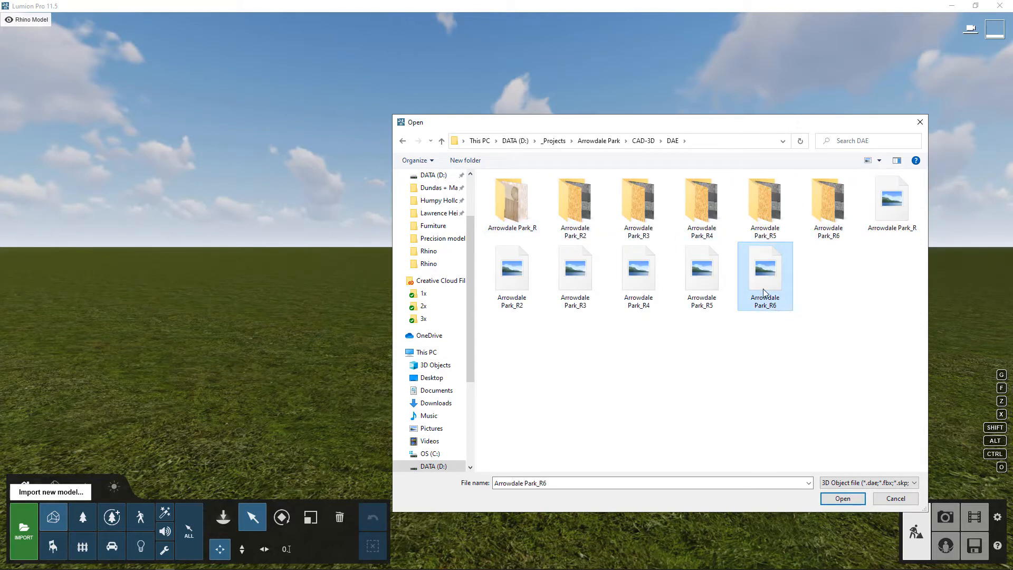
{"action": "mouse_move", "coordinate": [785, 396]}
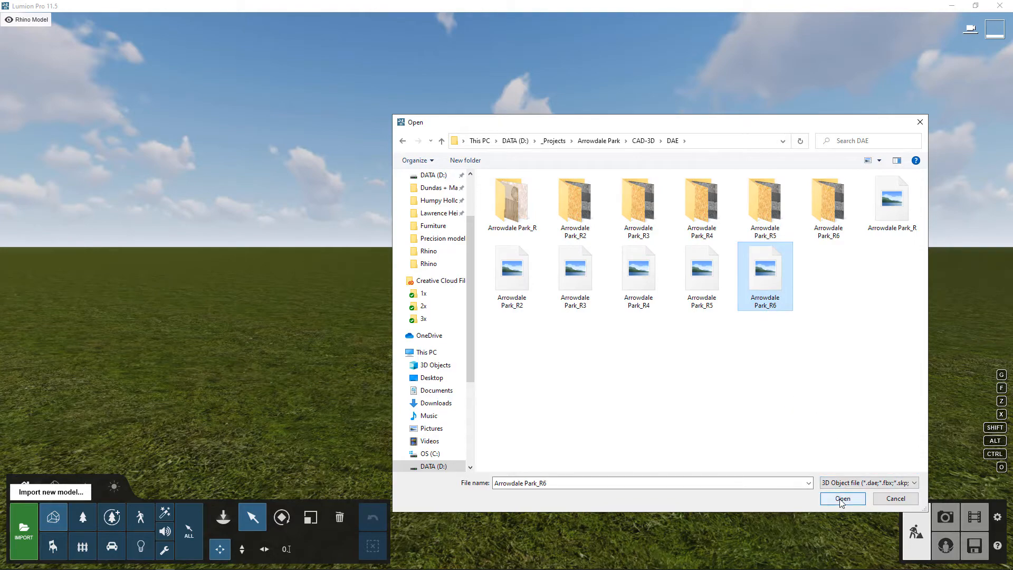
{"action": "left_click", "coordinate": [842, 499]}
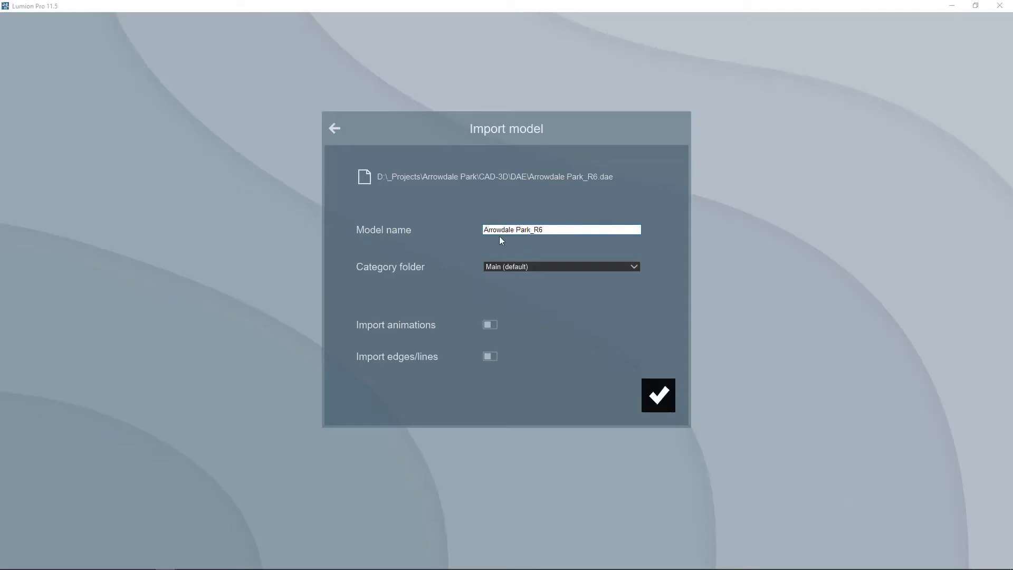
{"action": "mouse_move", "coordinate": [457, 308]}
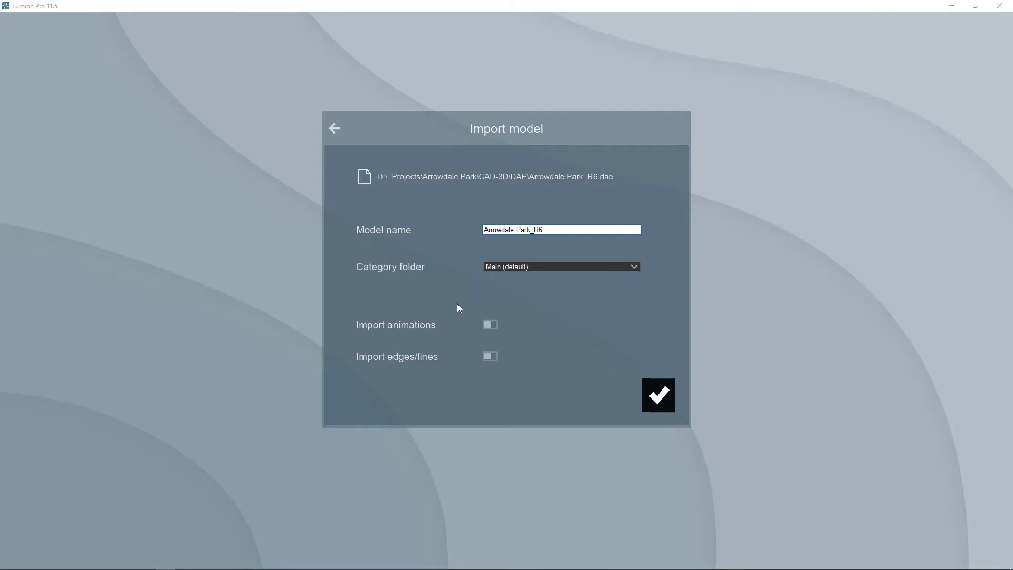
Step: Keep the category folder on Main (default) and confirm importing Arrowdale Park_R6
{"action": "left_click", "coordinate": [551, 230]}
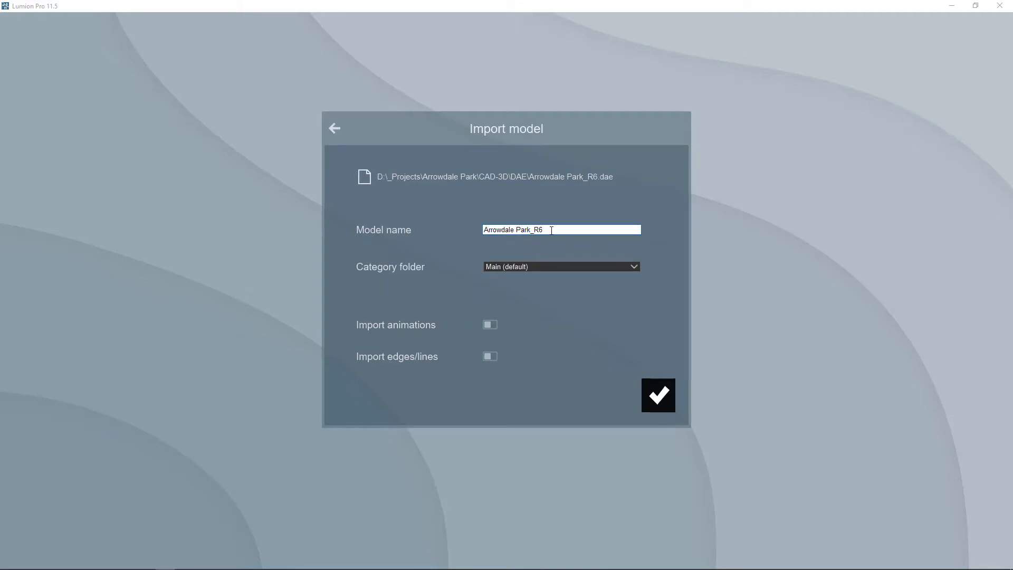
{"action": "mouse_move", "coordinate": [410, 278]}
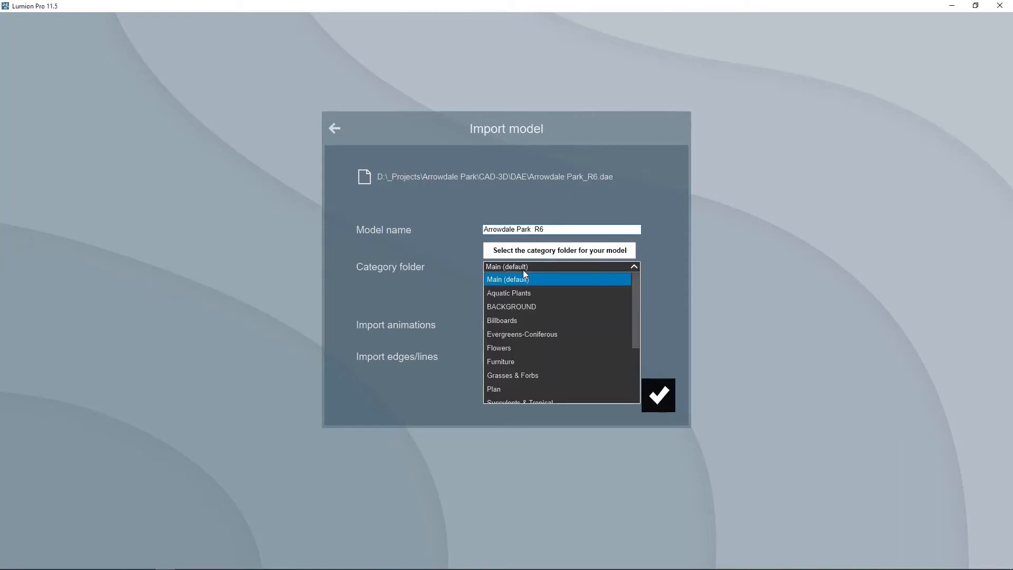
{"action": "scroll", "scroll_direction": "down", "scroll_amount": 3}
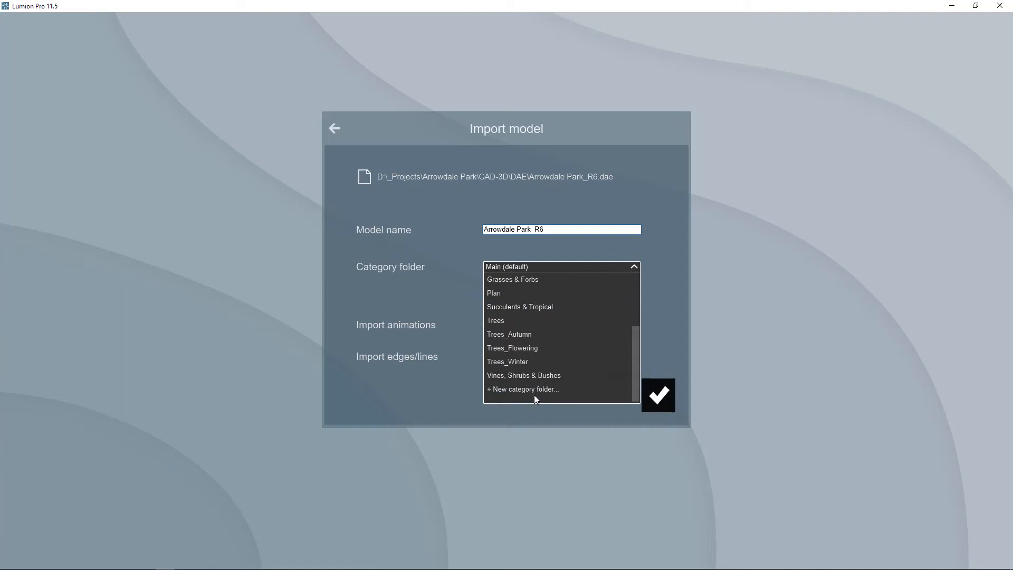
{"action": "mouse_move", "coordinate": [523, 375]}
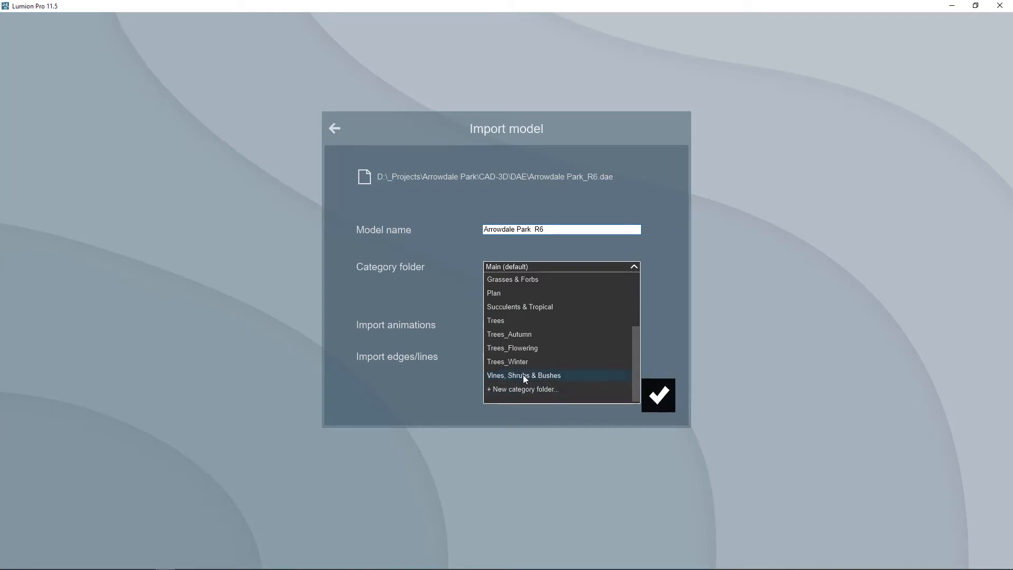
{"action": "mouse_move", "coordinate": [498, 367]}
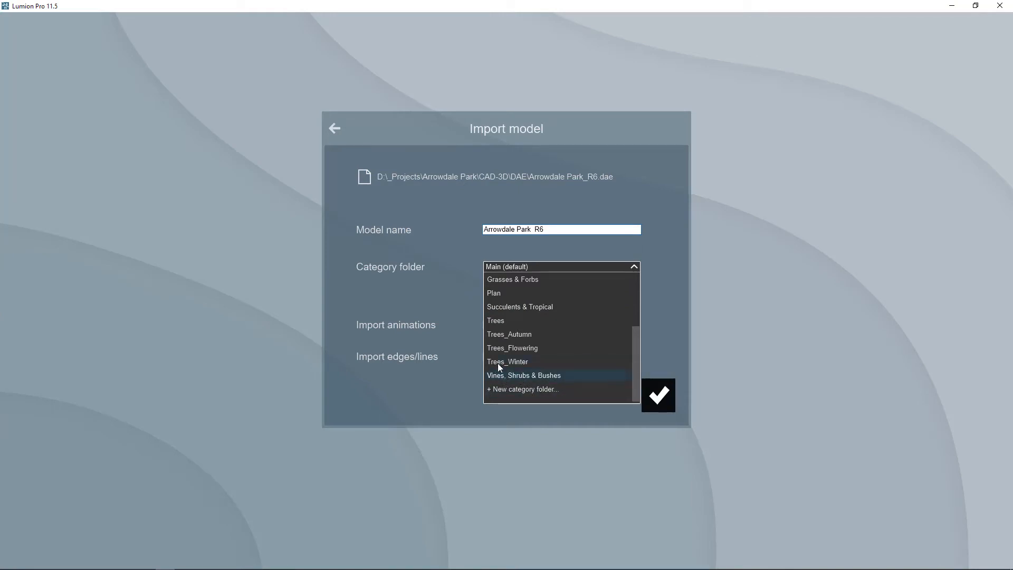
{"action": "mouse_move", "coordinate": [506, 380]}
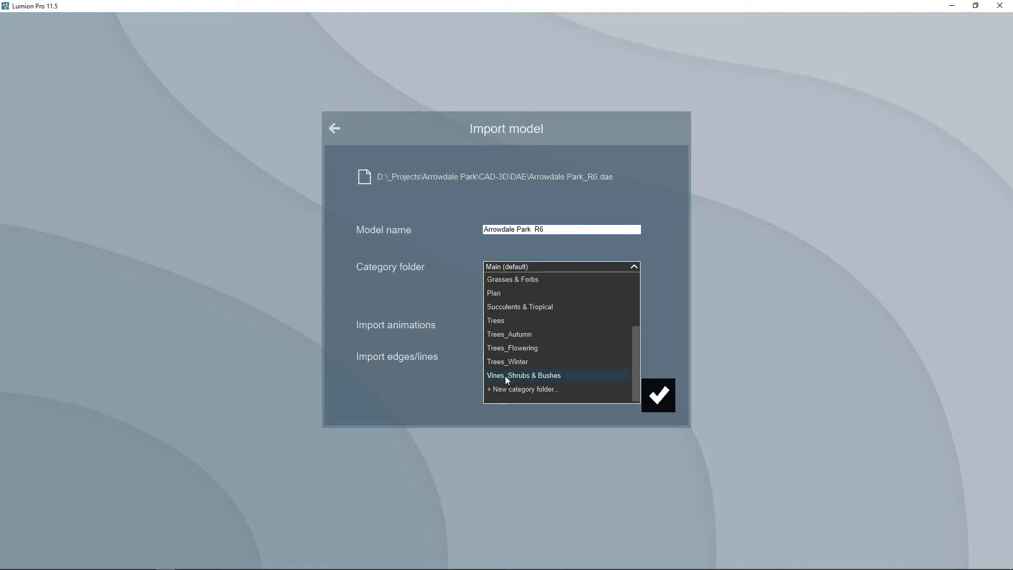
{"action": "scroll", "scroll_direction": "up", "scroll_amount": 3}
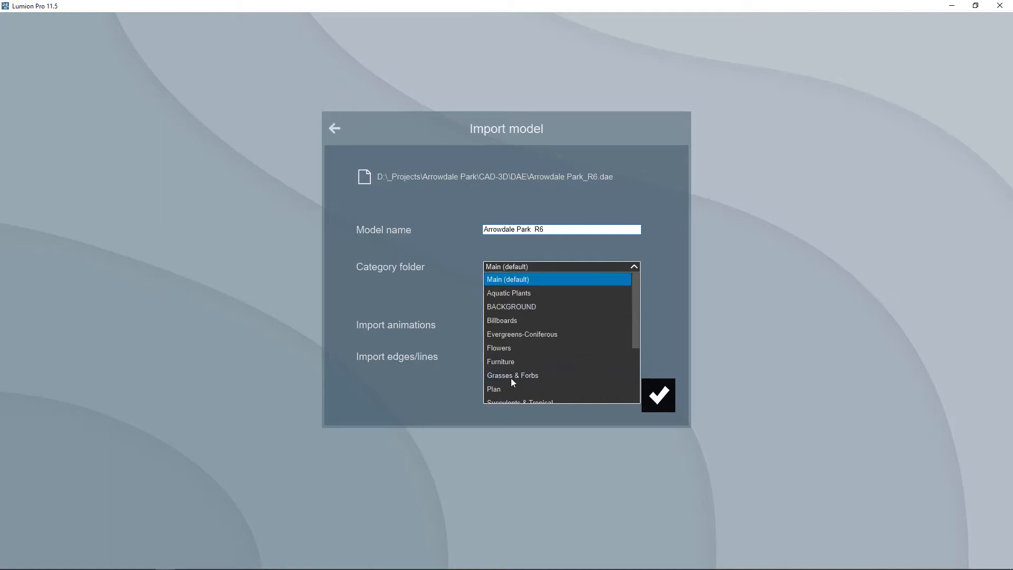
{"action": "mouse_move", "coordinate": [526, 323]}
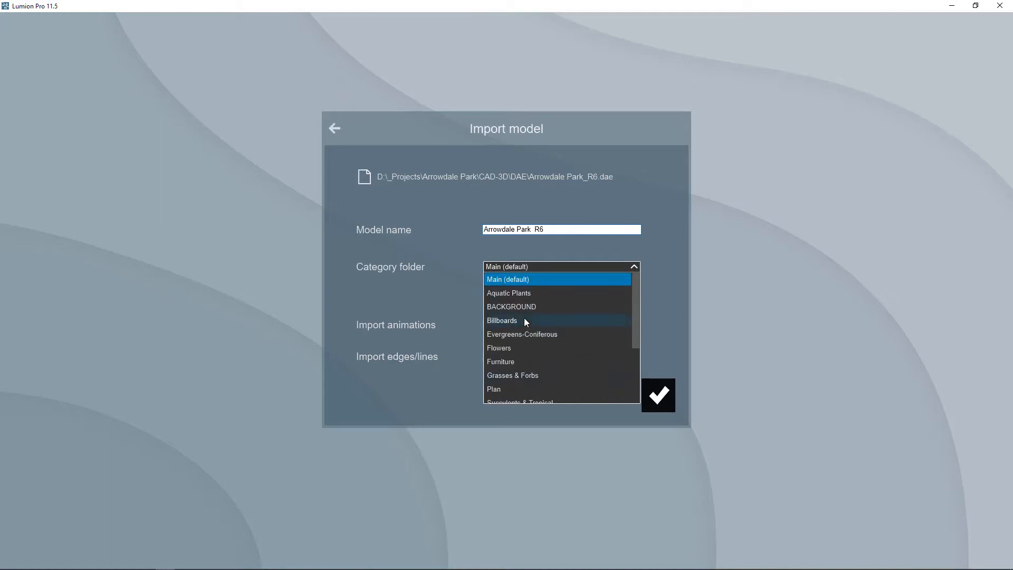
{"action": "scroll", "scroll_direction": "down", "scroll_amount": 3}
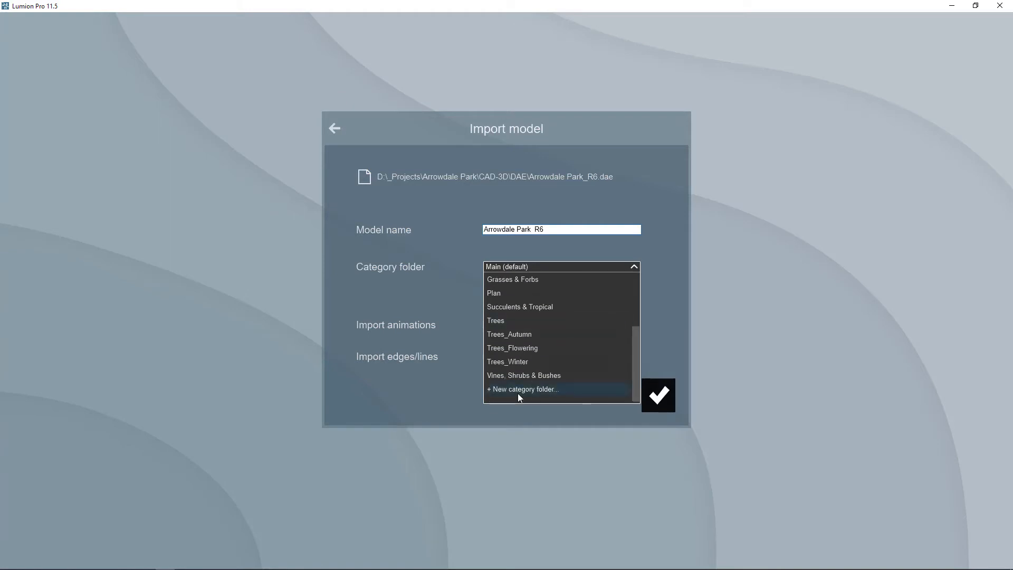
{"action": "mouse_move", "coordinate": [492, 270]}
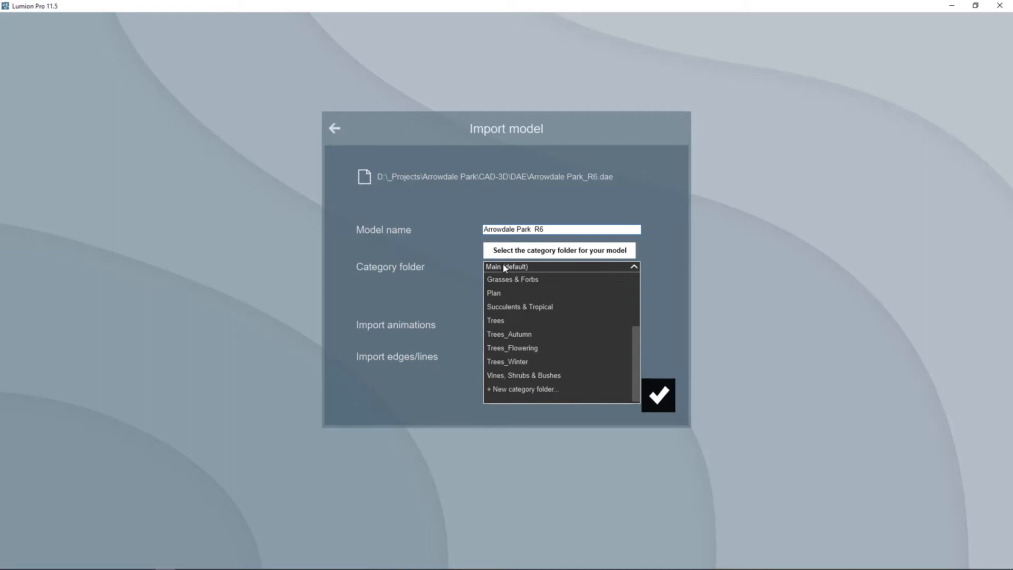
{"action": "mouse_move", "coordinate": [522, 389]}
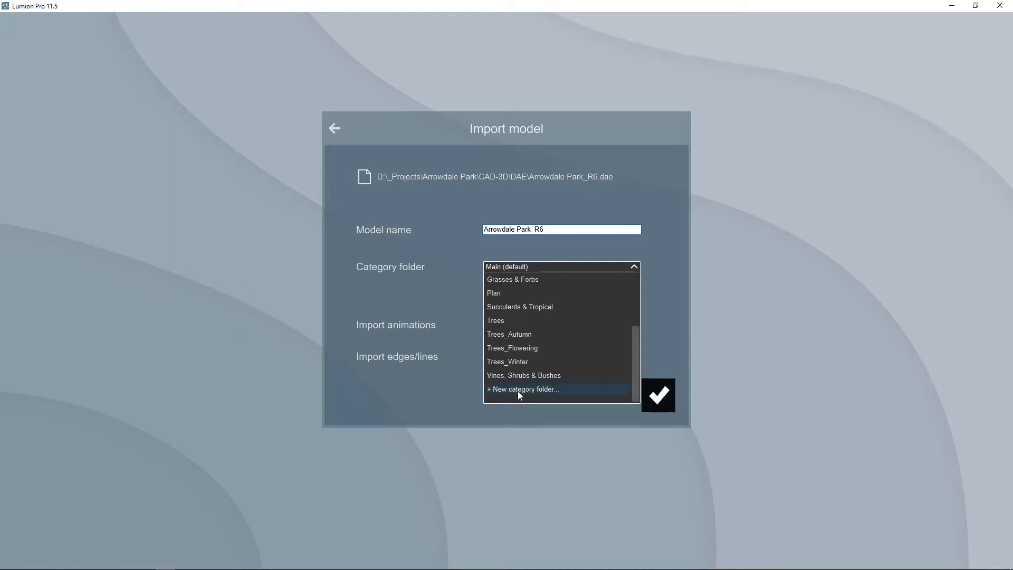
{"action": "mouse_move", "coordinate": [525, 394]}
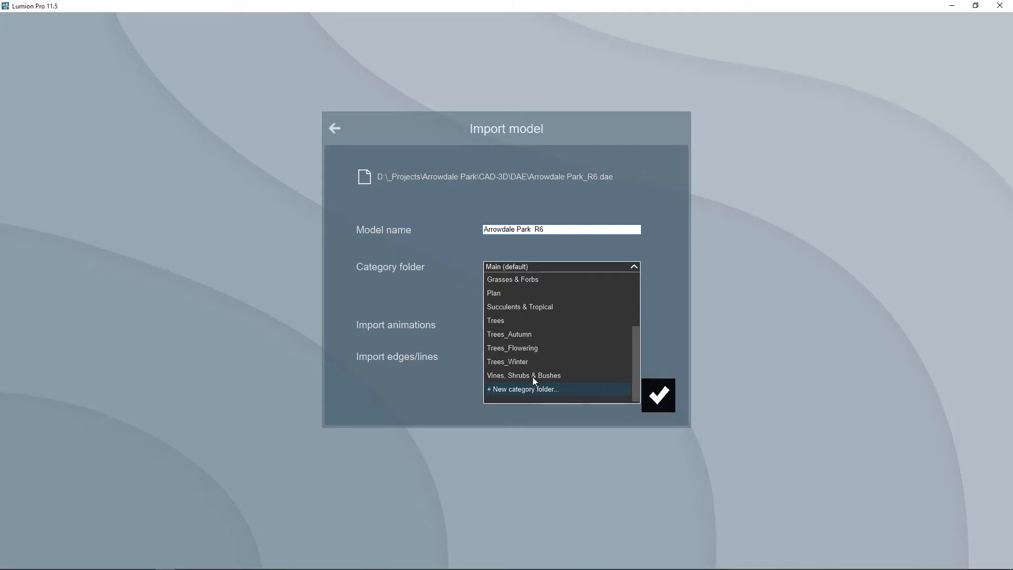
{"action": "scroll", "scroll_direction": "up", "scroll_amount": 3}
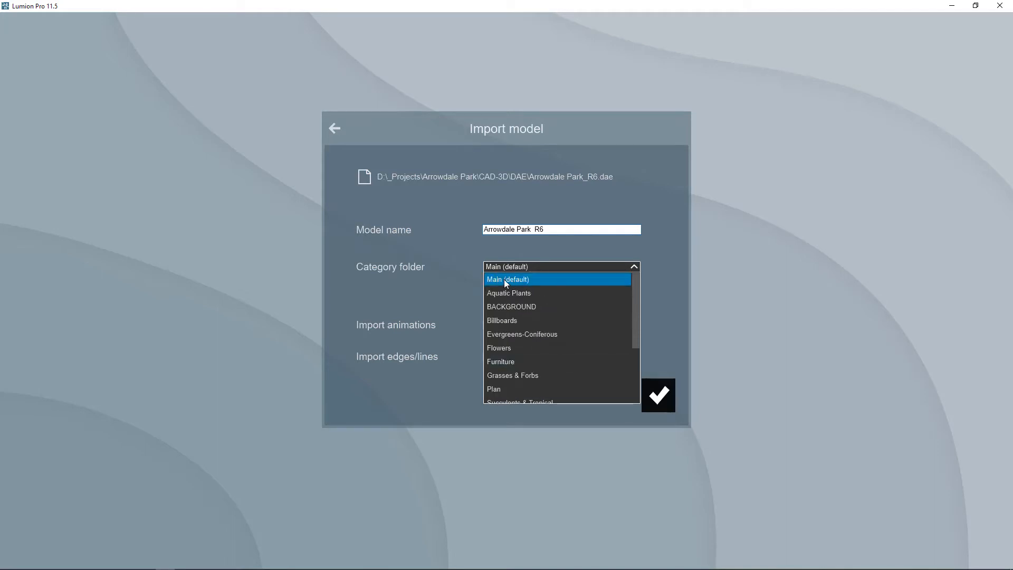
{"action": "mouse_move", "coordinate": [463, 257]}
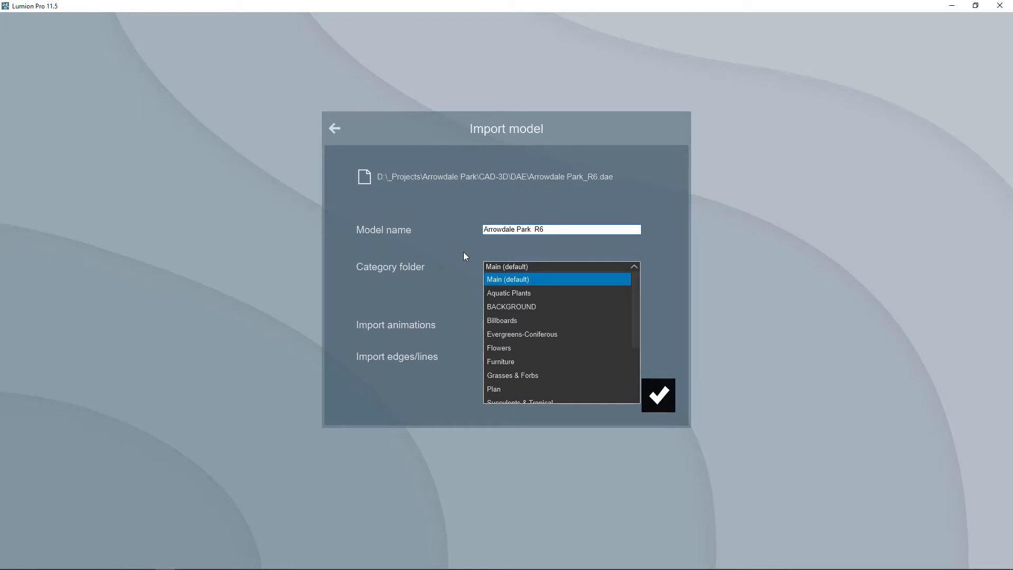
{"action": "mouse_move", "coordinate": [508, 293]}
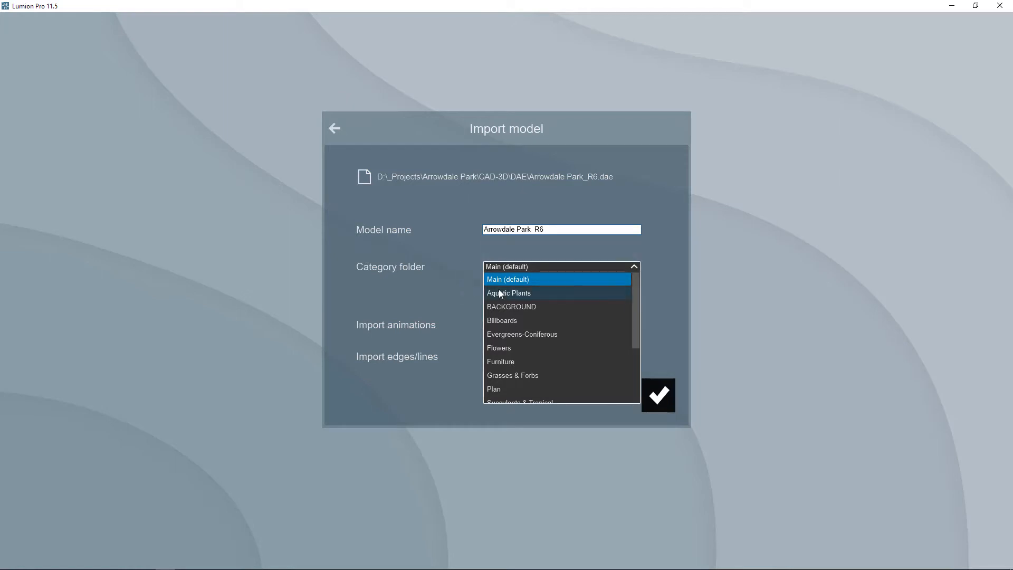
{"action": "mouse_move", "coordinate": [506, 338]}
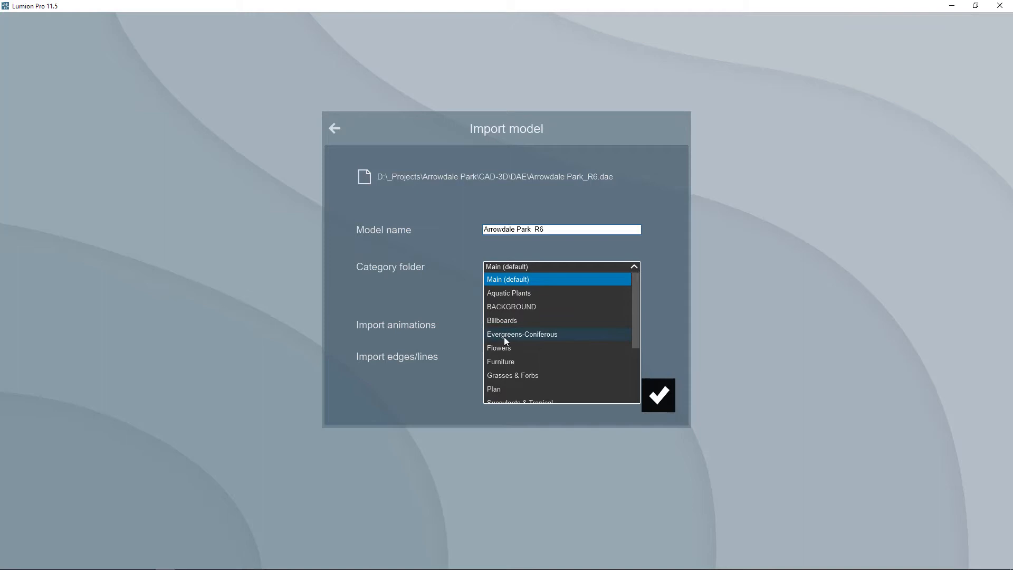
{"action": "mouse_move", "coordinate": [503, 351]}
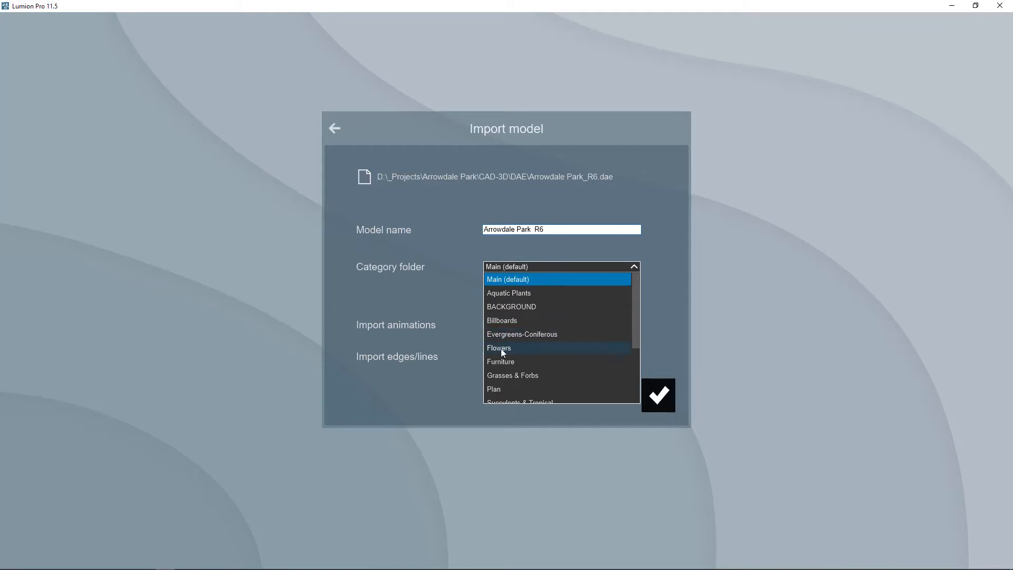
{"action": "mouse_move", "coordinate": [515, 373]}
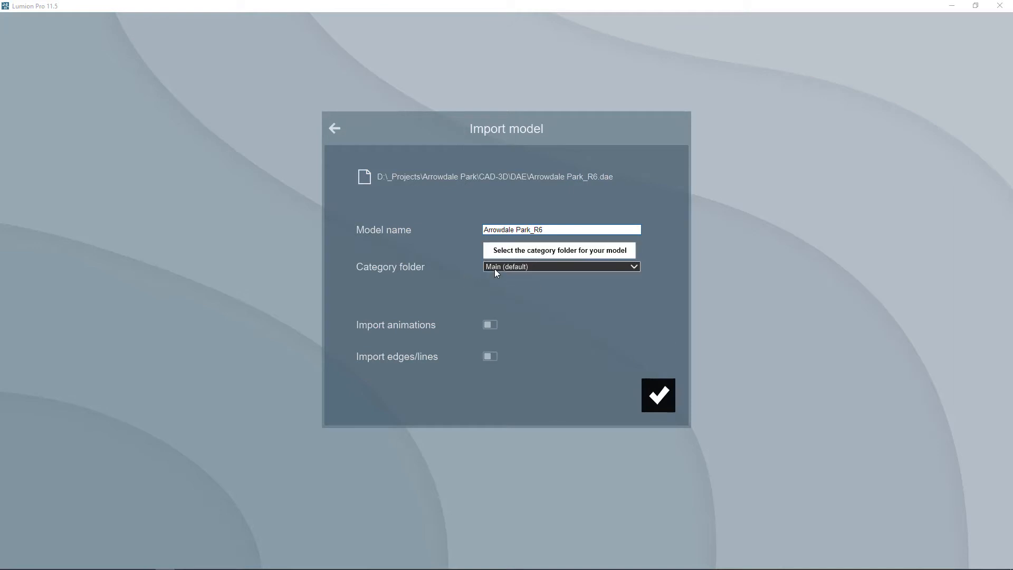
{"action": "mouse_move", "coordinate": [657, 395]}
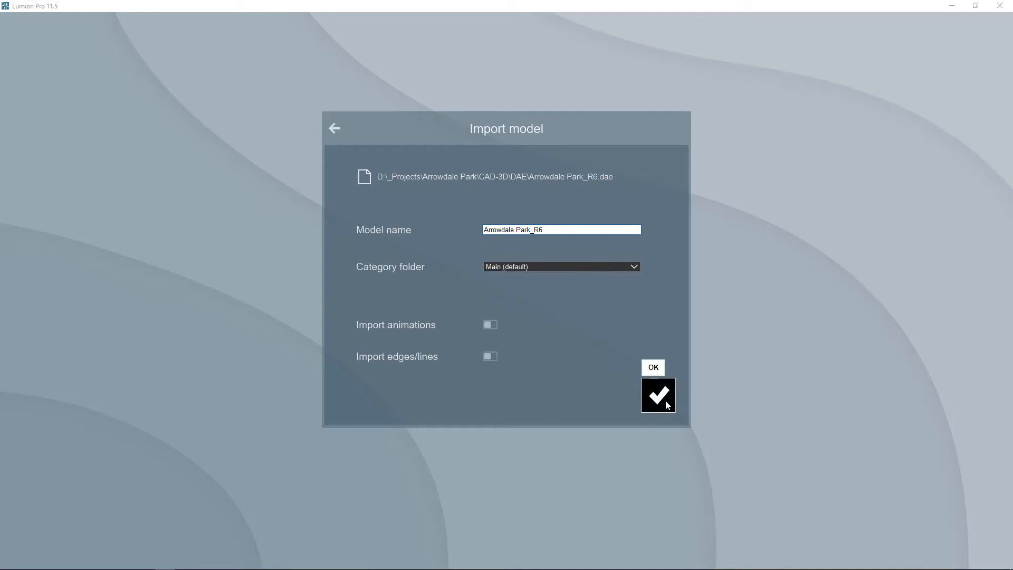
{"action": "left_click", "coordinate": [658, 395]}
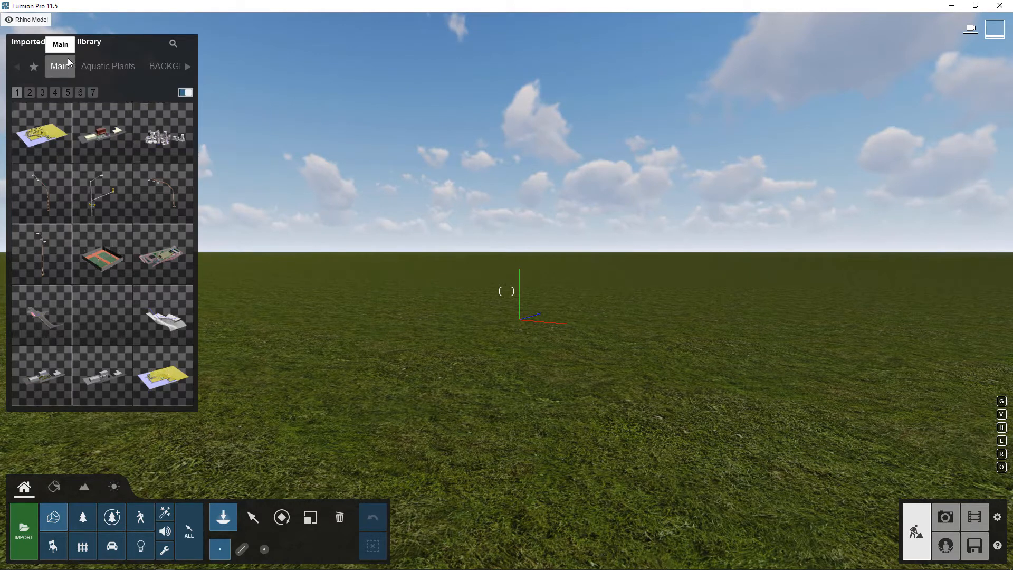
{"action": "mouse_move", "coordinate": [61, 89]}
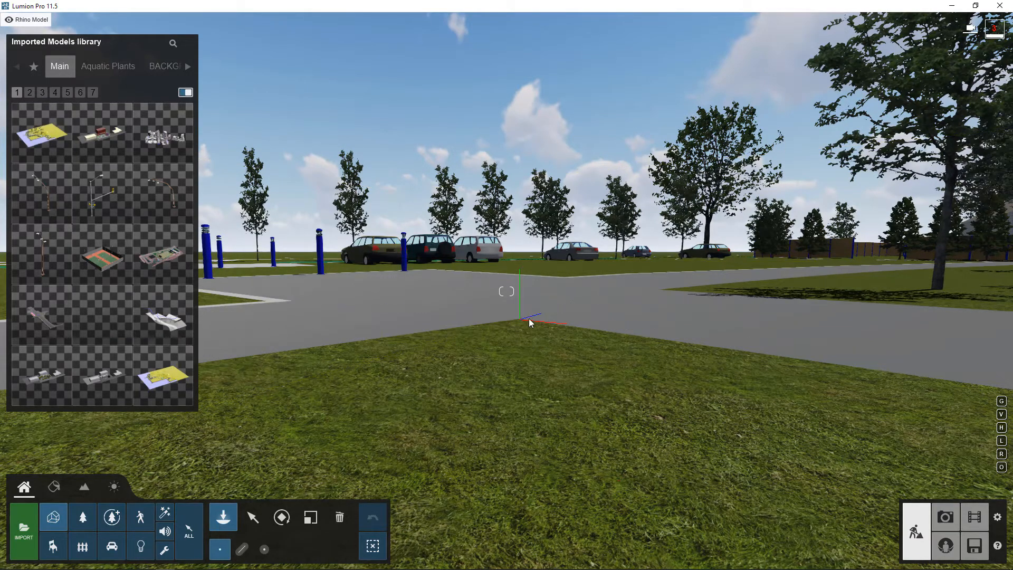
{"action": "mouse_move", "coordinate": [523, 347]}
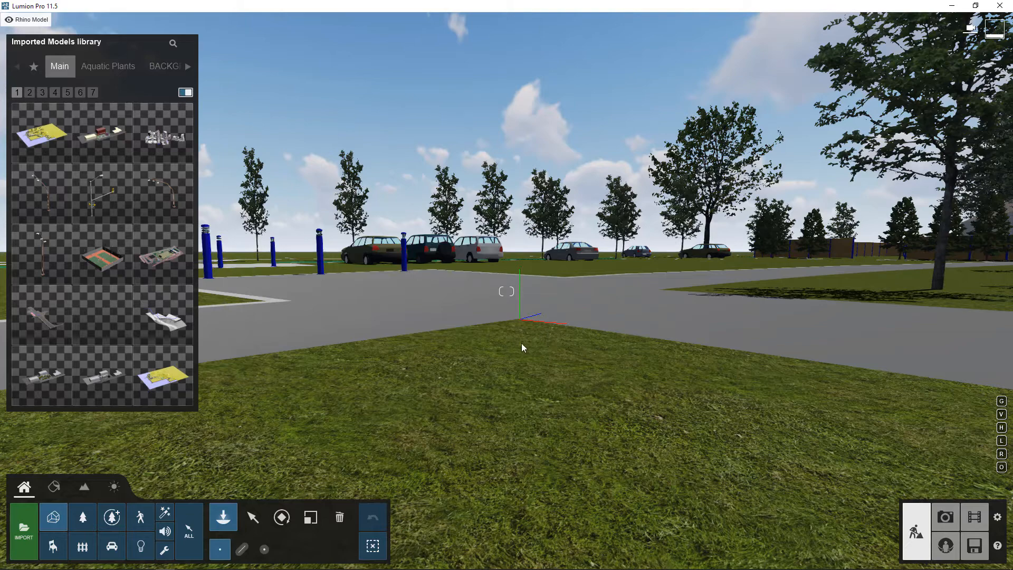
{"action": "mouse_move", "coordinate": [475, 403]}
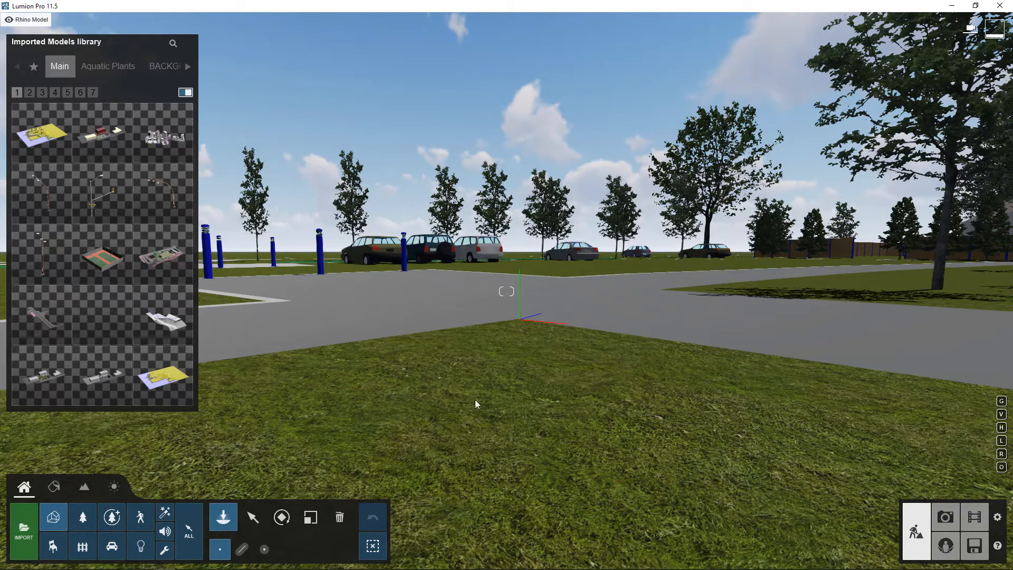
{"action": "mouse_move", "coordinate": [253, 517]}
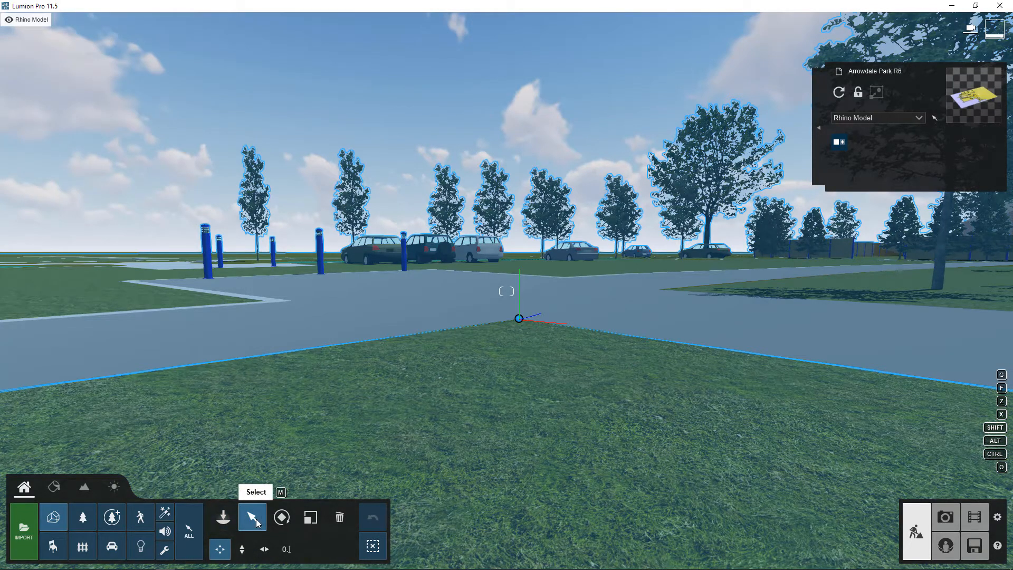
{"action": "mouse_move", "coordinate": [53, 517]}
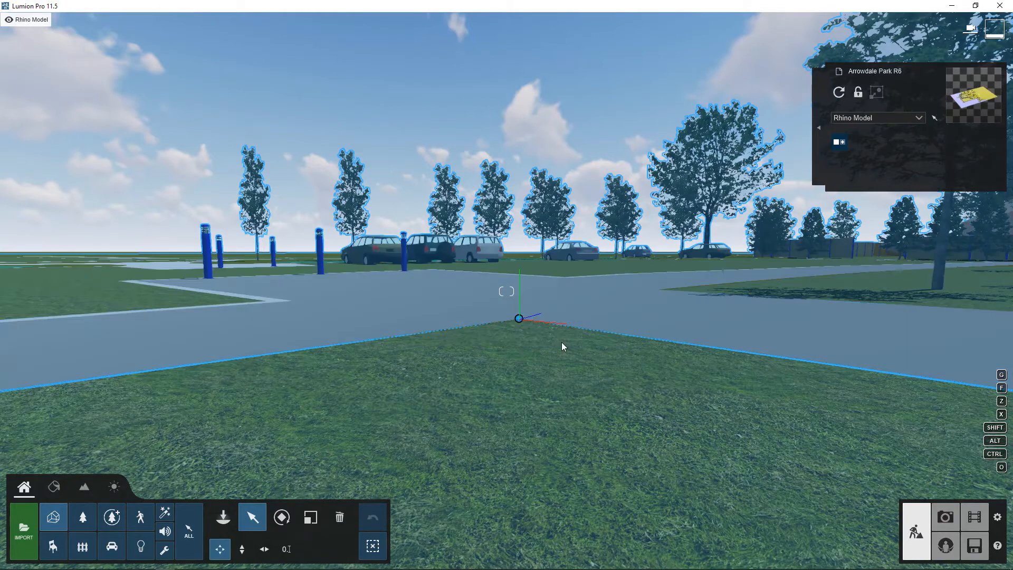
{"action": "mouse_move", "coordinate": [242, 549]}
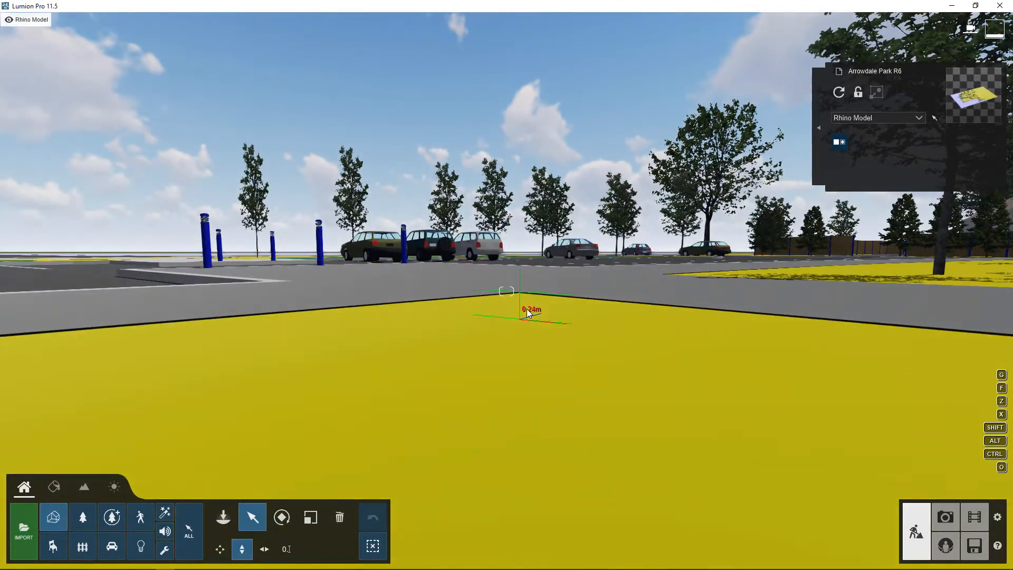
{"action": "left_click", "coordinate": [519, 291]}
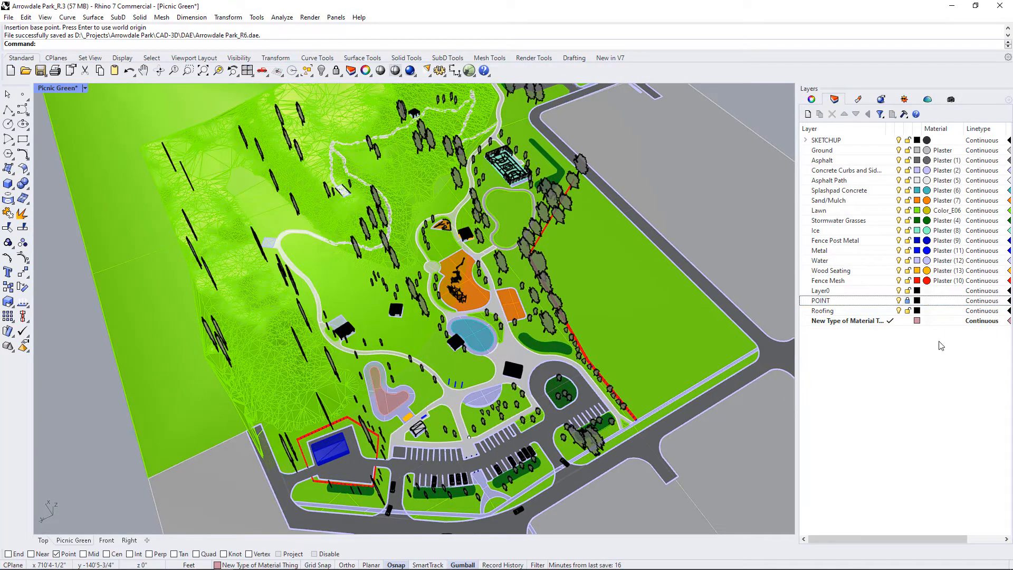
{"action": "mouse_move", "coordinate": [935, 129]}
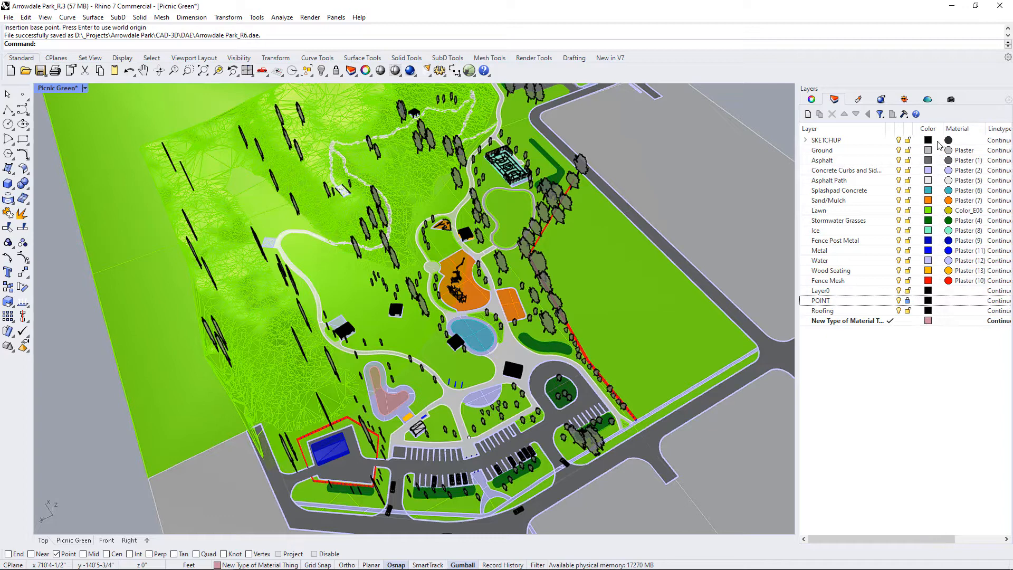
{"action": "mouse_move", "coordinate": [947, 139]}
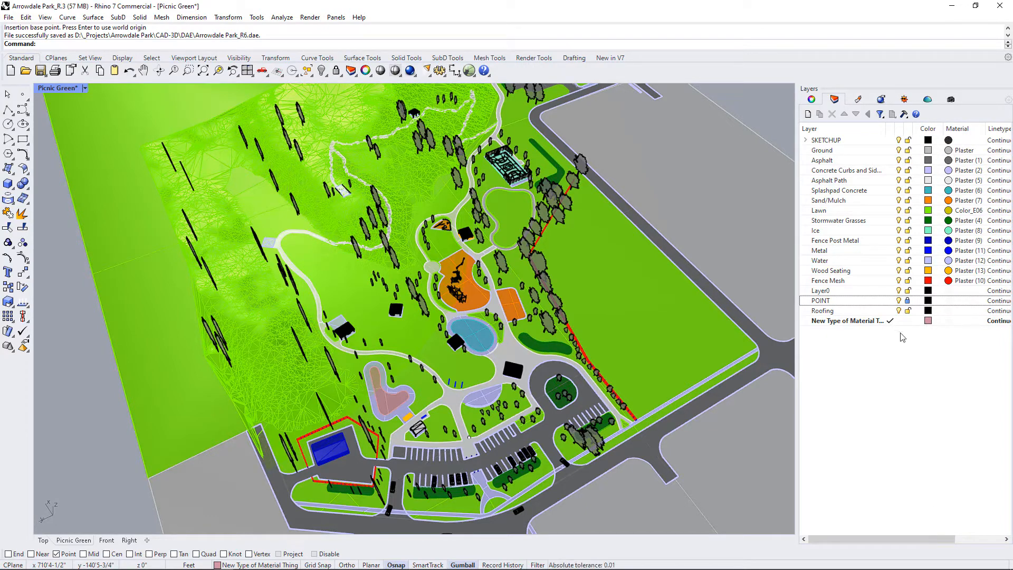
{"action": "mouse_move", "coordinate": [868, 399]}
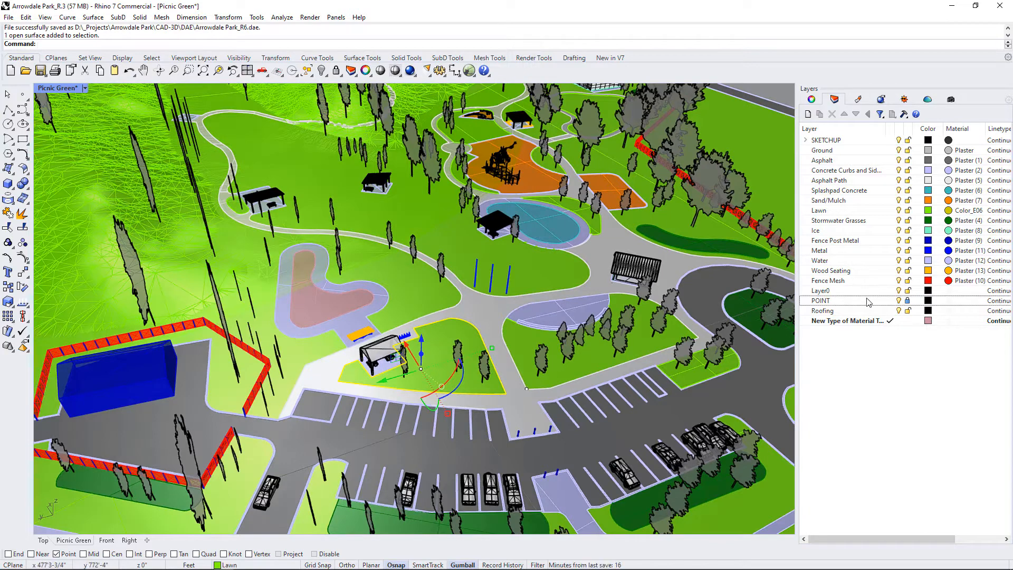
{"action": "mouse_move", "coordinate": [847, 321]}
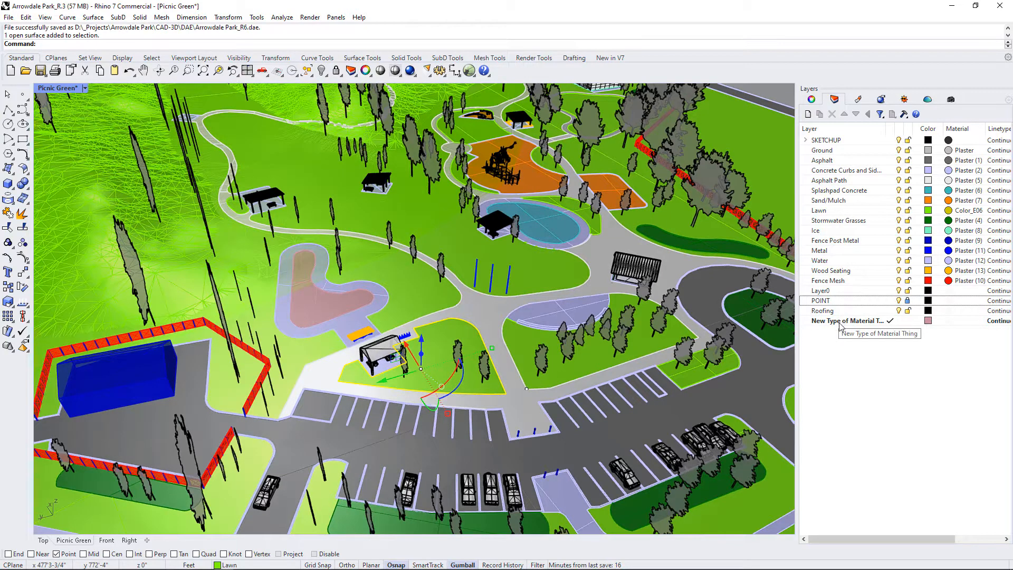
Step: Move the picnic lawn surface onto the 'New Type of Material Thing' layer
{"action": "left_click", "coordinate": [846, 320]}
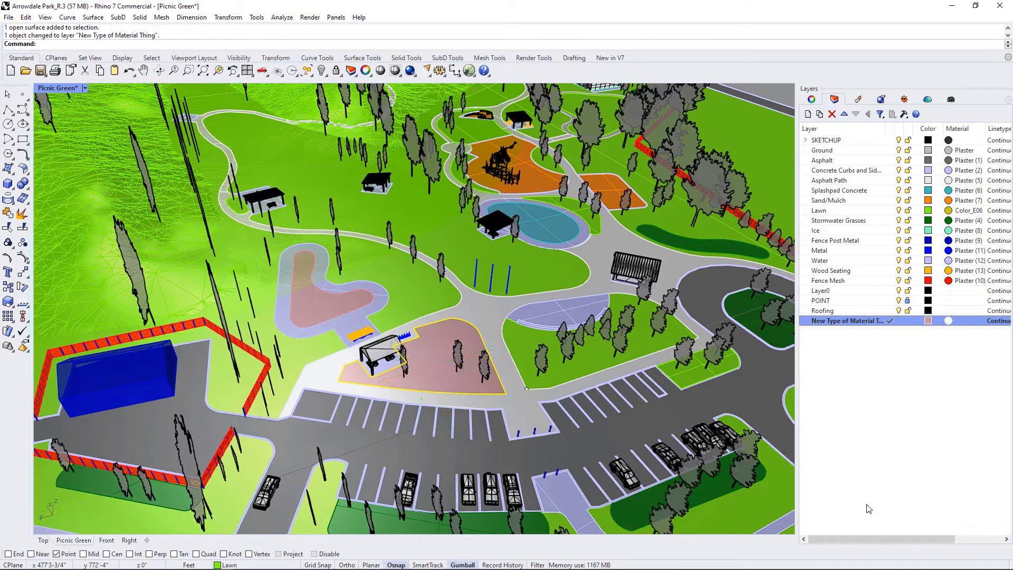
{"action": "left_click", "coordinate": [420, 369]}
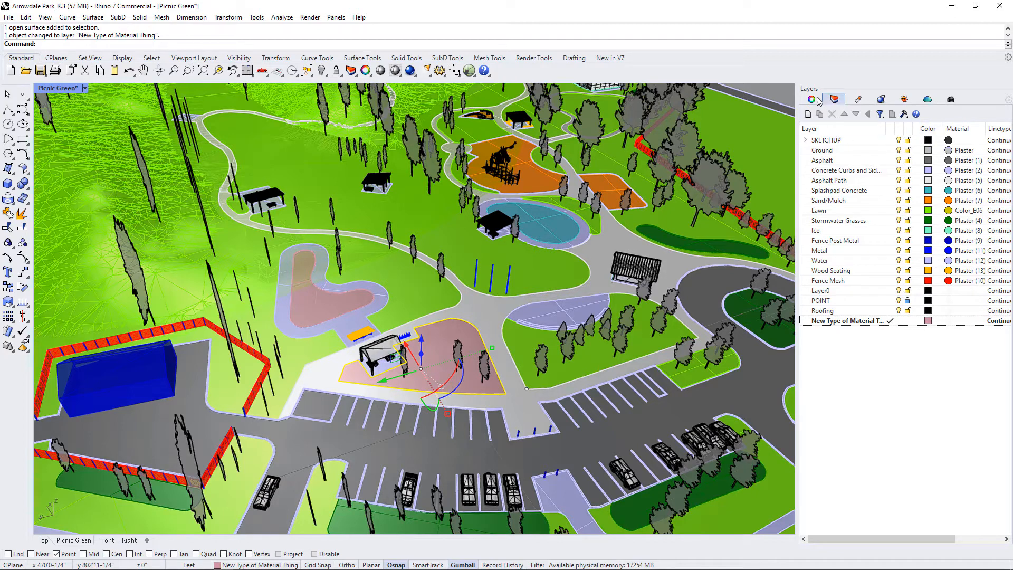
{"action": "left_click", "coordinate": [812, 99]}
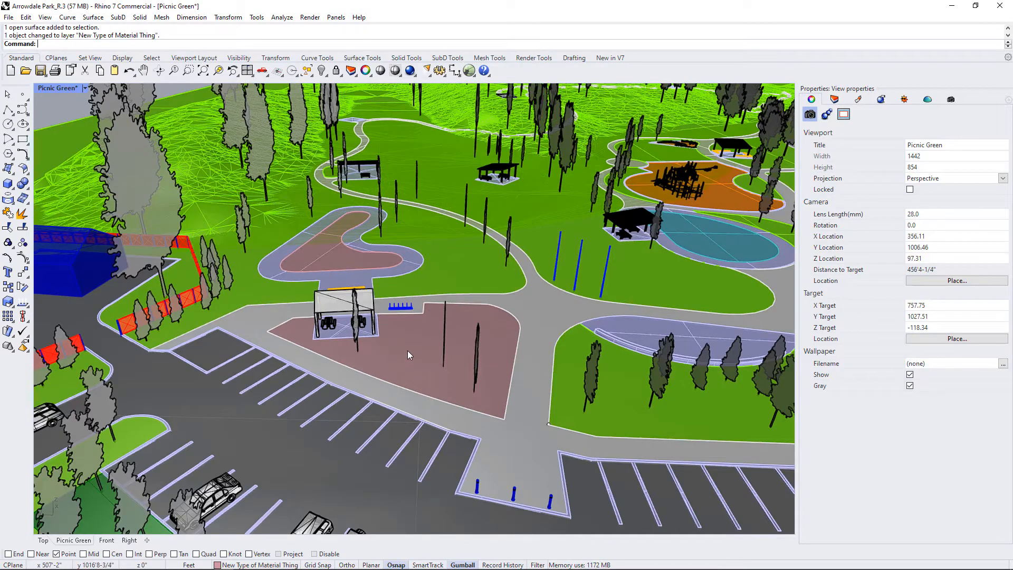
Step: Run SynchronizeRenderColors on the pink picnic lawn surface
{"action": "type", "text": "S"}
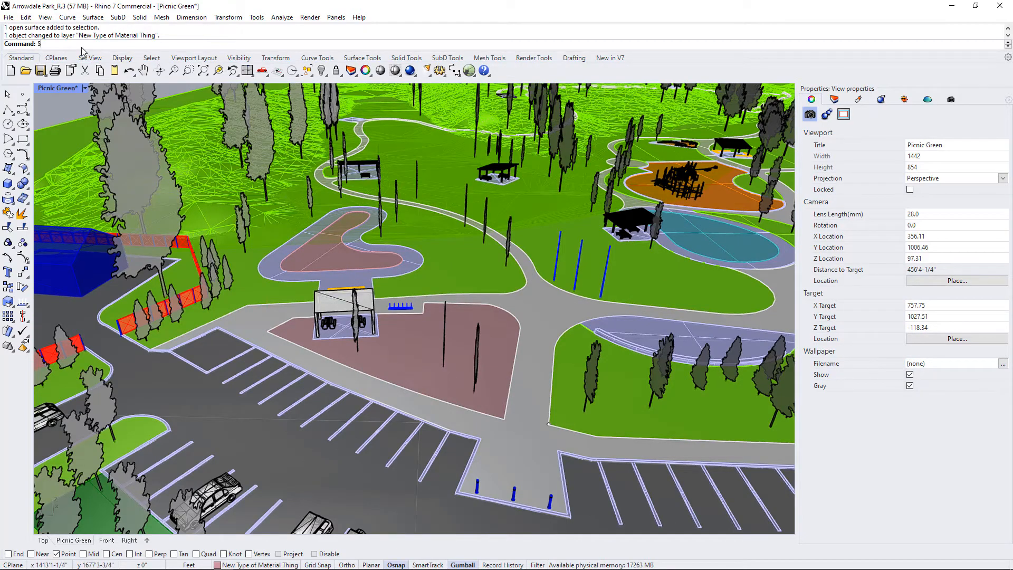
{"action": "type", "text": "S"}
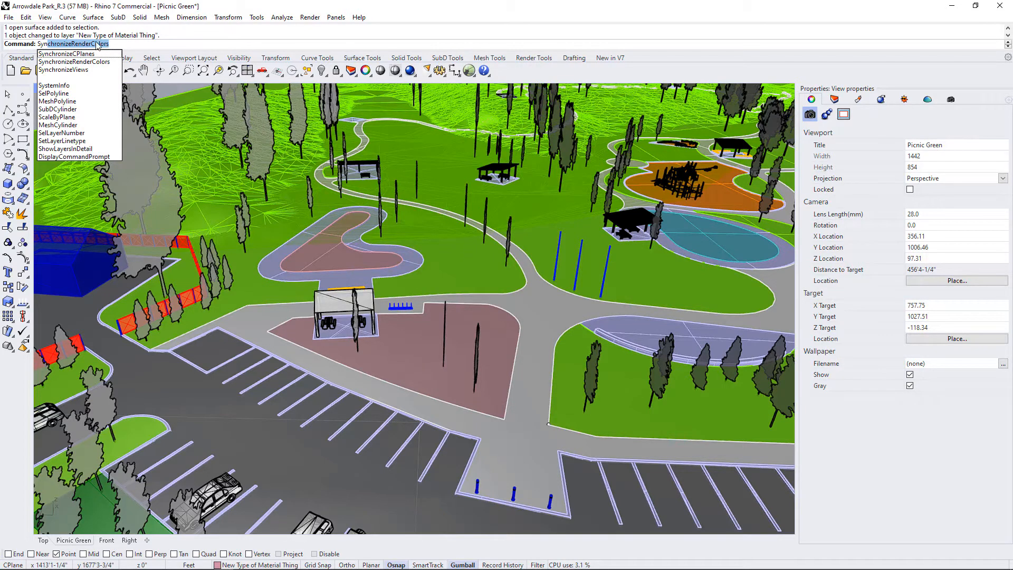
{"action": "left_click", "coordinate": [74, 61]}
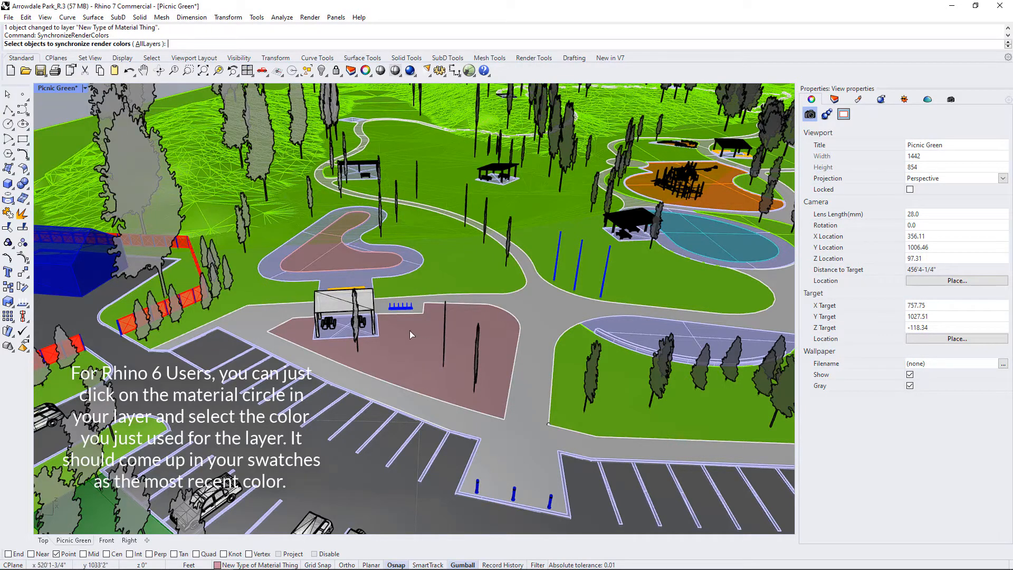
{"action": "left_click", "coordinate": [406, 356]}
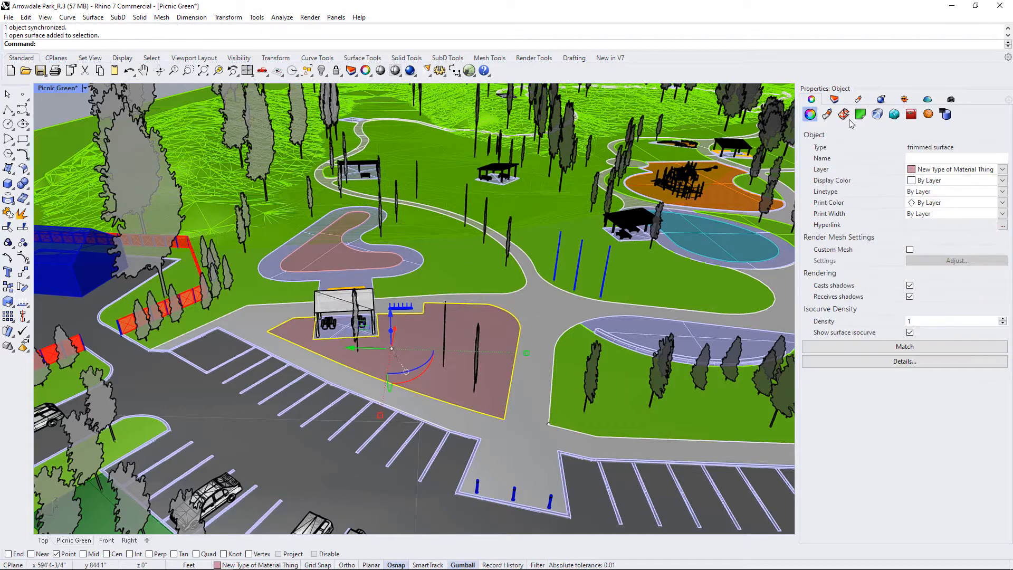
Step: Show the surface's Material tab, revealing the shared Color_E06 material
{"action": "left_click", "coordinate": [825, 115]}
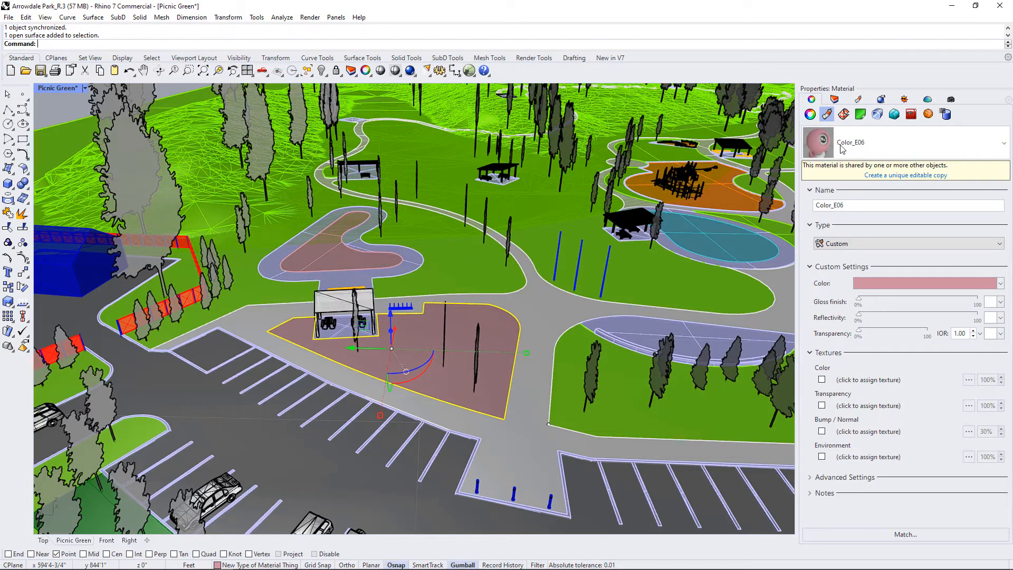
{"action": "mouse_move", "coordinate": [880, 98]}
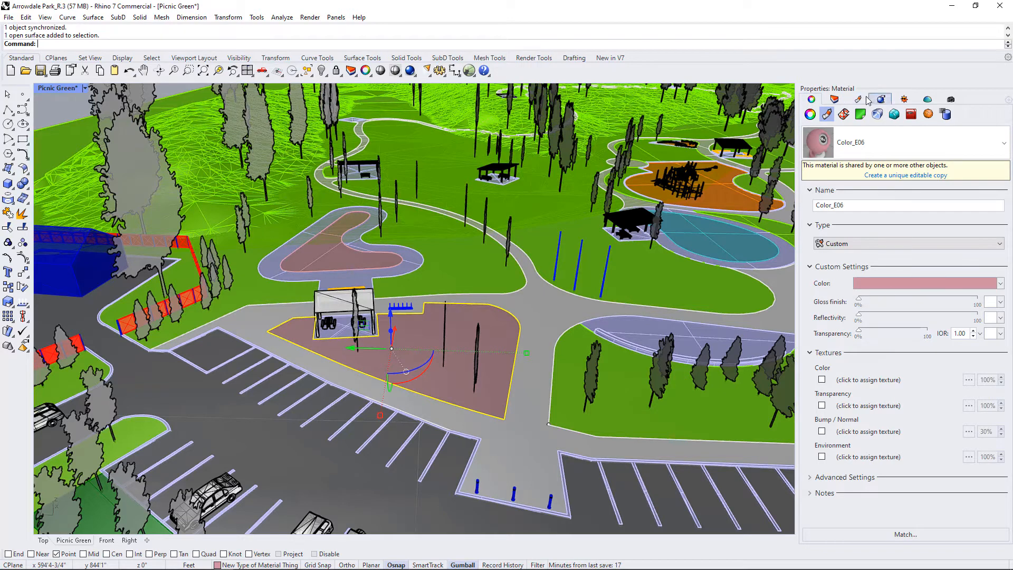
{"action": "left_click", "coordinate": [834, 98]}
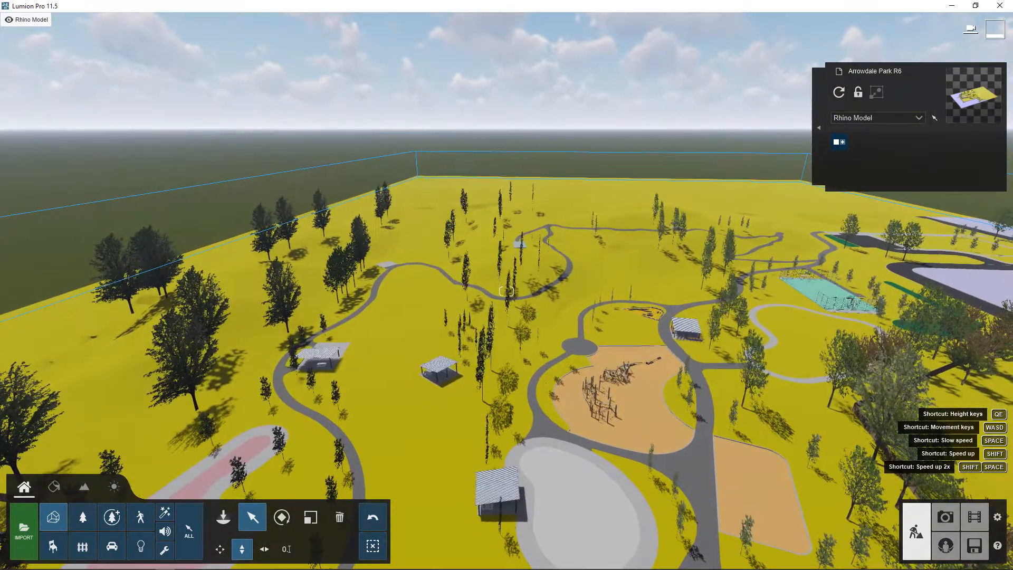
Step: Open the Material Editor for the park model to identify Material-Color_E06 on its surfaces
{"action": "left_click", "coordinate": [54, 487]}
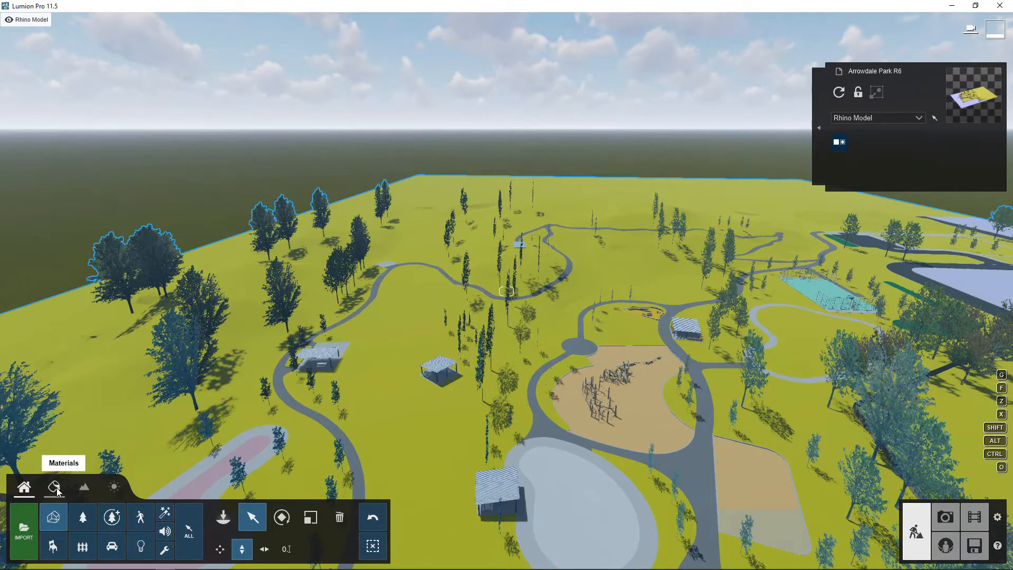
{"action": "left_click", "coordinate": [54, 486]}
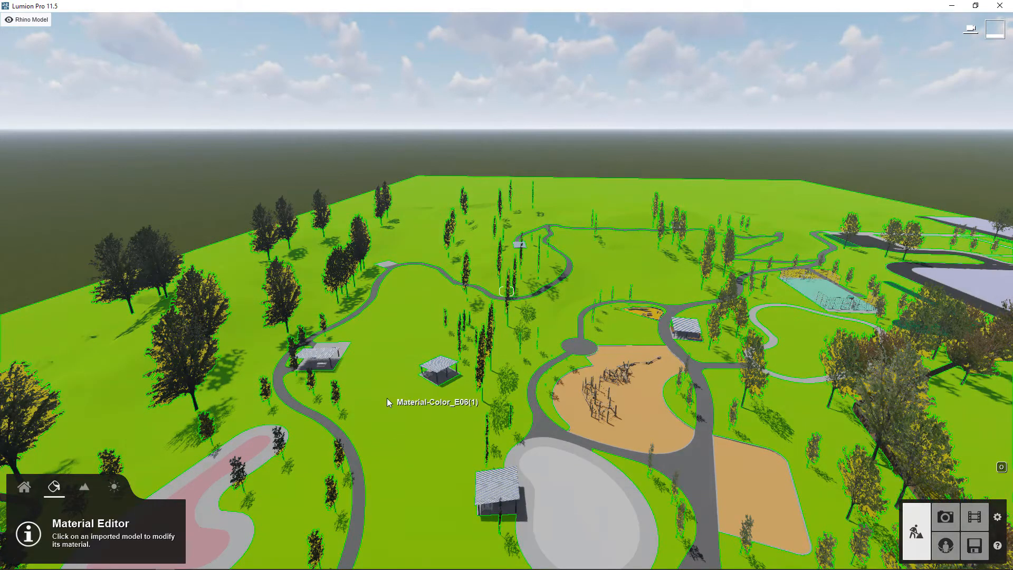
{"action": "mouse_move", "coordinate": [417, 236]}
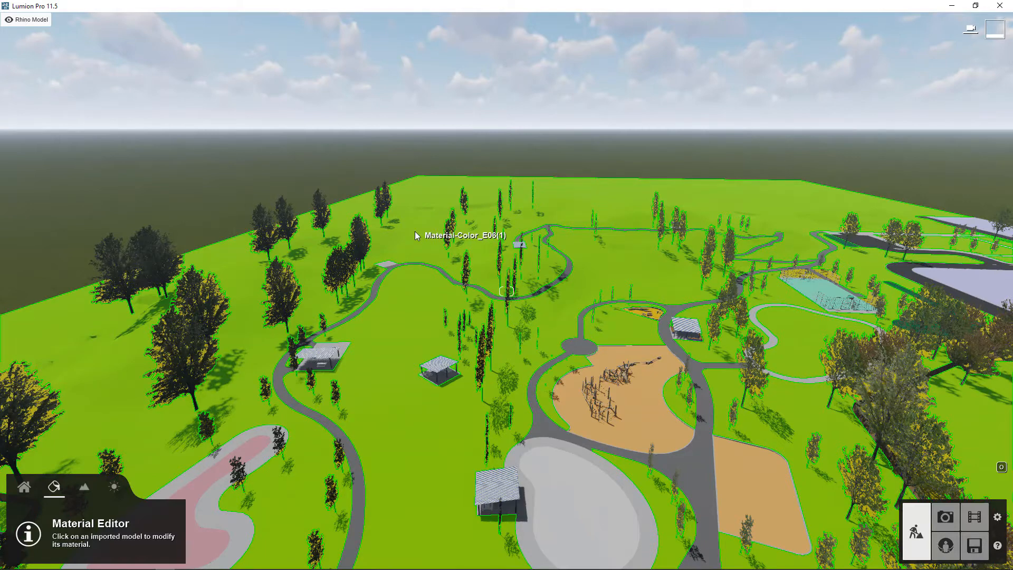
{"action": "mouse_move", "coordinate": [624, 203]}
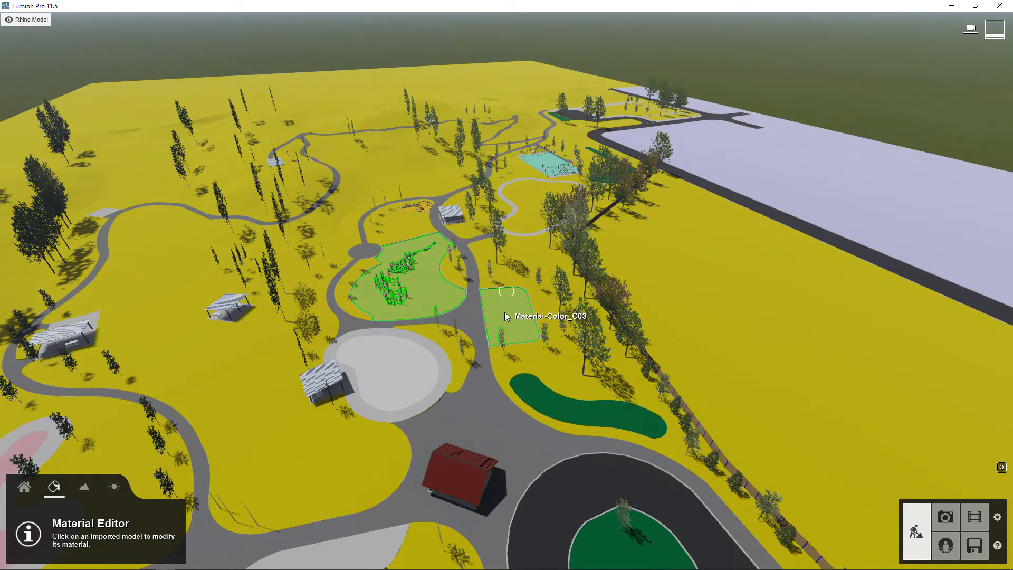
{"action": "mouse_move", "coordinate": [554, 406]}
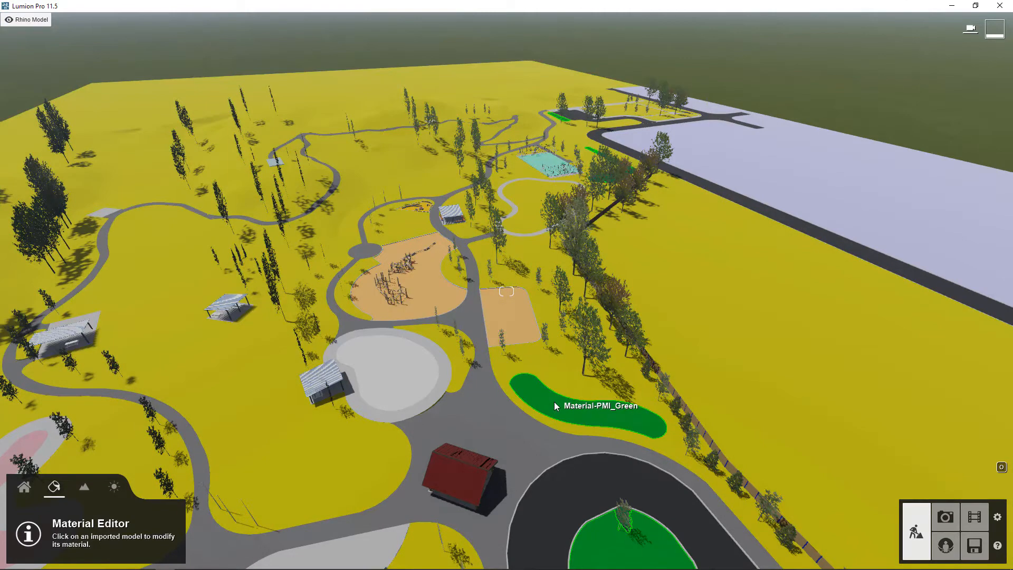
{"action": "mouse_move", "coordinate": [548, 400]}
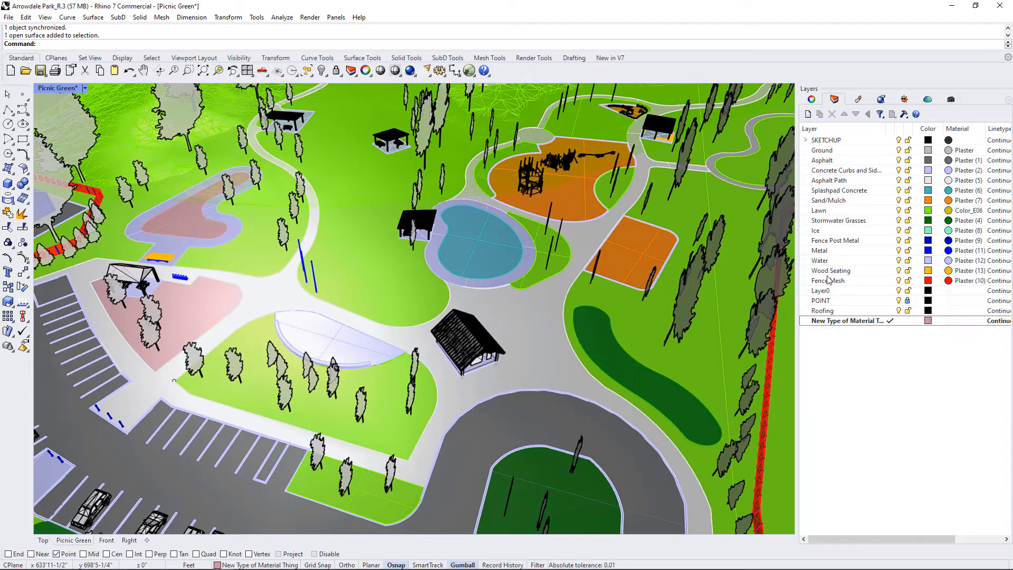
{"action": "left_click", "coordinate": [828, 280]}
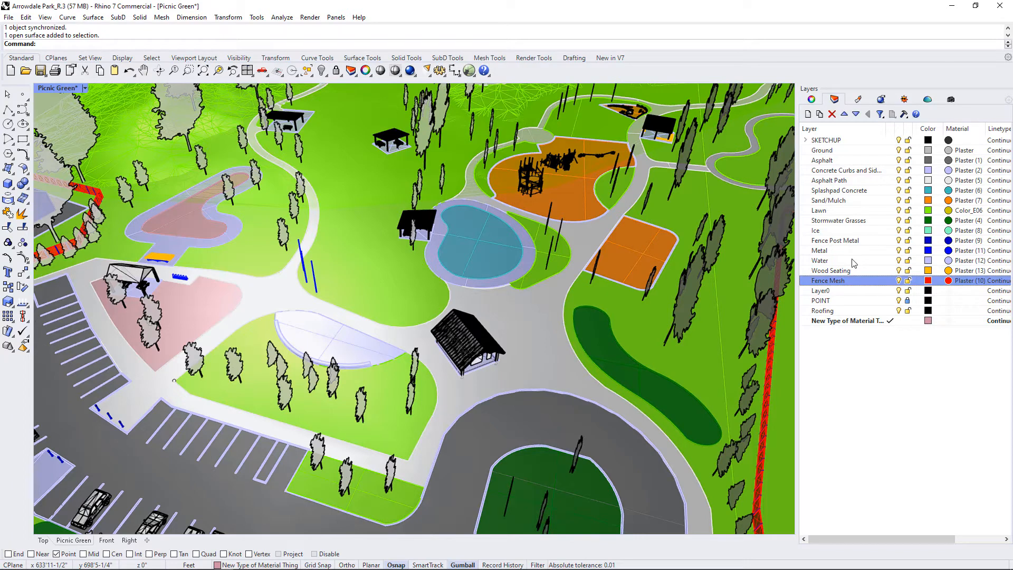
{"action": "mouse_move", "coordinate": [830, 153]}
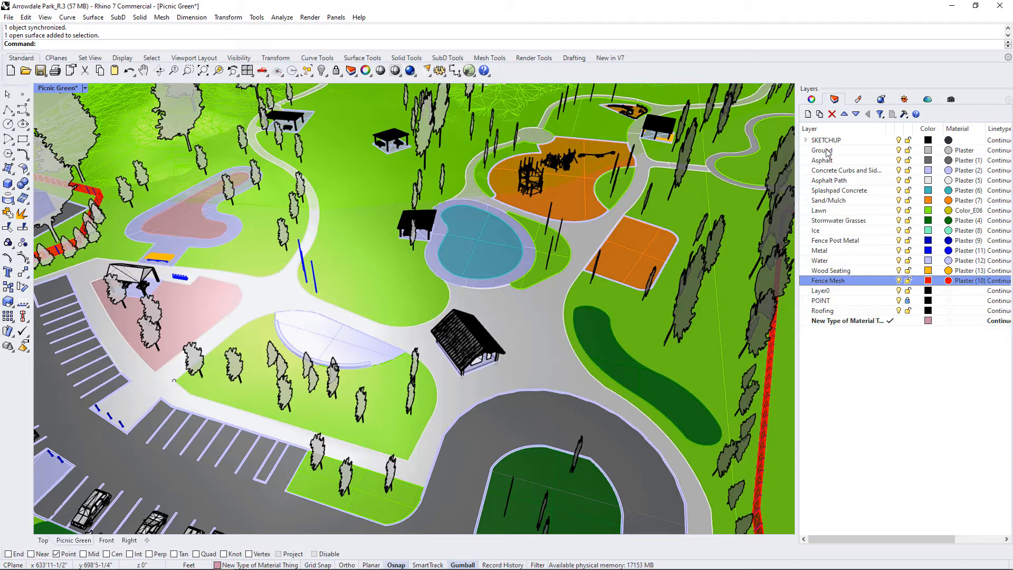
{"action": "left_click", "coordinate": [822, 150]}
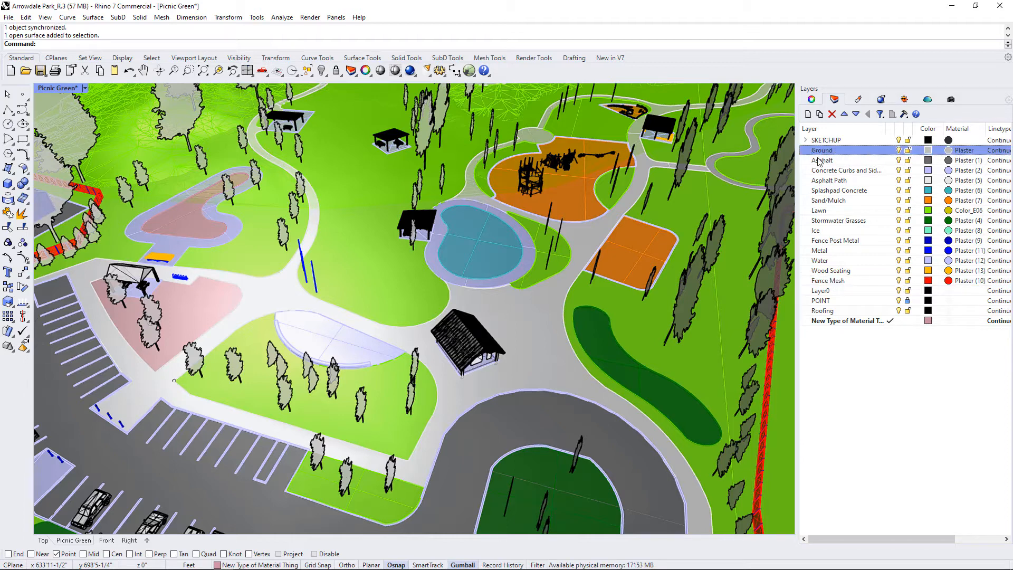
{"action": "left_click", "coordinate": [846, 170]}
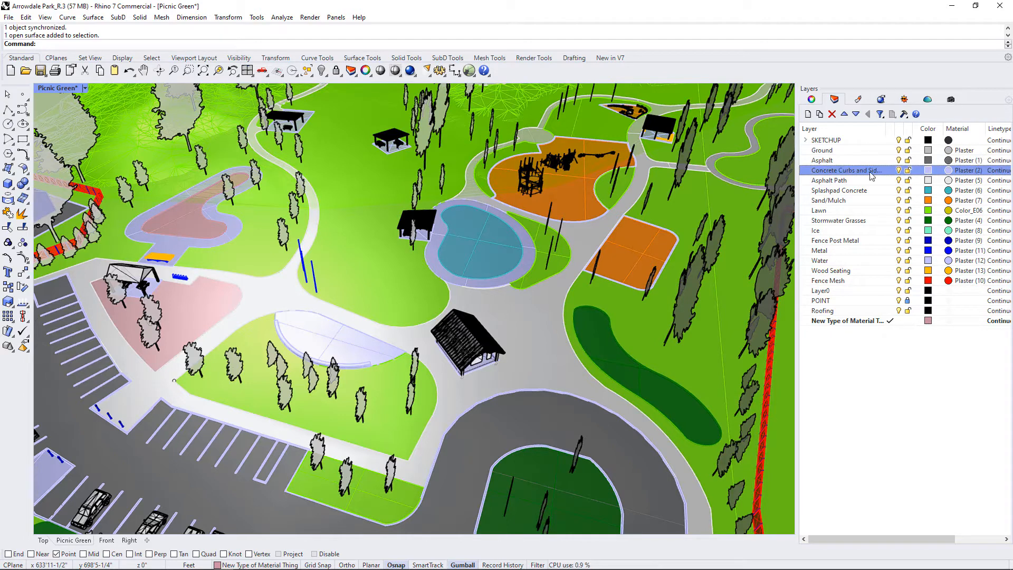
{"action": "left_click", "coordinate": [829, 179]}
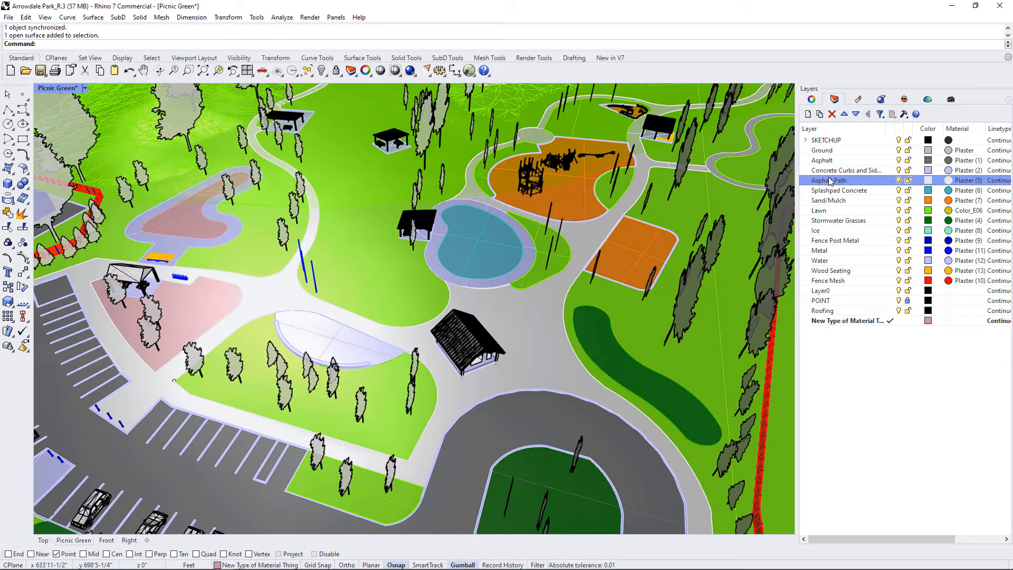
{"action": "mouse_move", "coordinate": [851, 194]}
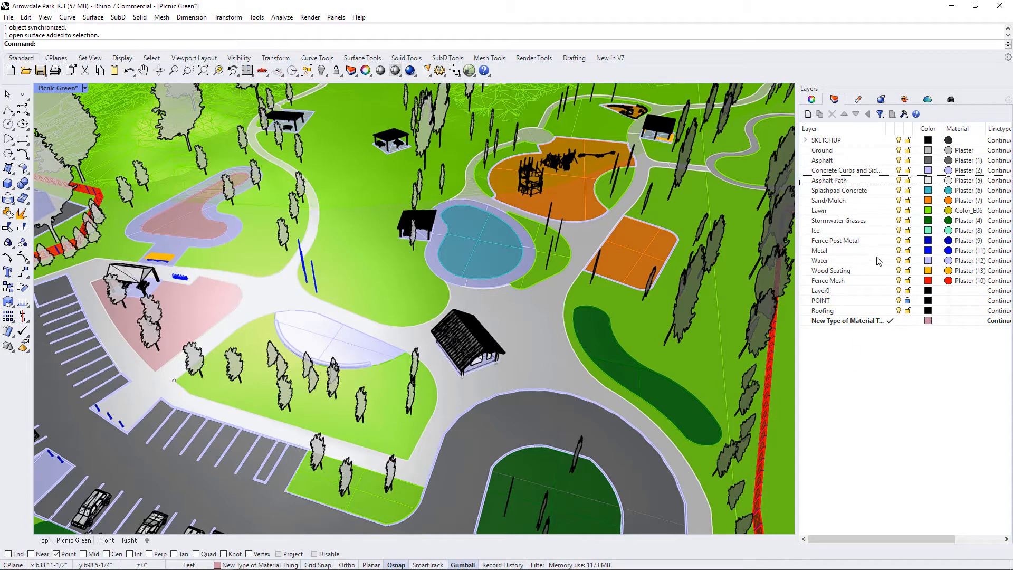
{"action": "mouse_move", "coordinate": [871, 262]}
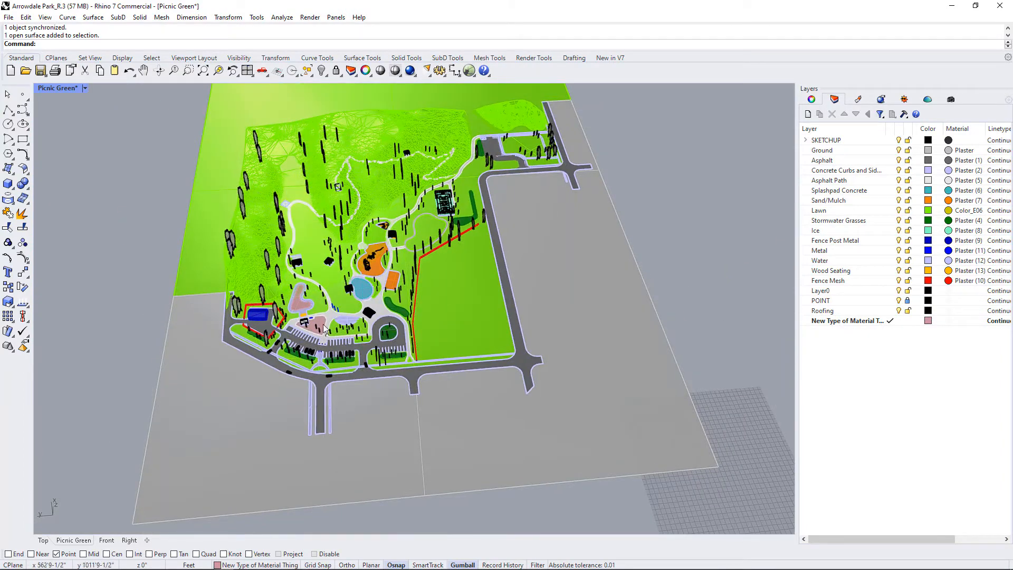
Step: Export the park model with origin, overwriting Arrowdale Park_R6 as a COLLADA (.dae) file
{"action": "scroll", "scroll_direction": "up", "scroll_amount": 3}
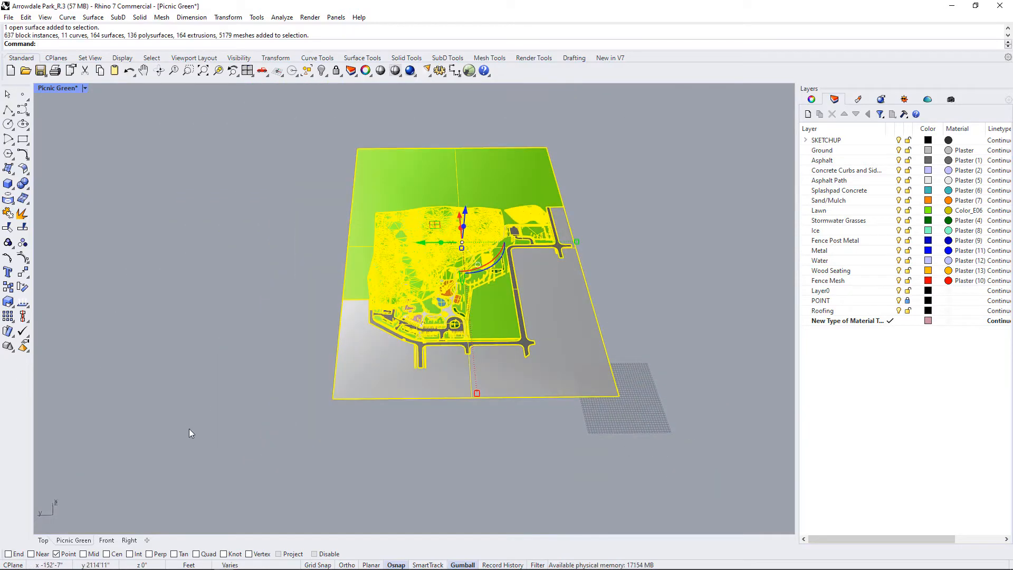
{"action": "left_click", "coordinate": [9, 18]}
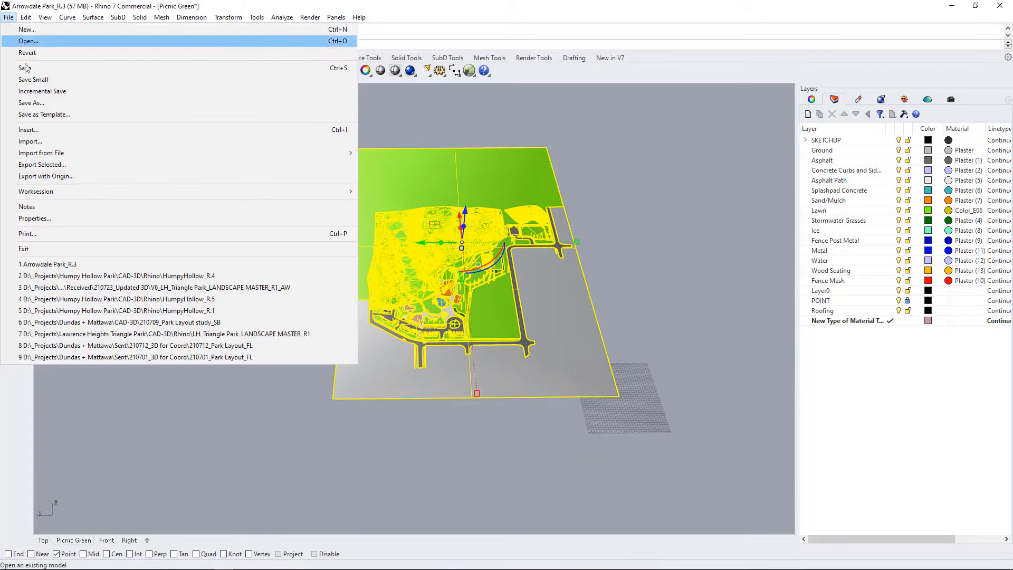
{"action": "left_click", "coordinate": [46, 176]}
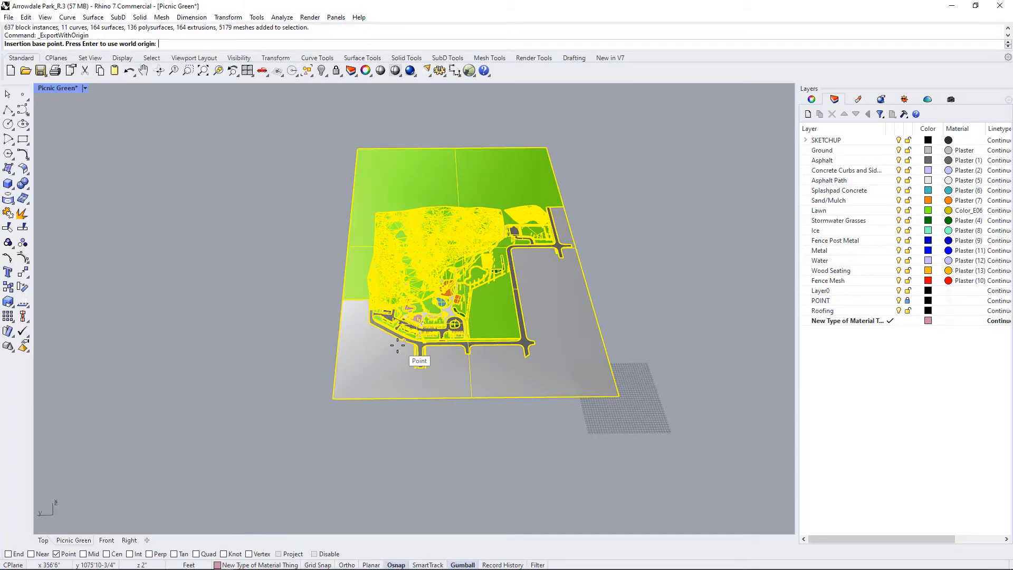
{"action": "scroll", "scroll_direction": "up", "scroll_amount": 3}
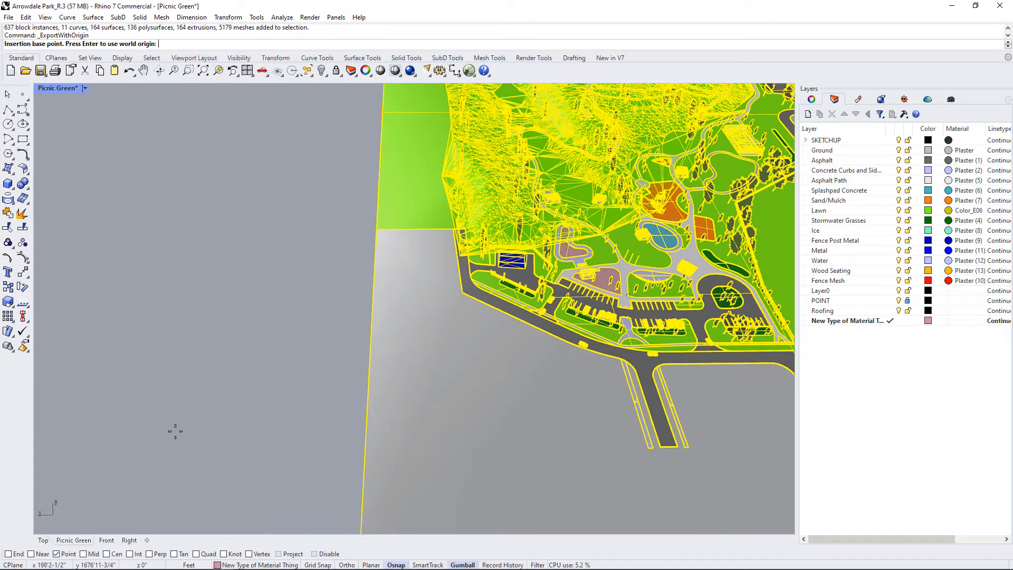
{"action": "mouse_move", "coordinate": [486, 392]}
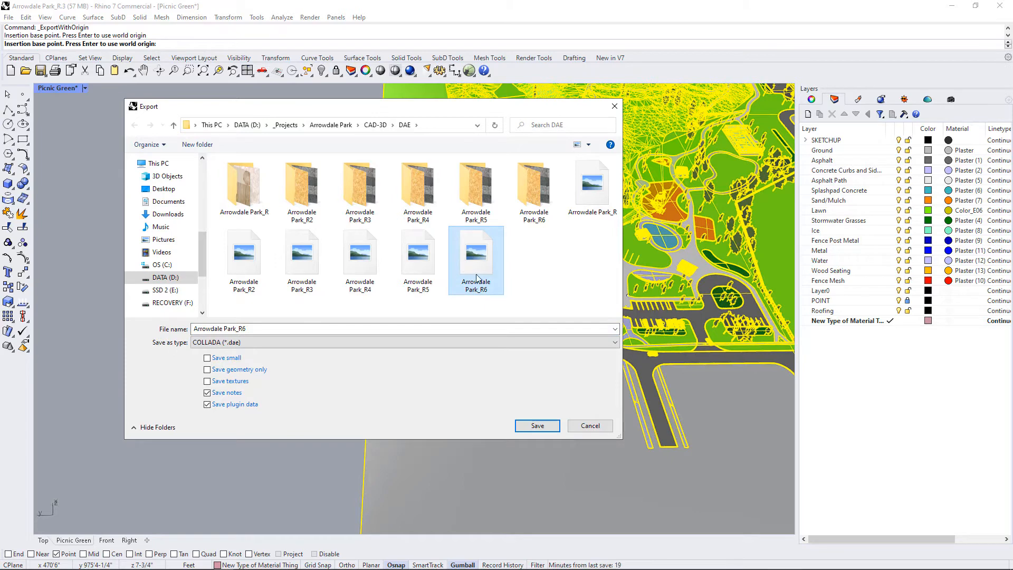
{"action": "left_click", "coordinate": [359, 328]}
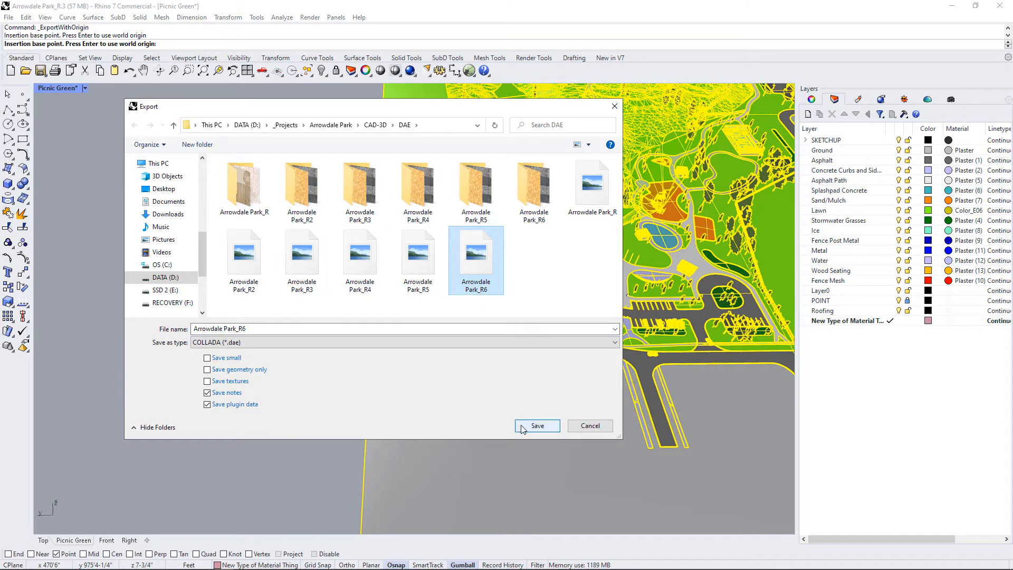
{"action": "left_click", "coordinate": [537, 425]}
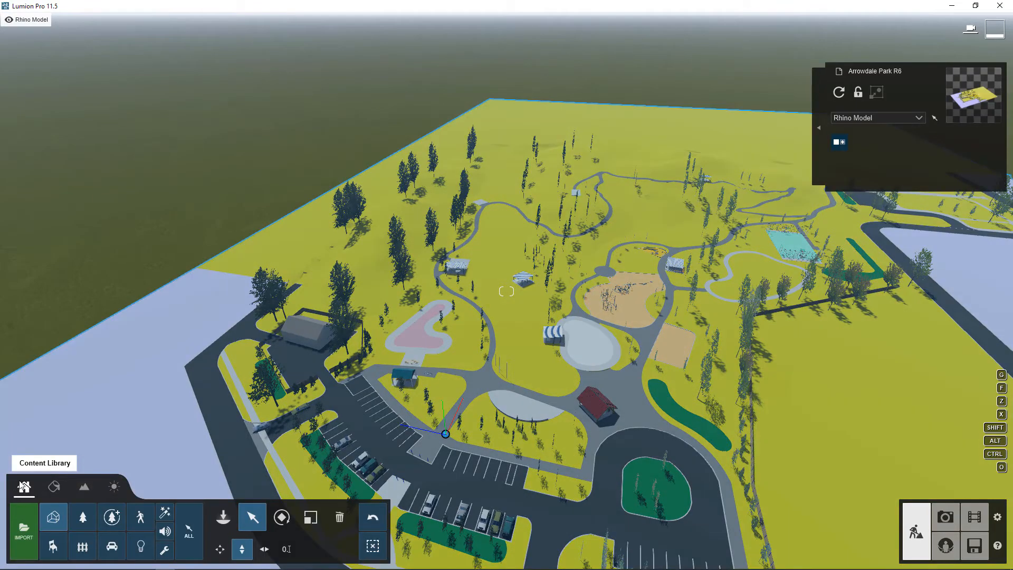
{"action": "mouse_move", "coordinate": [251, 516]}
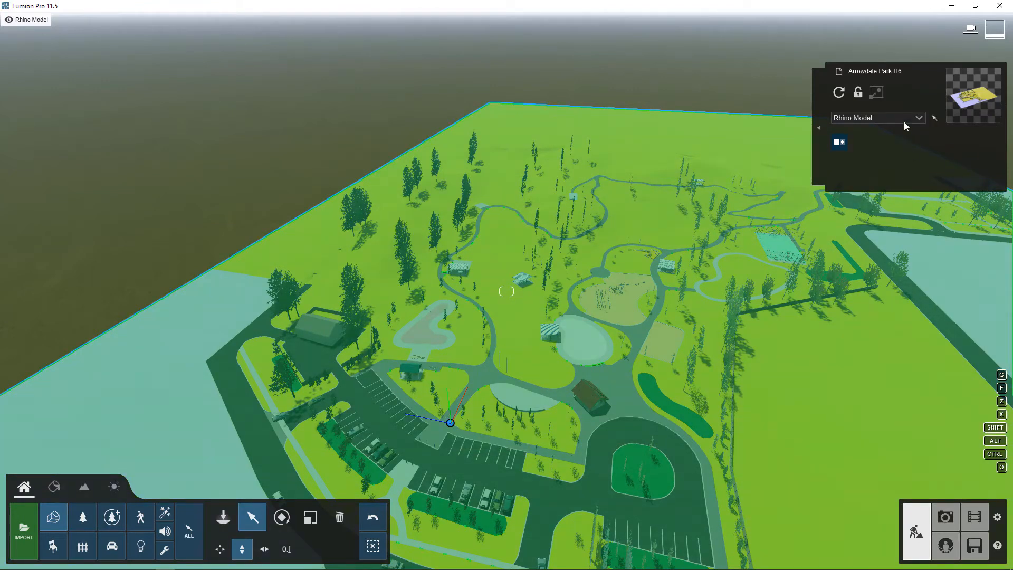
{"action": "left_click", "coordinate": [838, 92]}
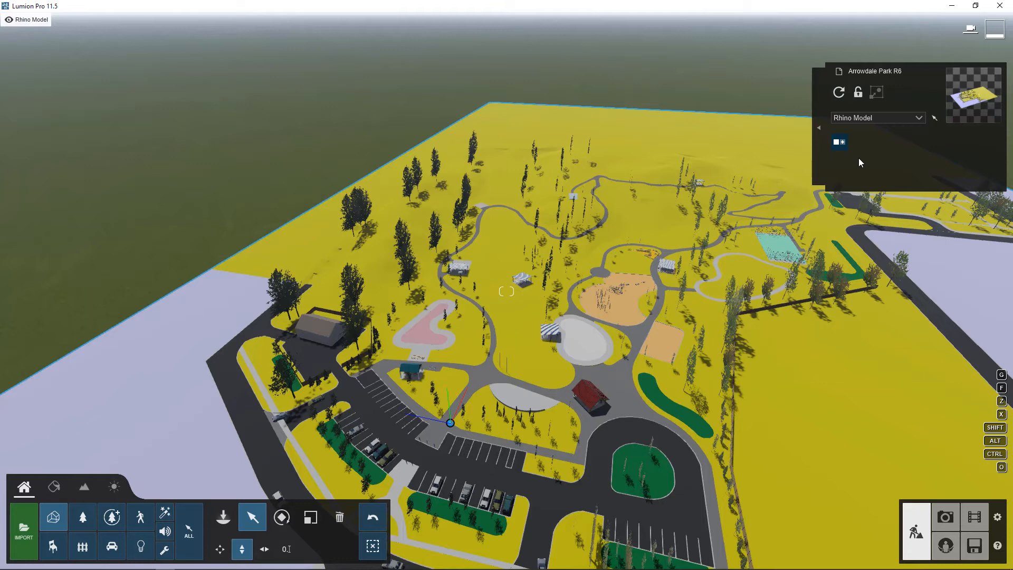
{"action": "mouse_move", "coordinate": [838, 91]}
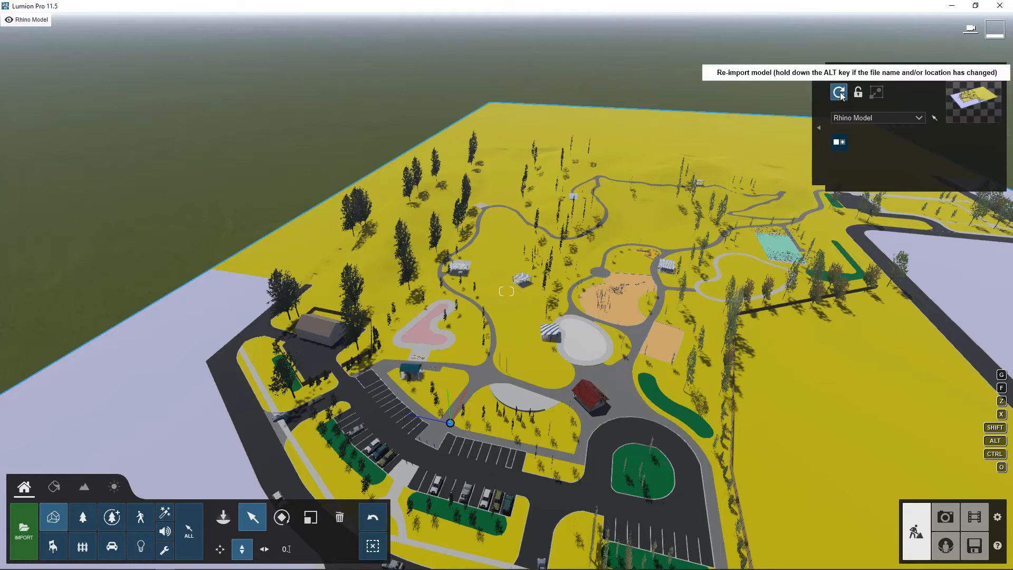
{"action": "mouse_move", "coordinate": [577, 223]}
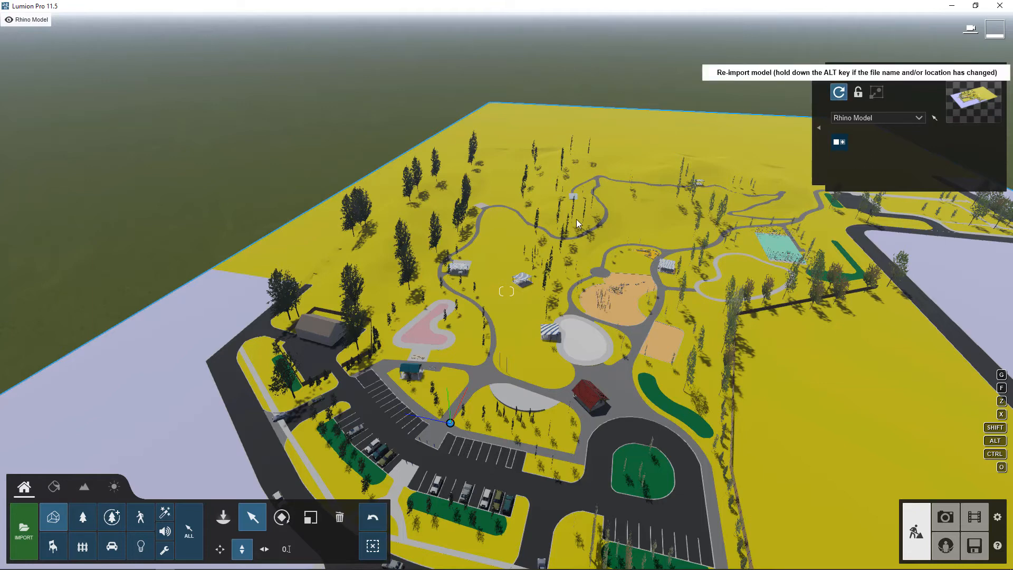
{"action": "mouse_move", "coordinate": [519, 351]}
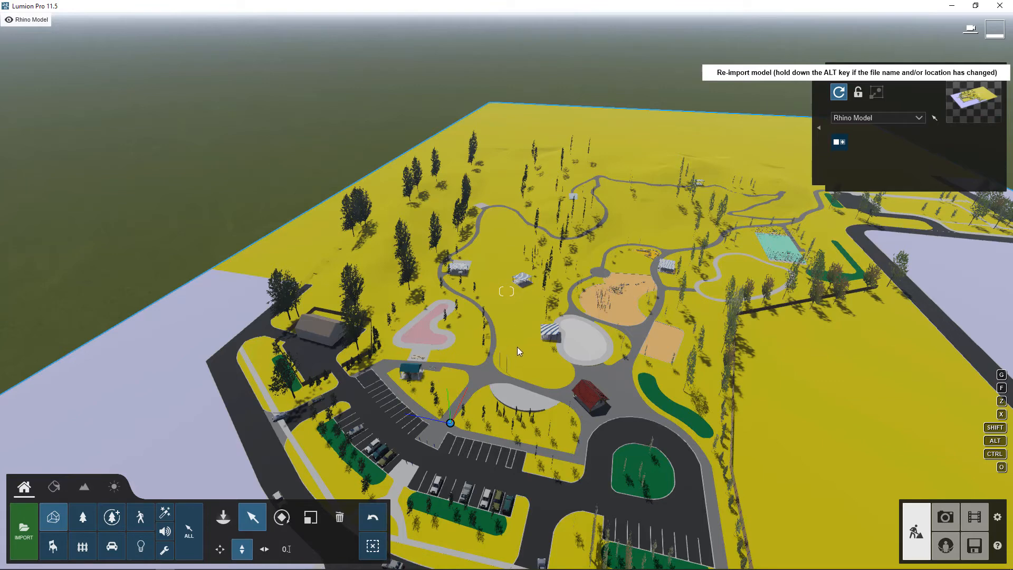
{"action": "mouse_move", "coordinate": [505, 397]}
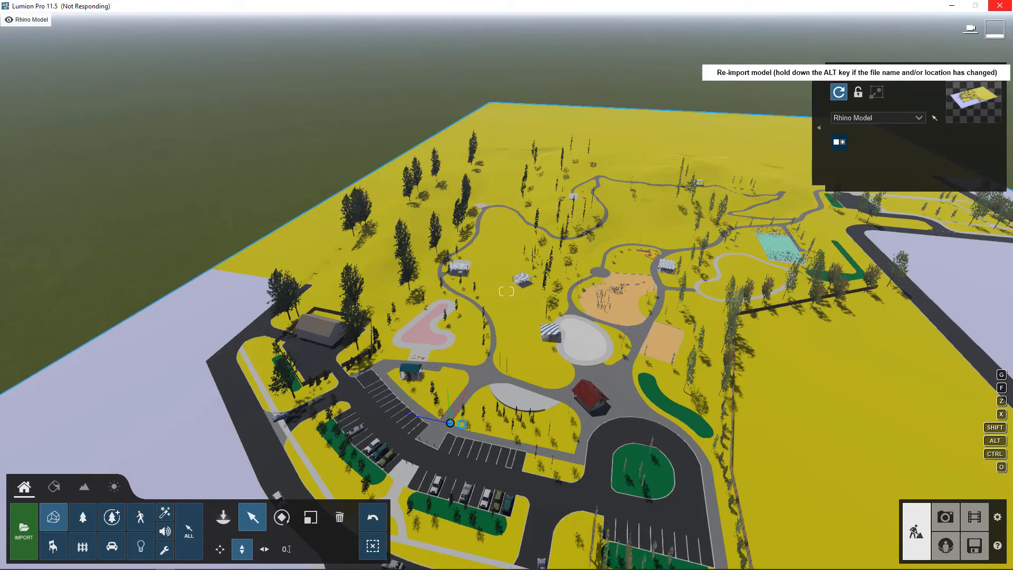
Step: Re-import the park model and open the Material Editor to find Material-Color_E06 on the picnic lawns
{"action": "left_click", "coordinate": [838, 92]}
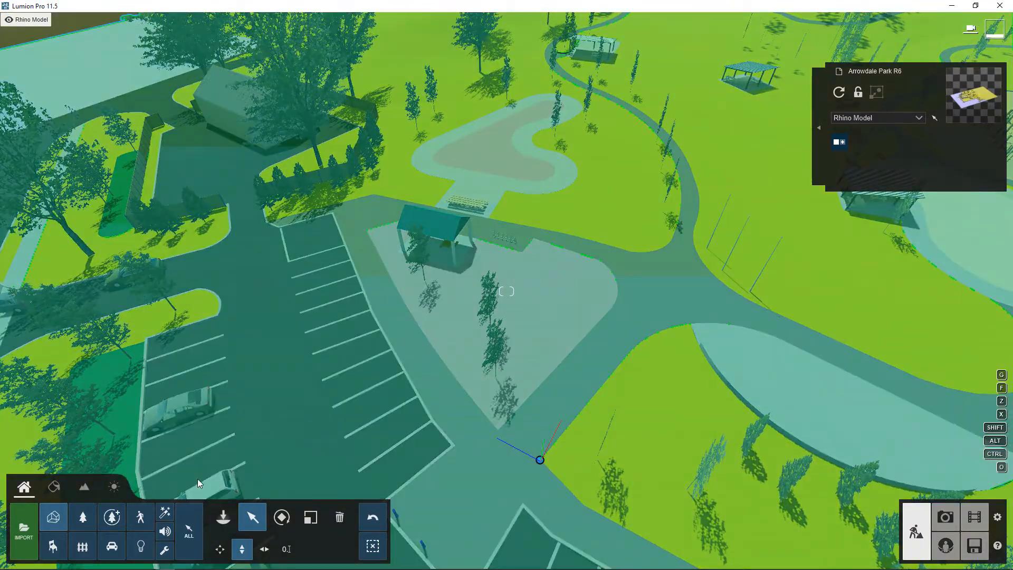
{"action": "left_click", "coordinate": [54, 486]}
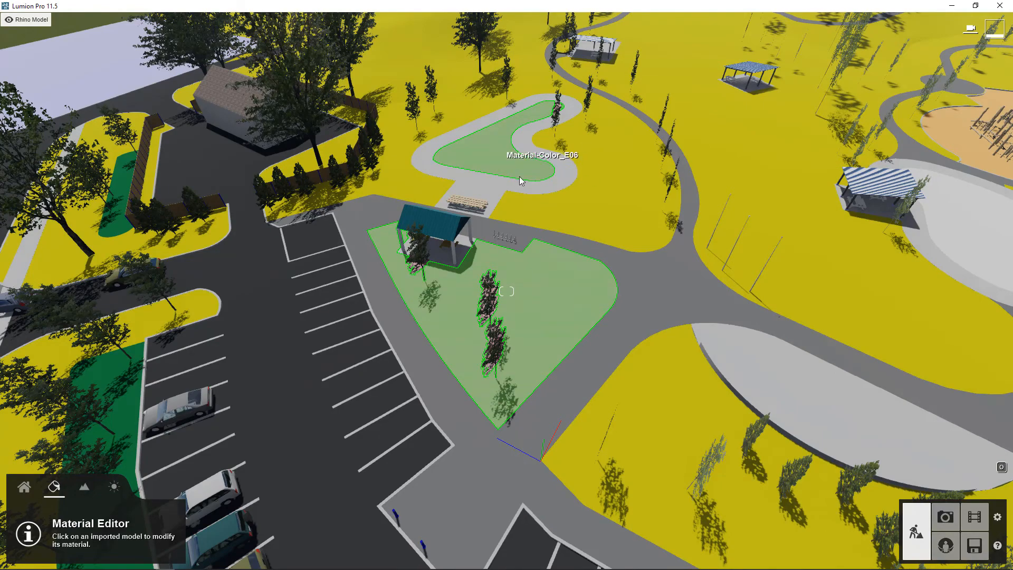
{"action": "mouse_move", "coordinate": [560, 294]}
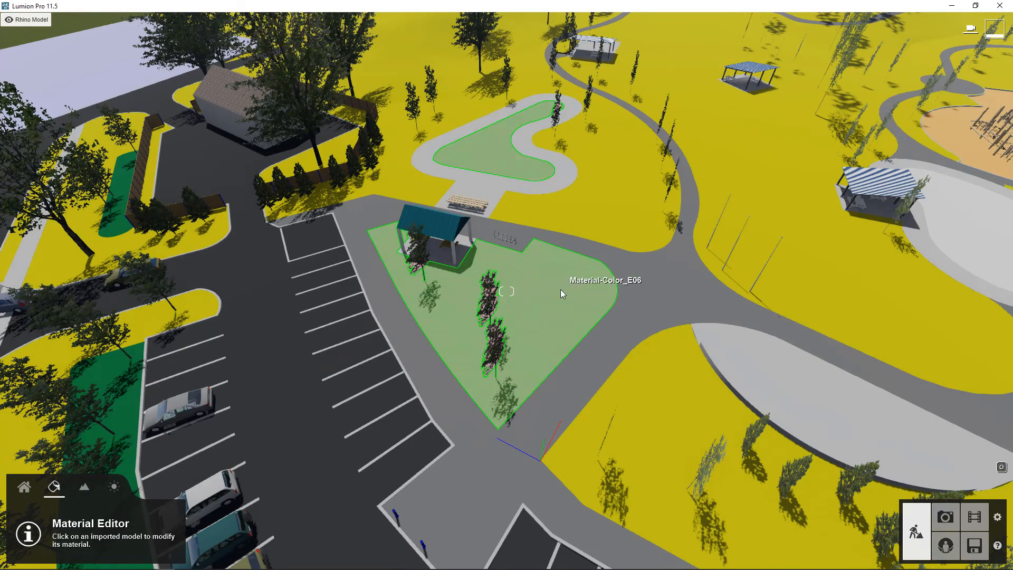